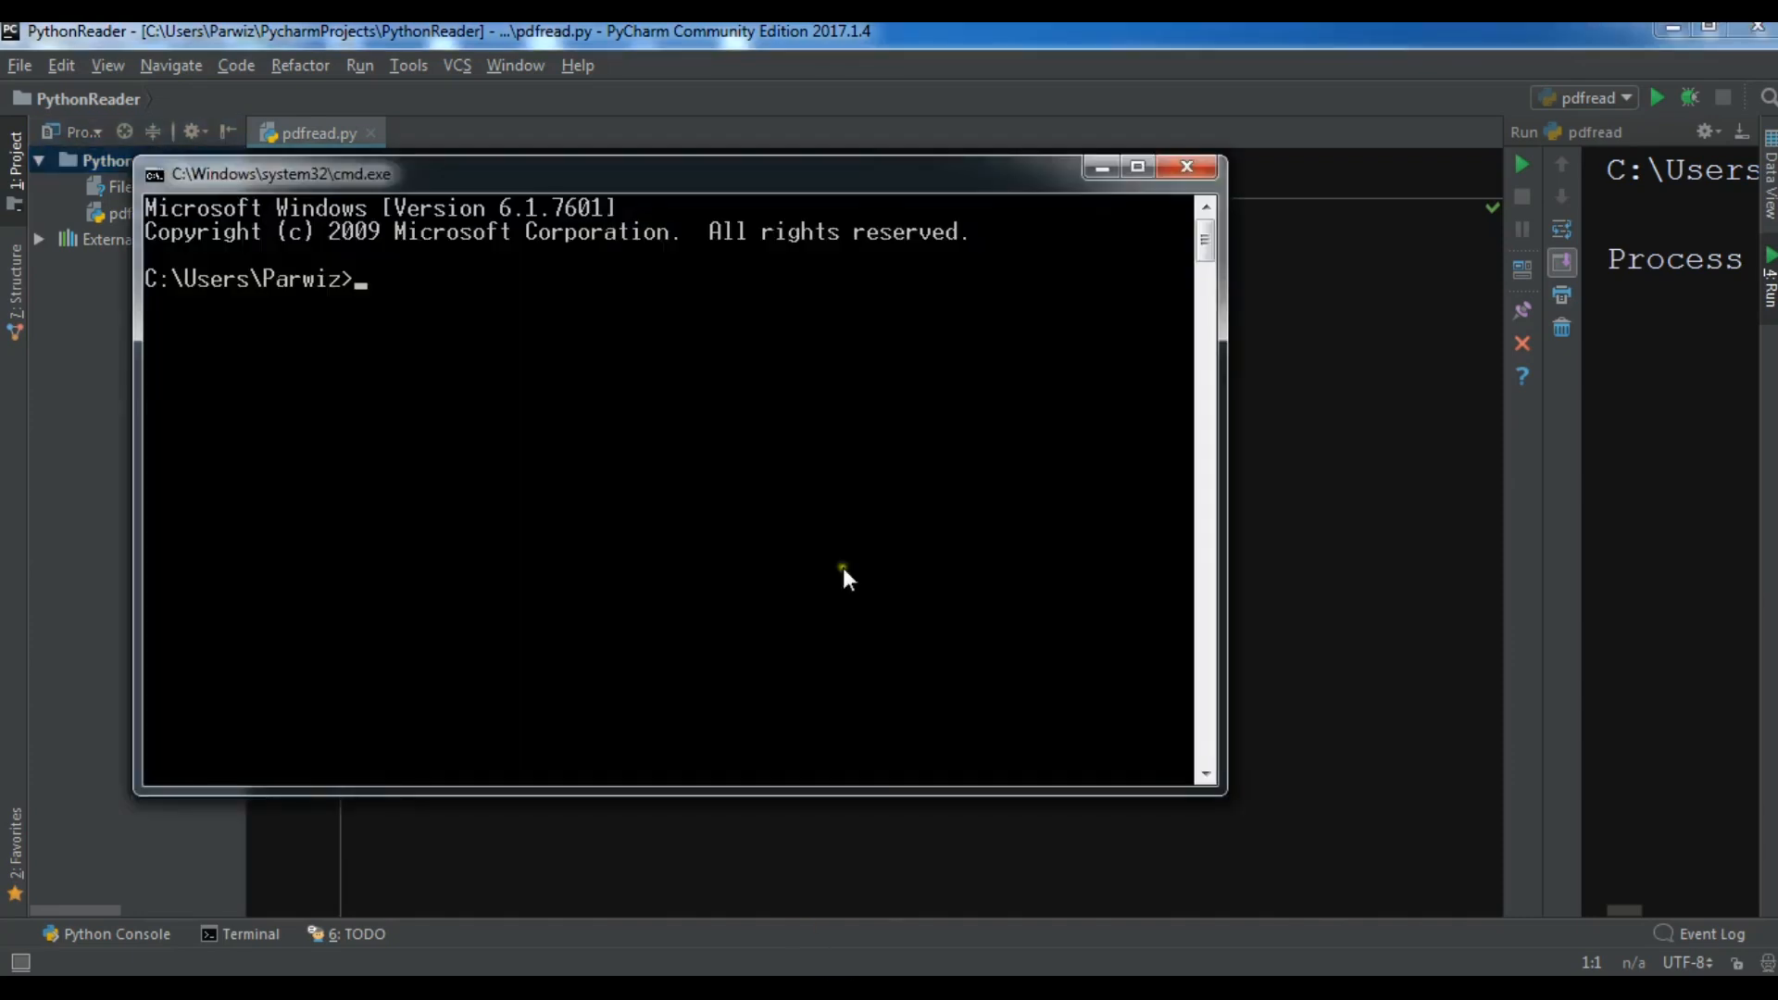
Run pip install pypdf2 and confirm PyPDF2 1.26.0 is already installed.
{"action": "type", "text": "pip"}
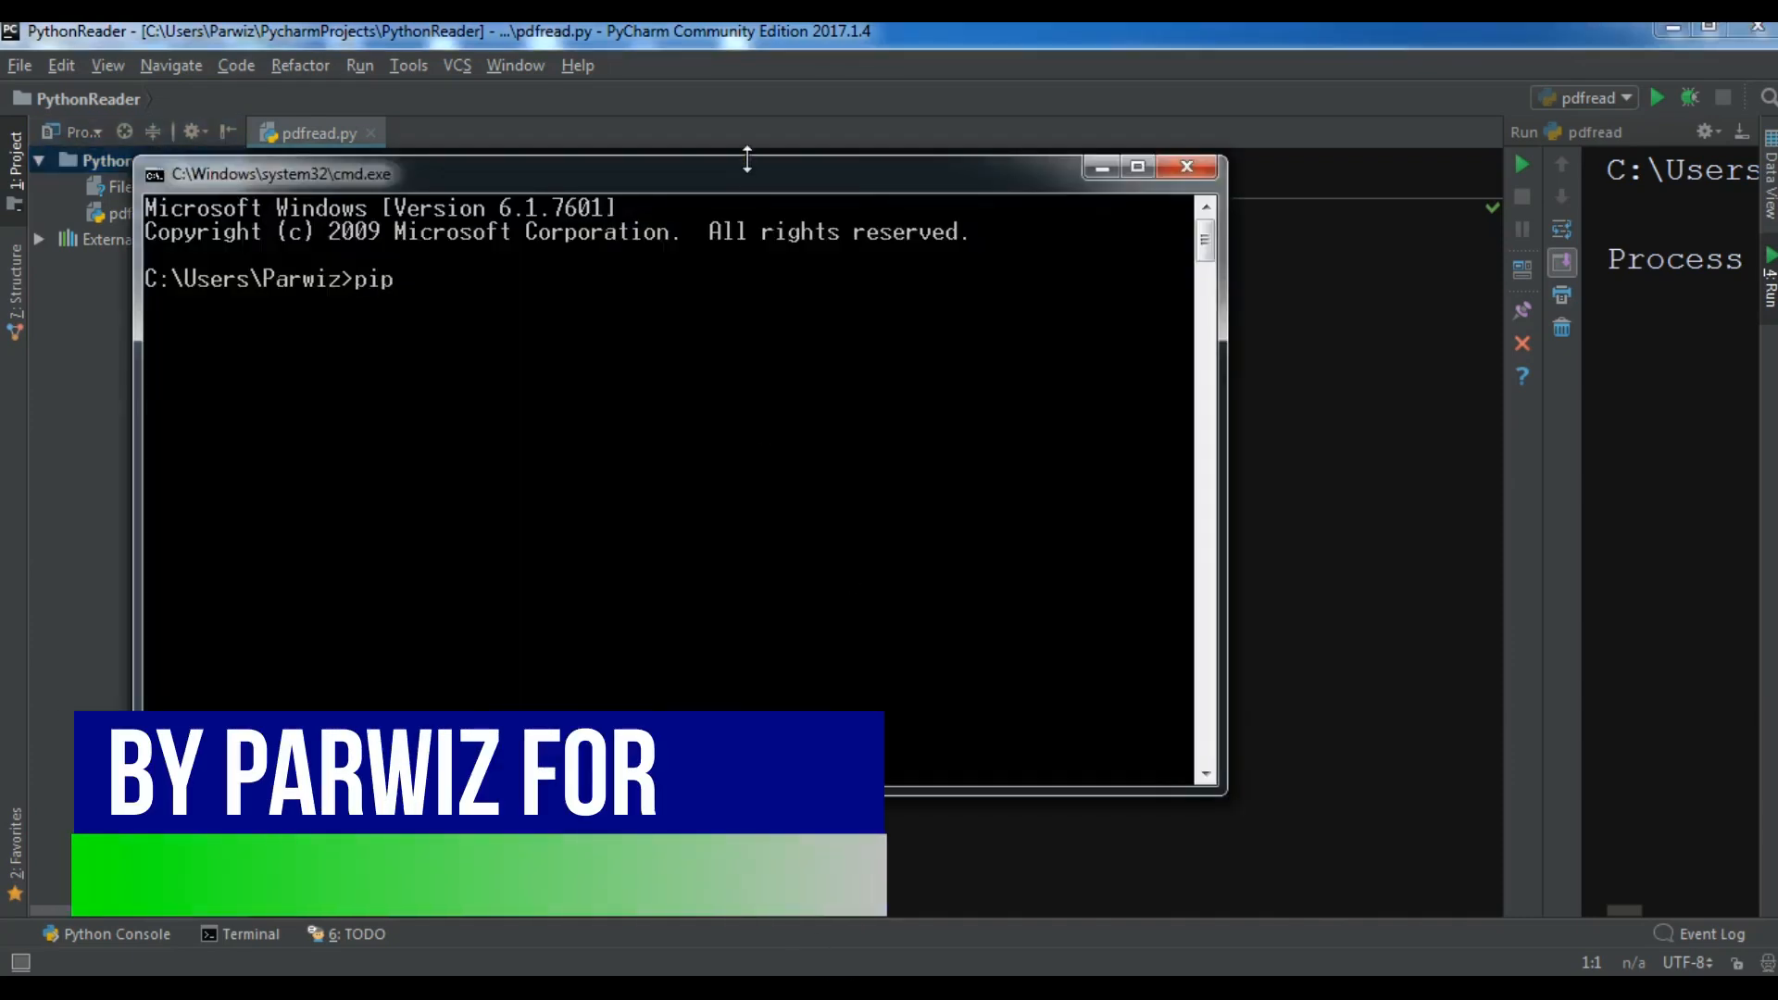
{"action": "type", "text": "install p"}
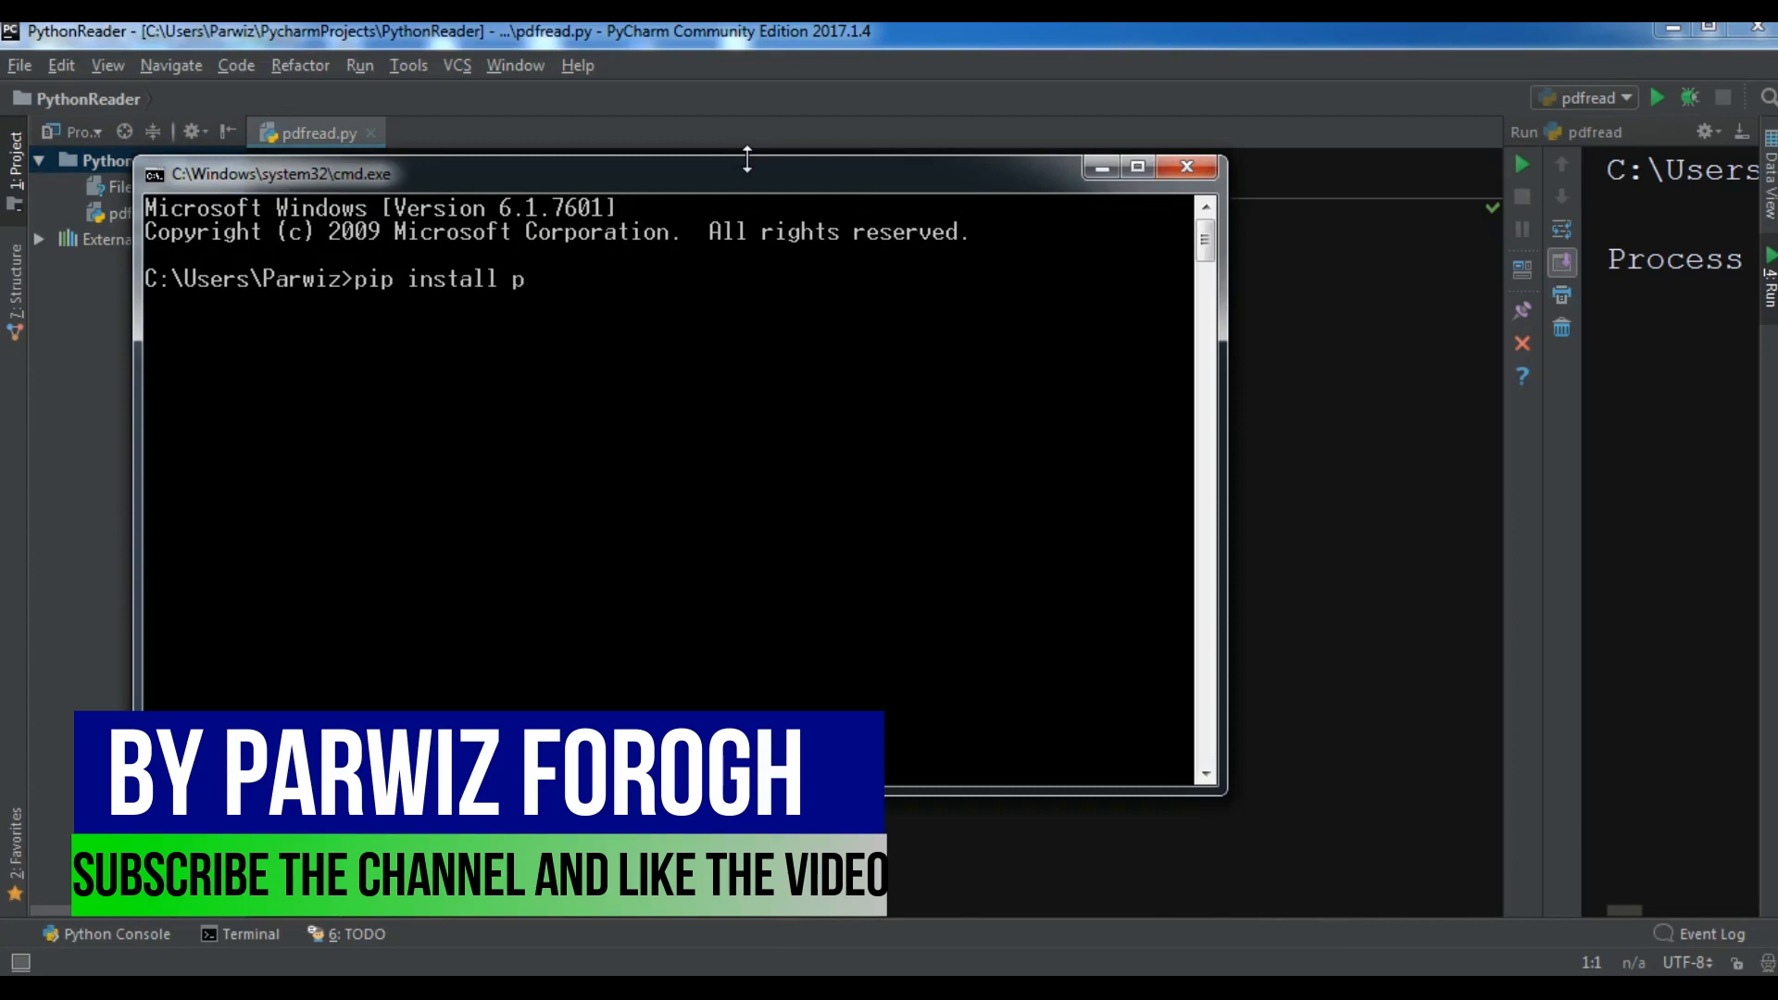
{"action": "type", "text": "ypdf2"}
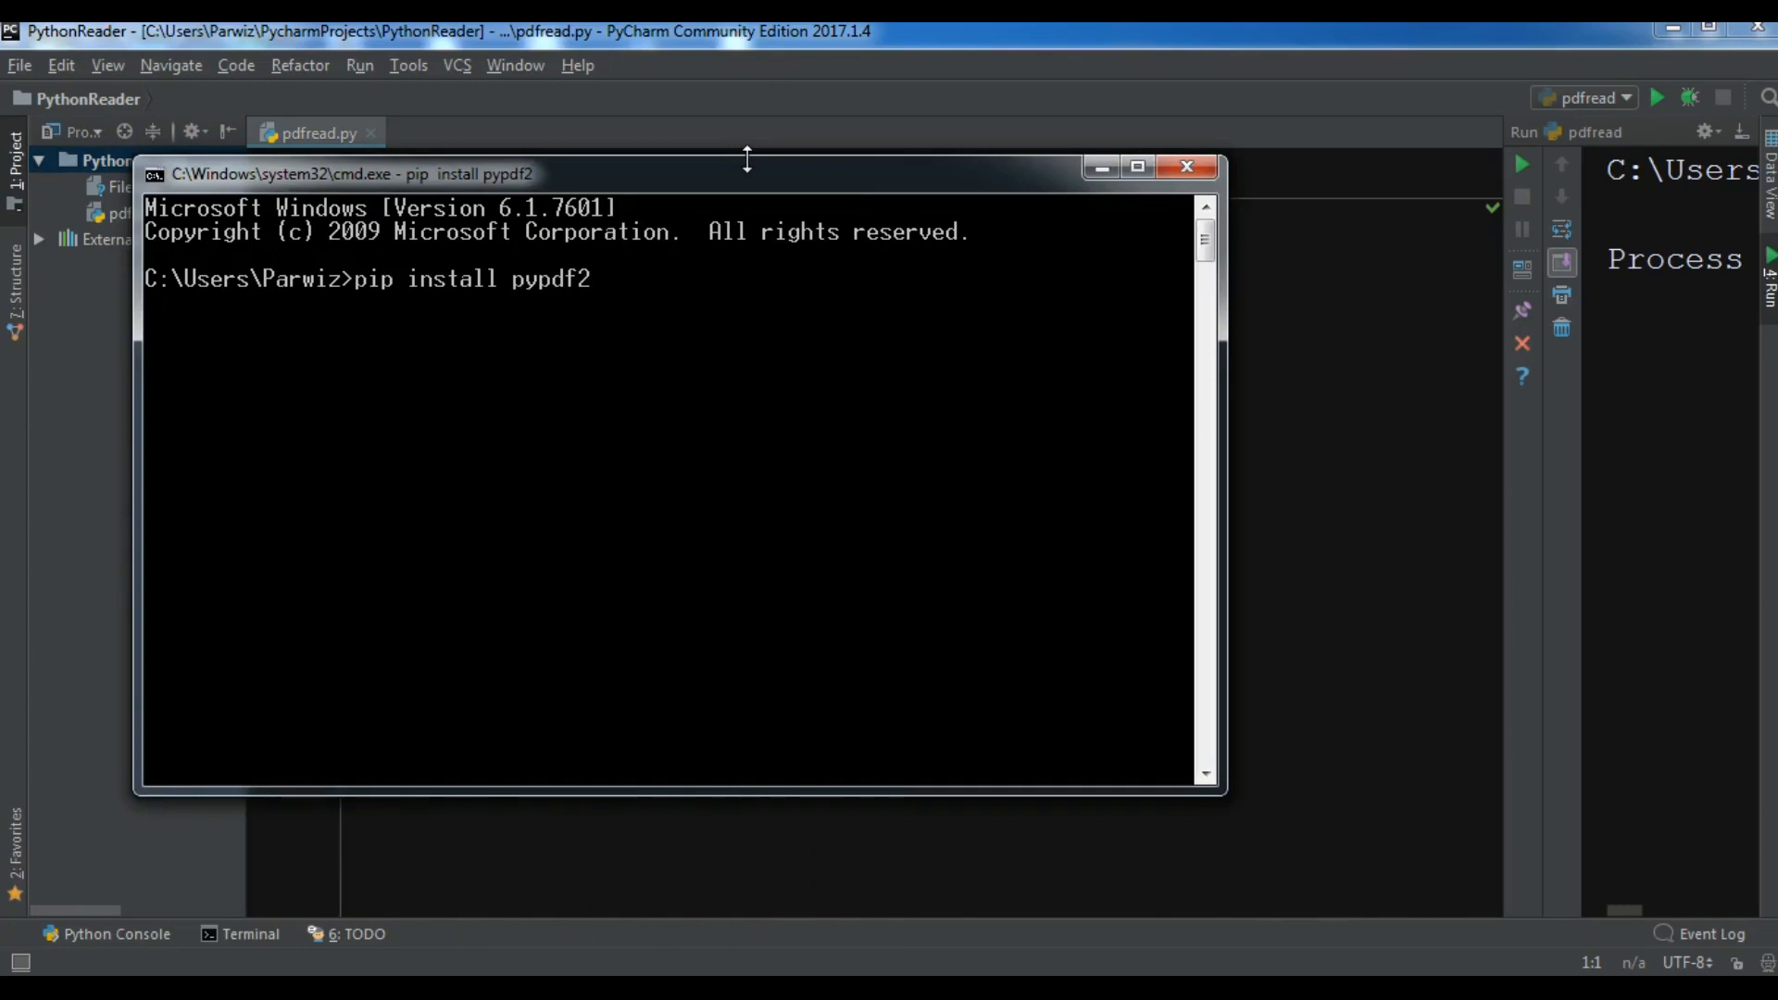
{"action": "key", "text": "Return"}
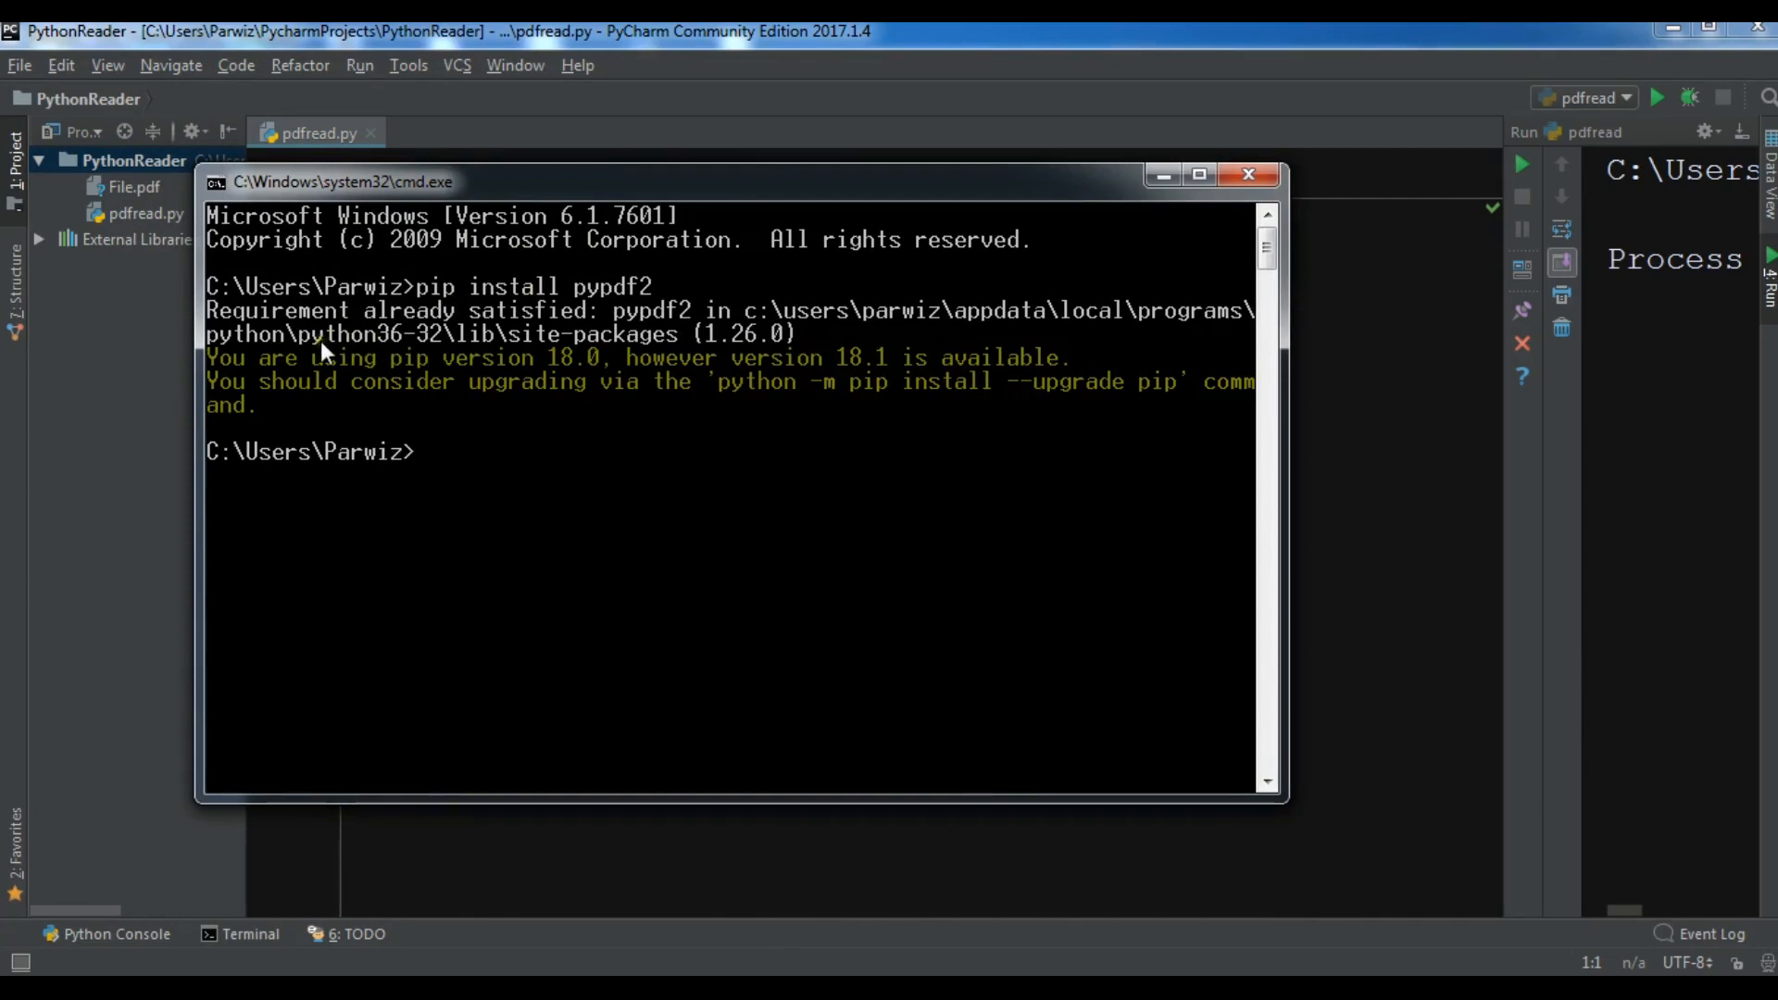
{"action": "mouse_move", "coordinate": [668, 369]}
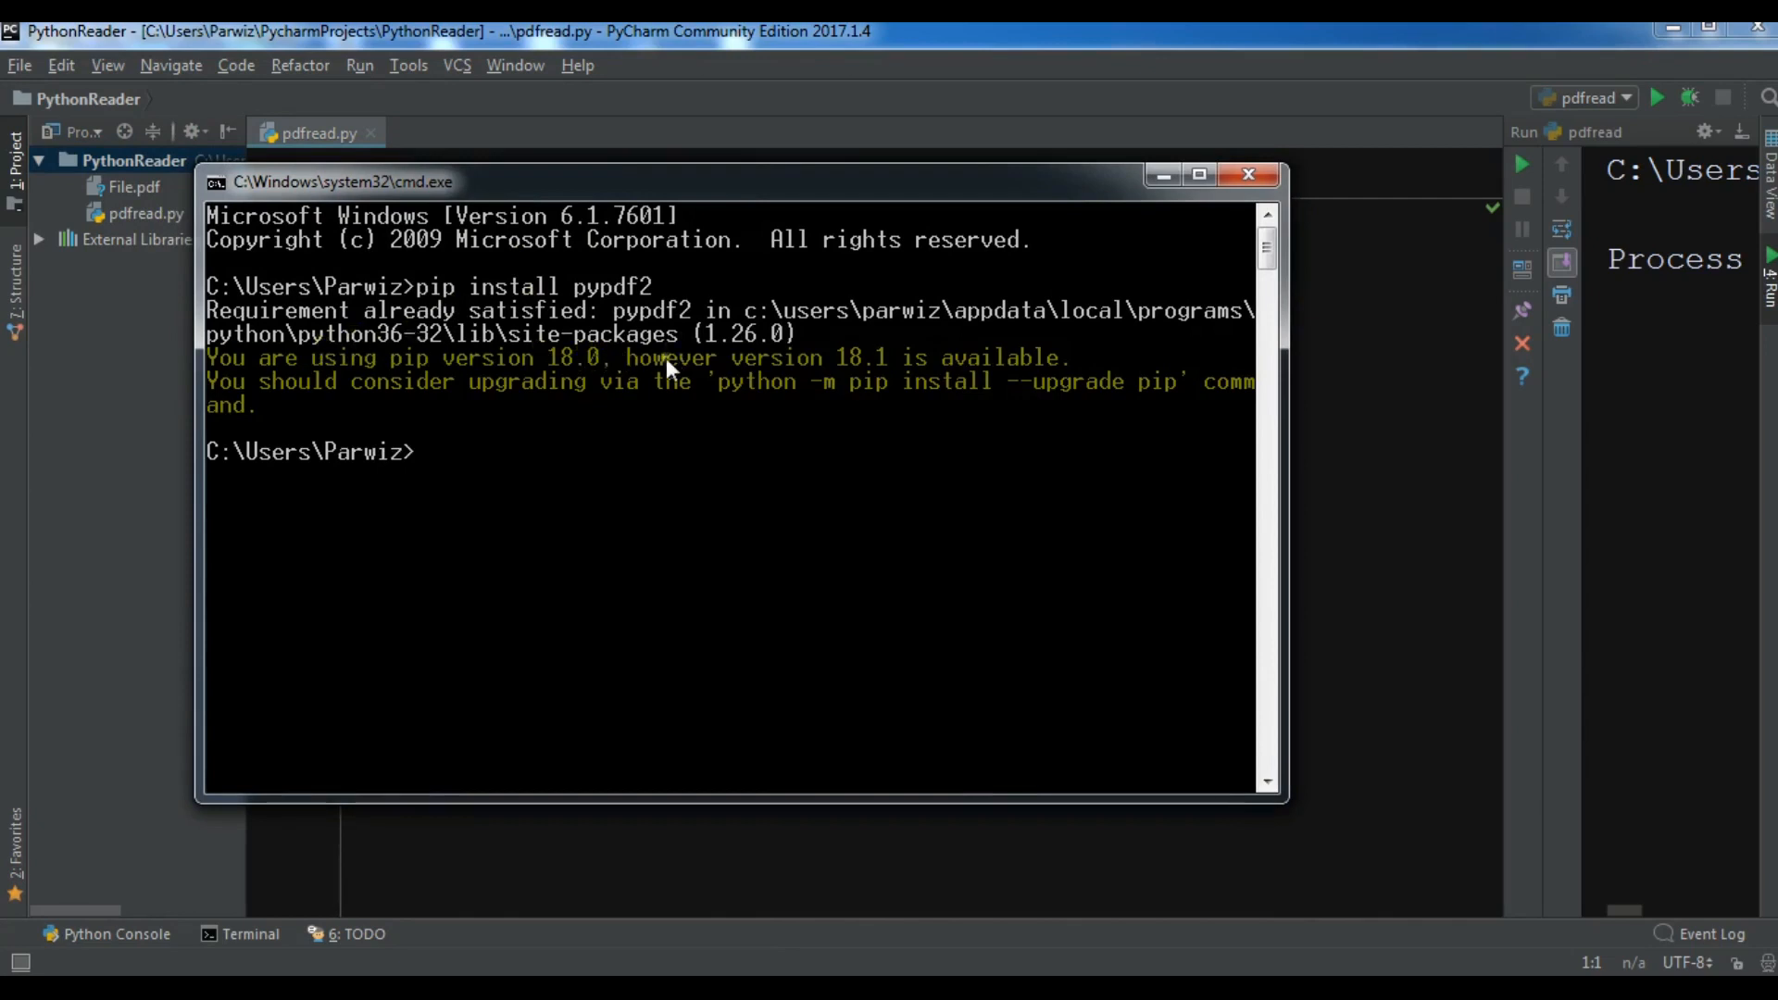
{"action": "mouse_move", "coordinate": [783, 304]}
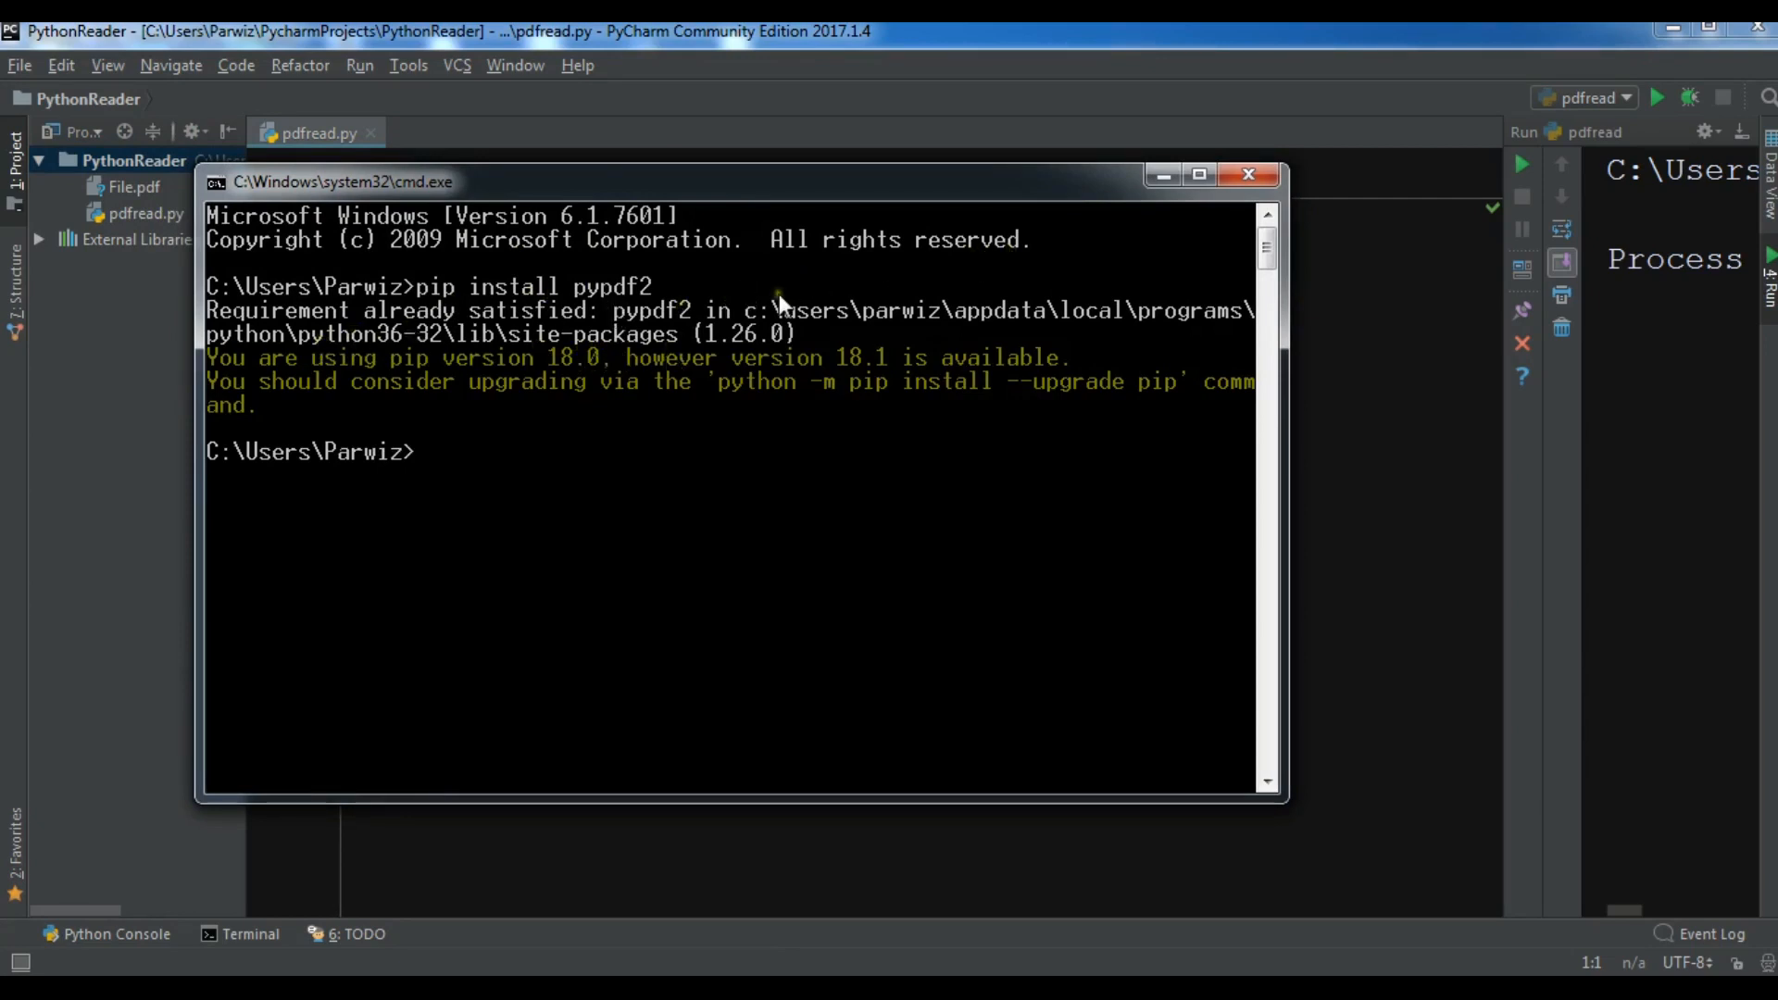
{"action": "left_click", "coordinate": [1248, 173]}
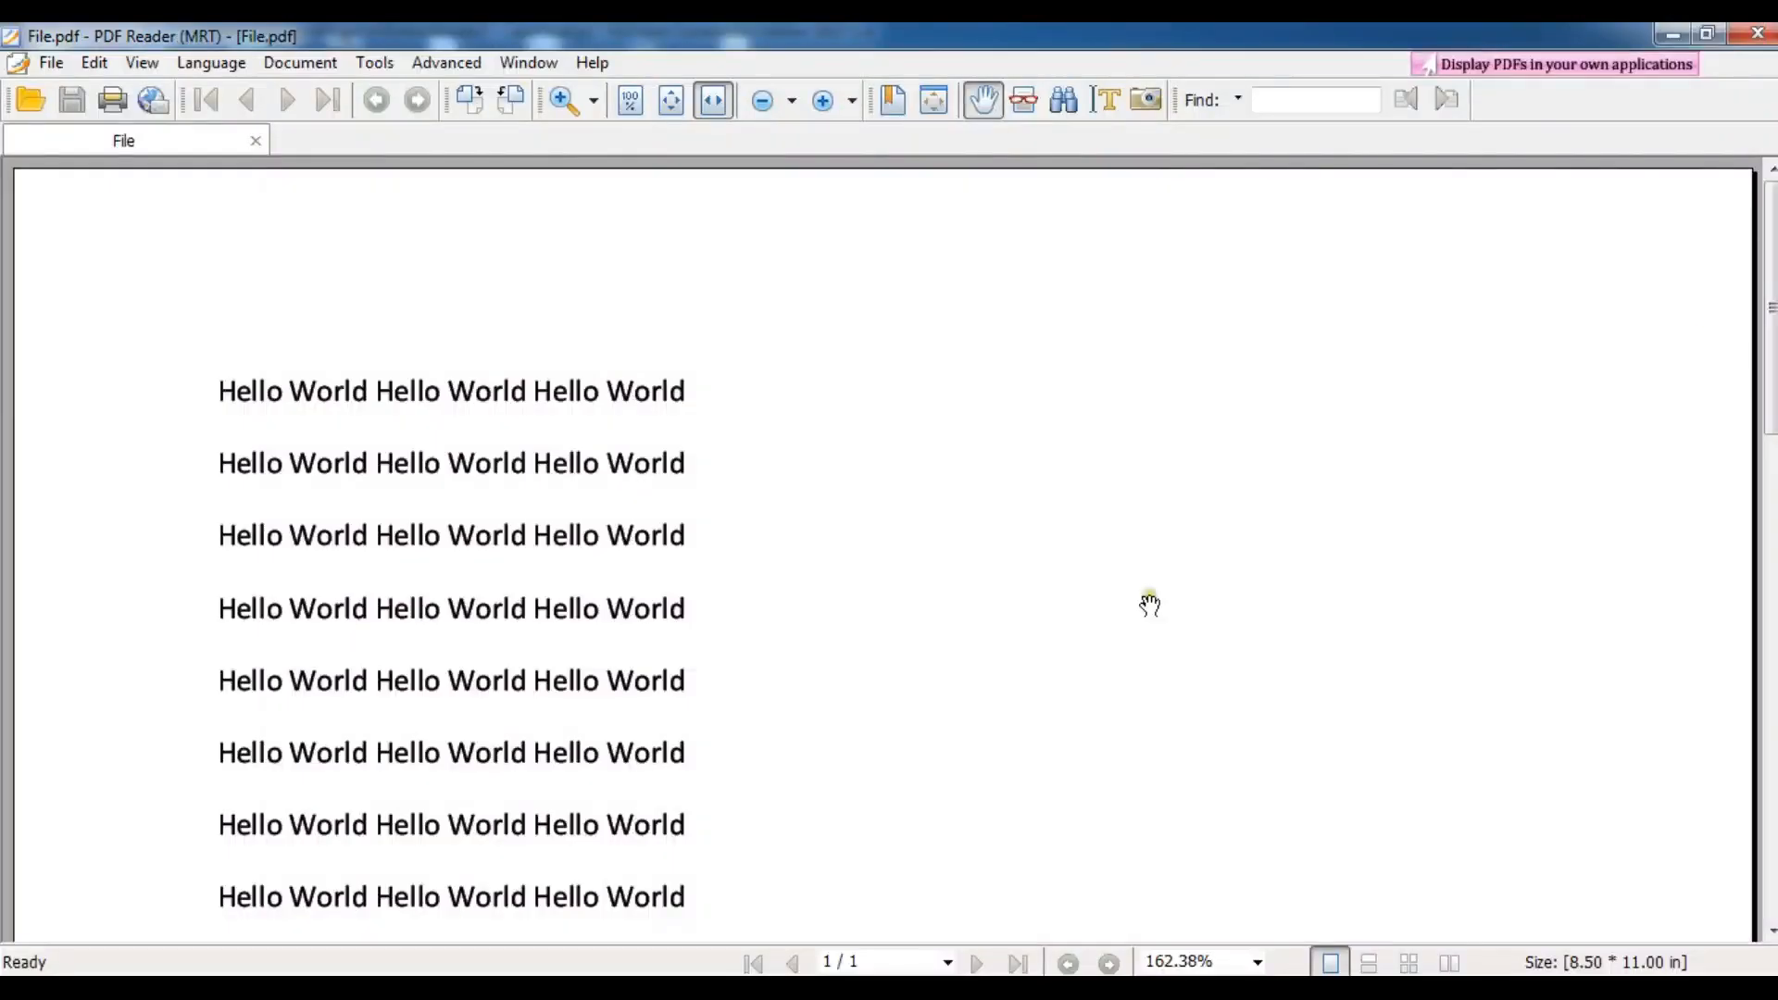
Scroll down File.pdf to the end of its Hello World lines.
{"action": "scroll", "scroll_direction": "down", "scroll_amount": 3}
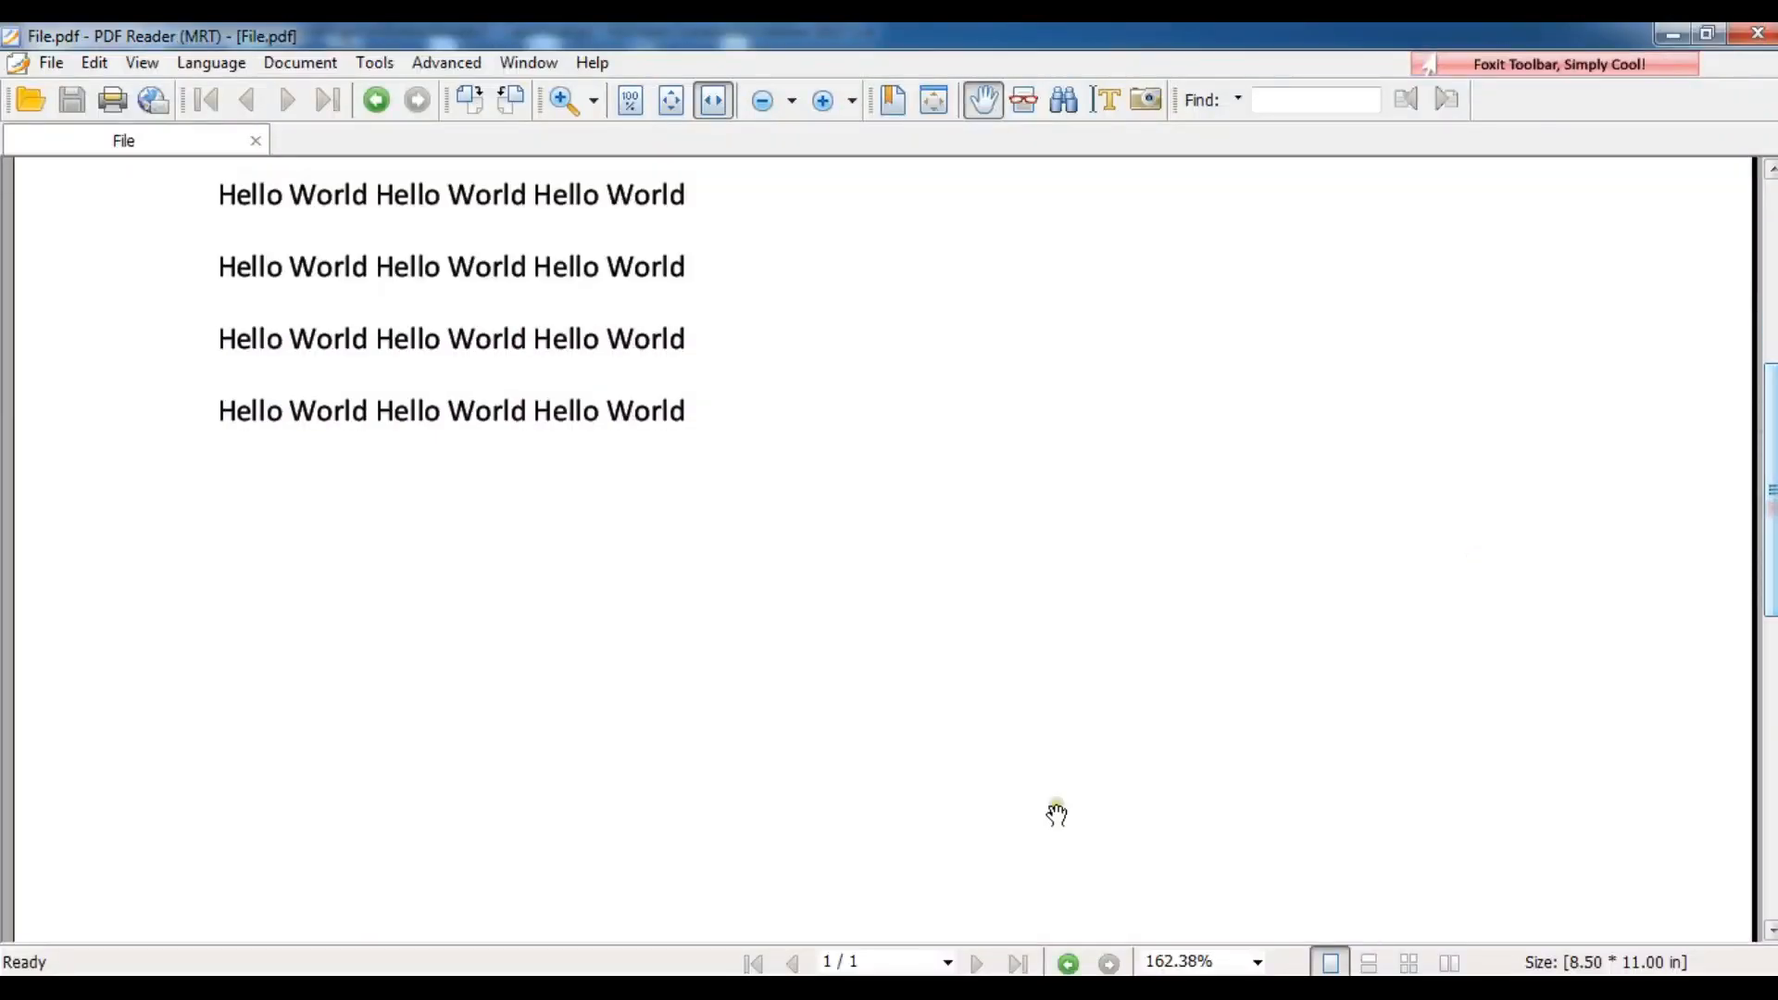
{"action": "mouse_move", "coordinate": [766, 961]}
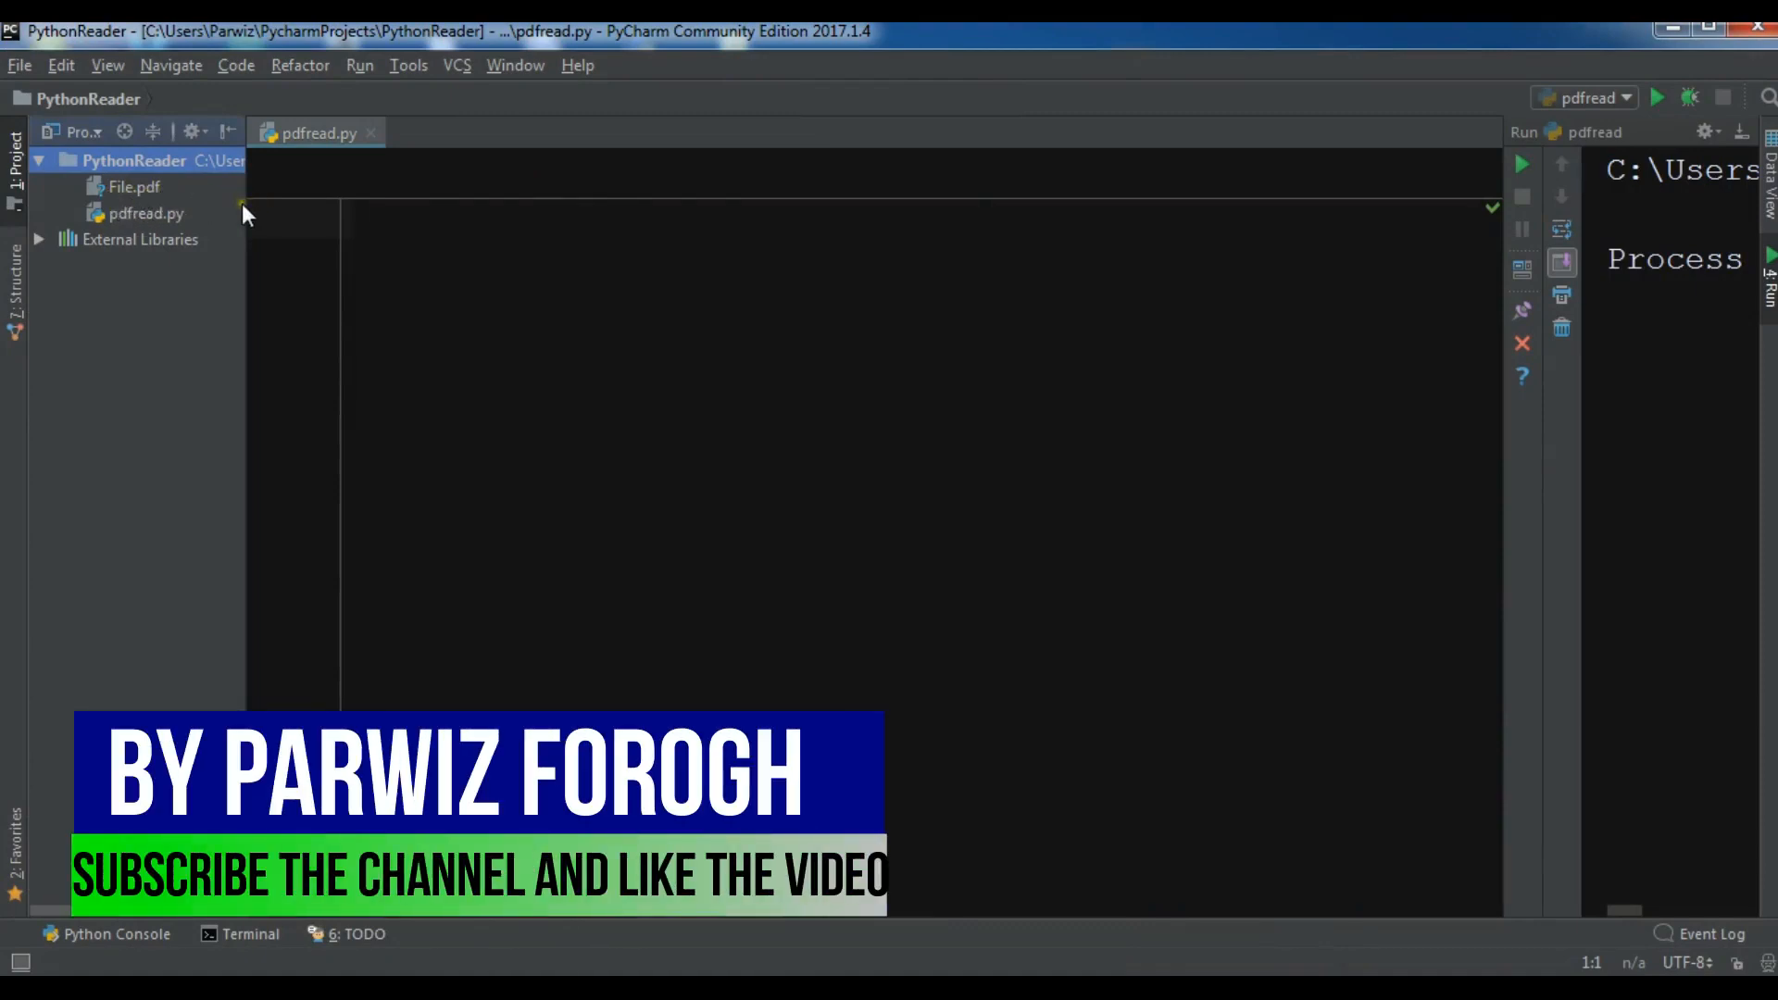
Hide the project tree and write import PyPDF2 and def main():.
{"action": "left_click", "coordinate": [14, 147]}
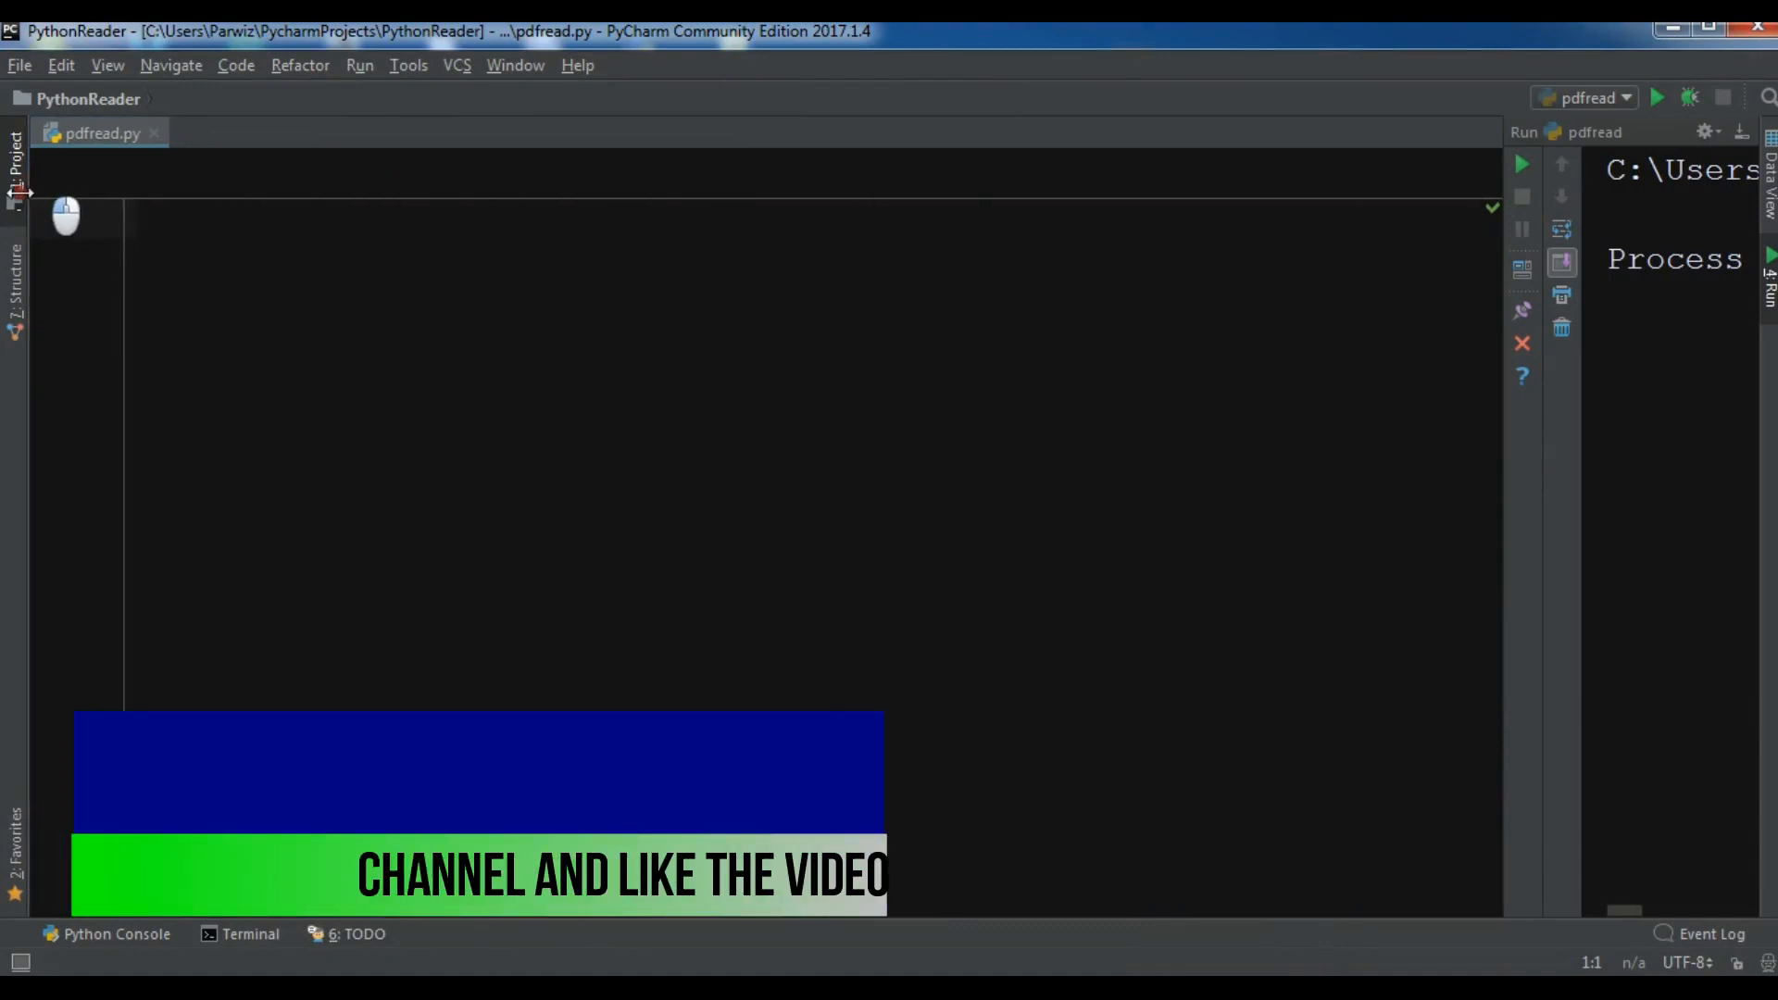
{"action": "type", "text": "i"}
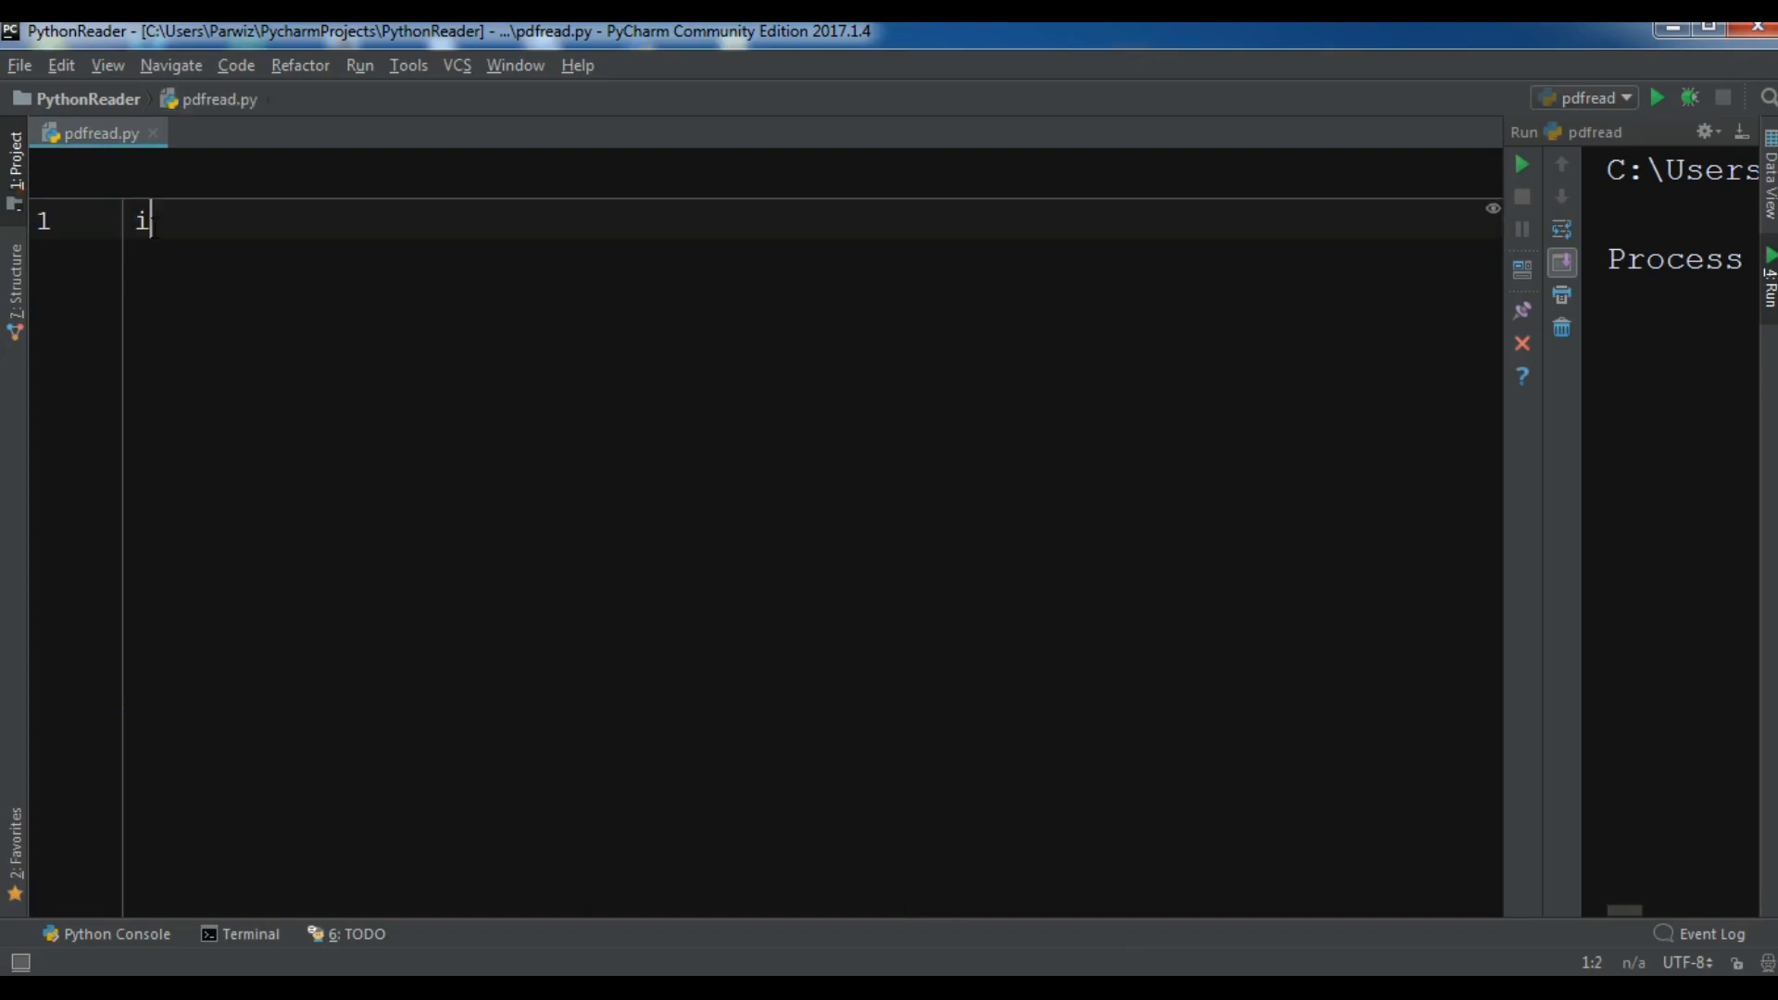
{"action": "type", "text": "mport PyPDF2"}
{"action": "type", "text": "def main"}
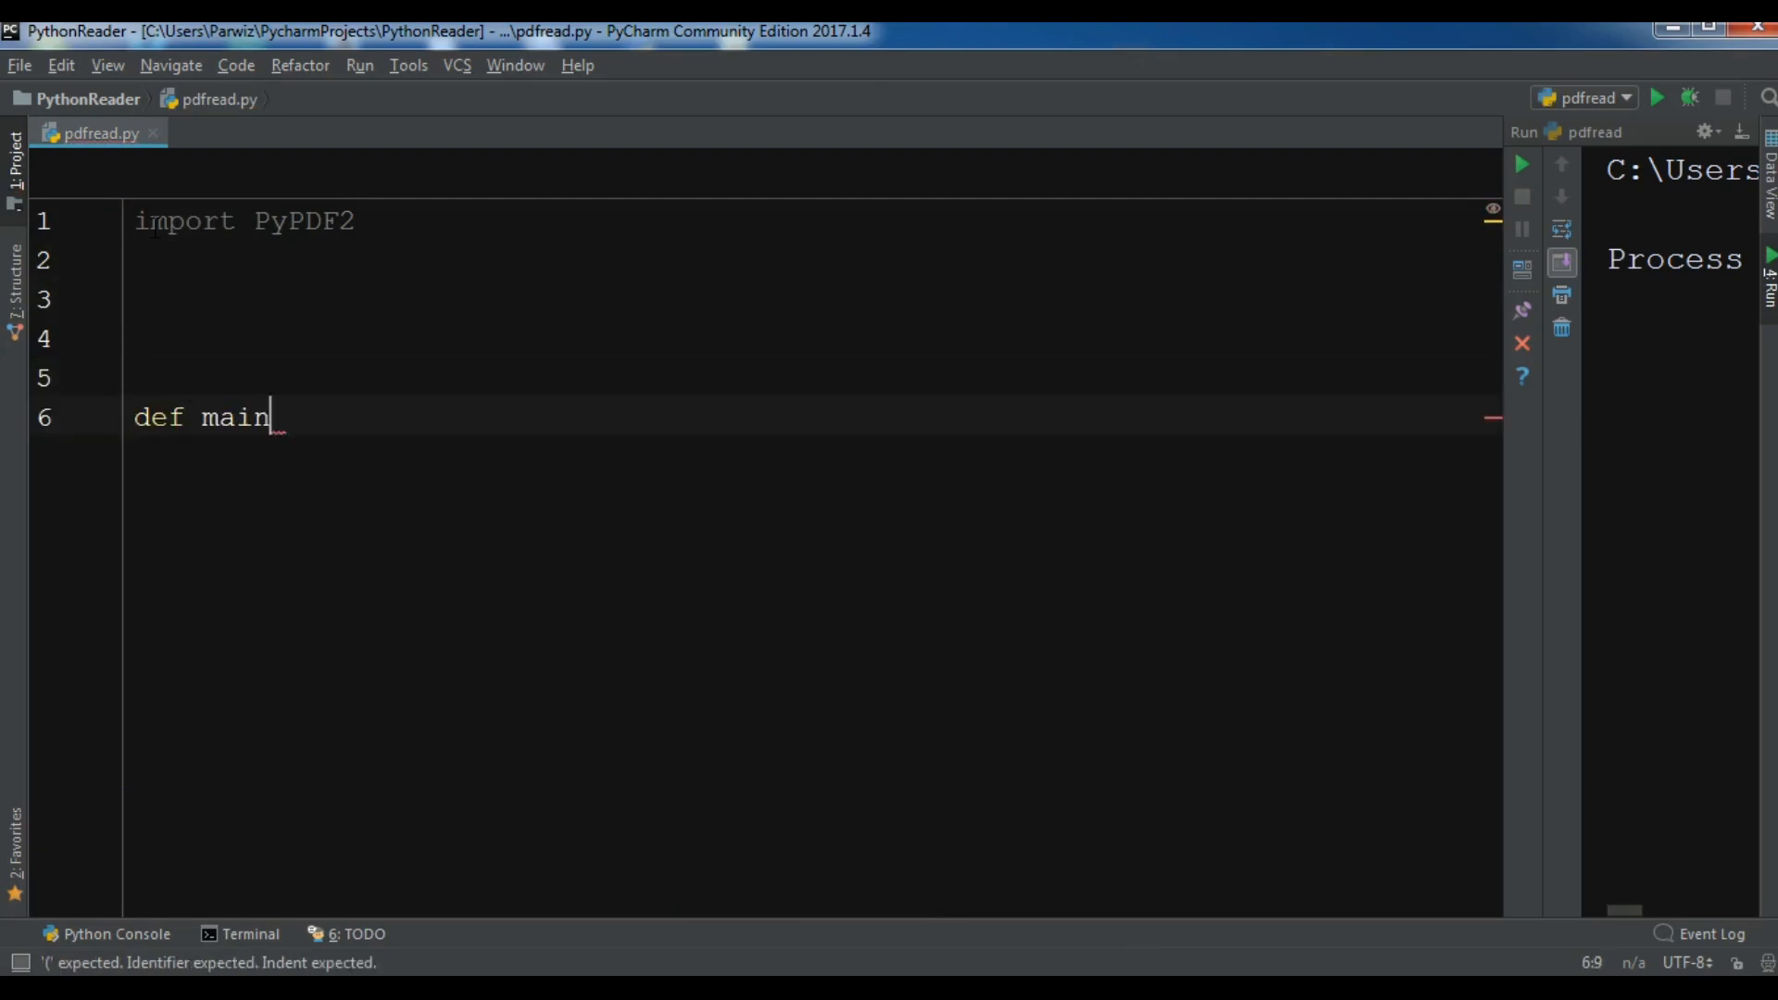
{"action": "type", "text": "():"}
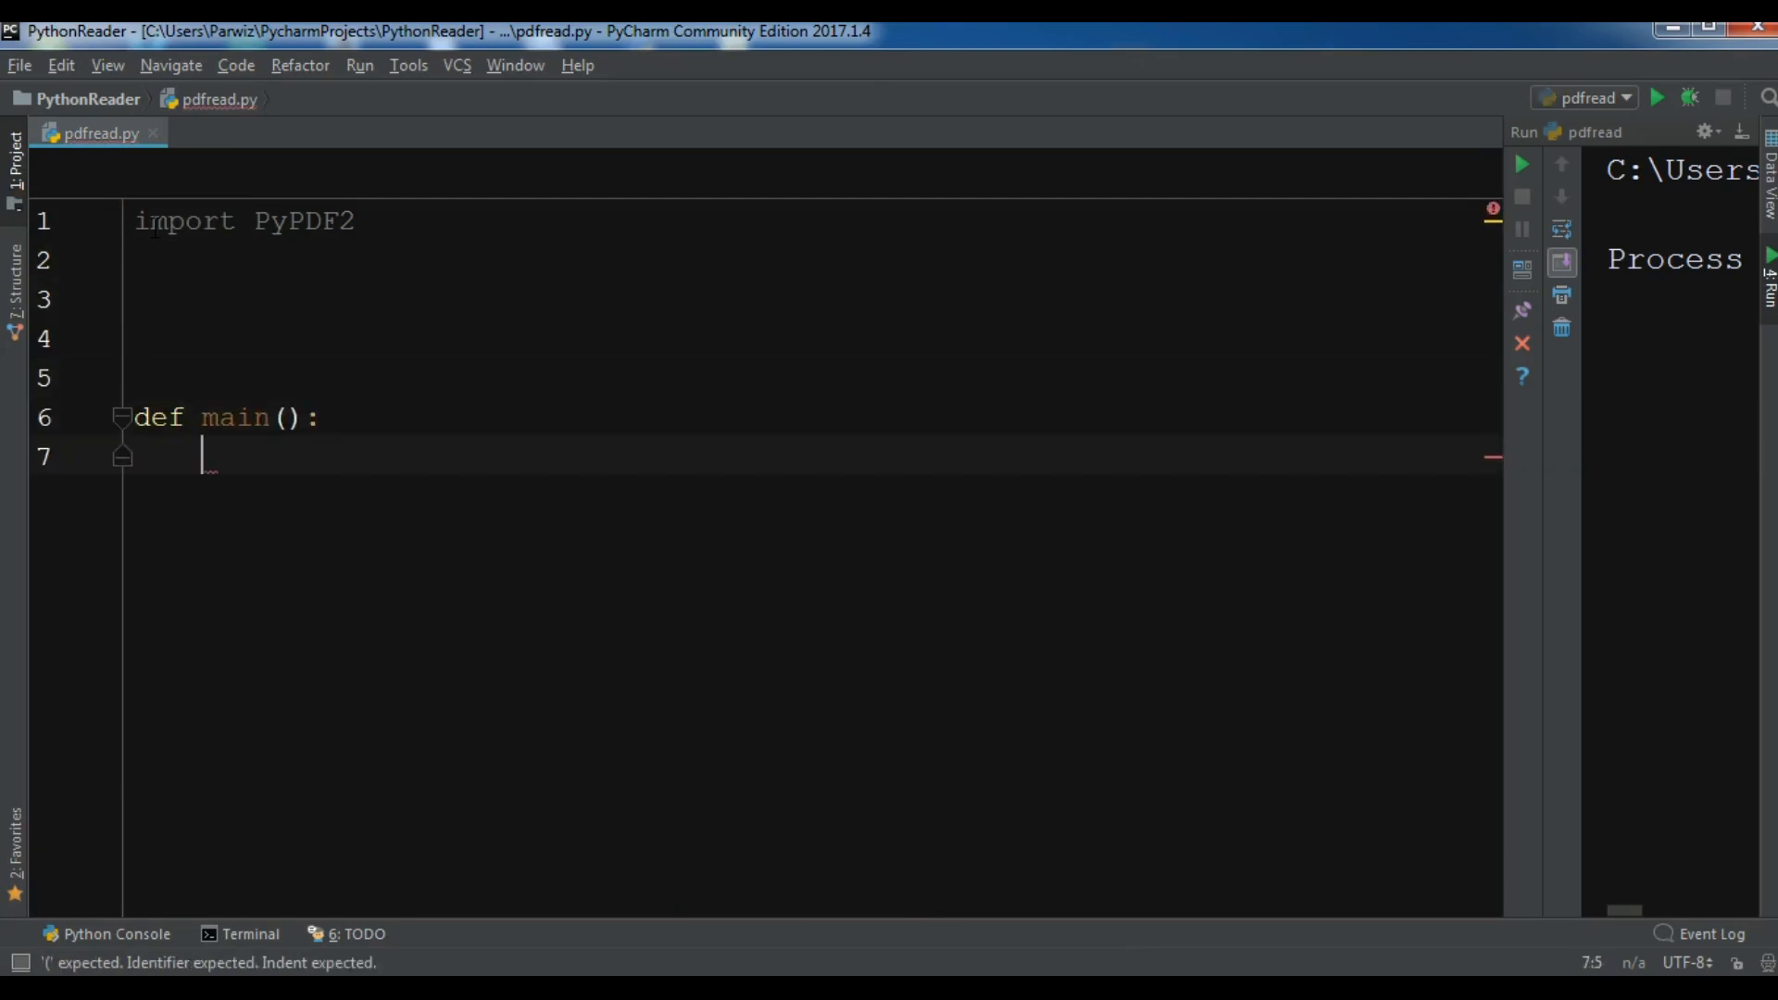
Set pdfFile = "File.pdf" inside main.
{"action": "type", "text": "pd"}
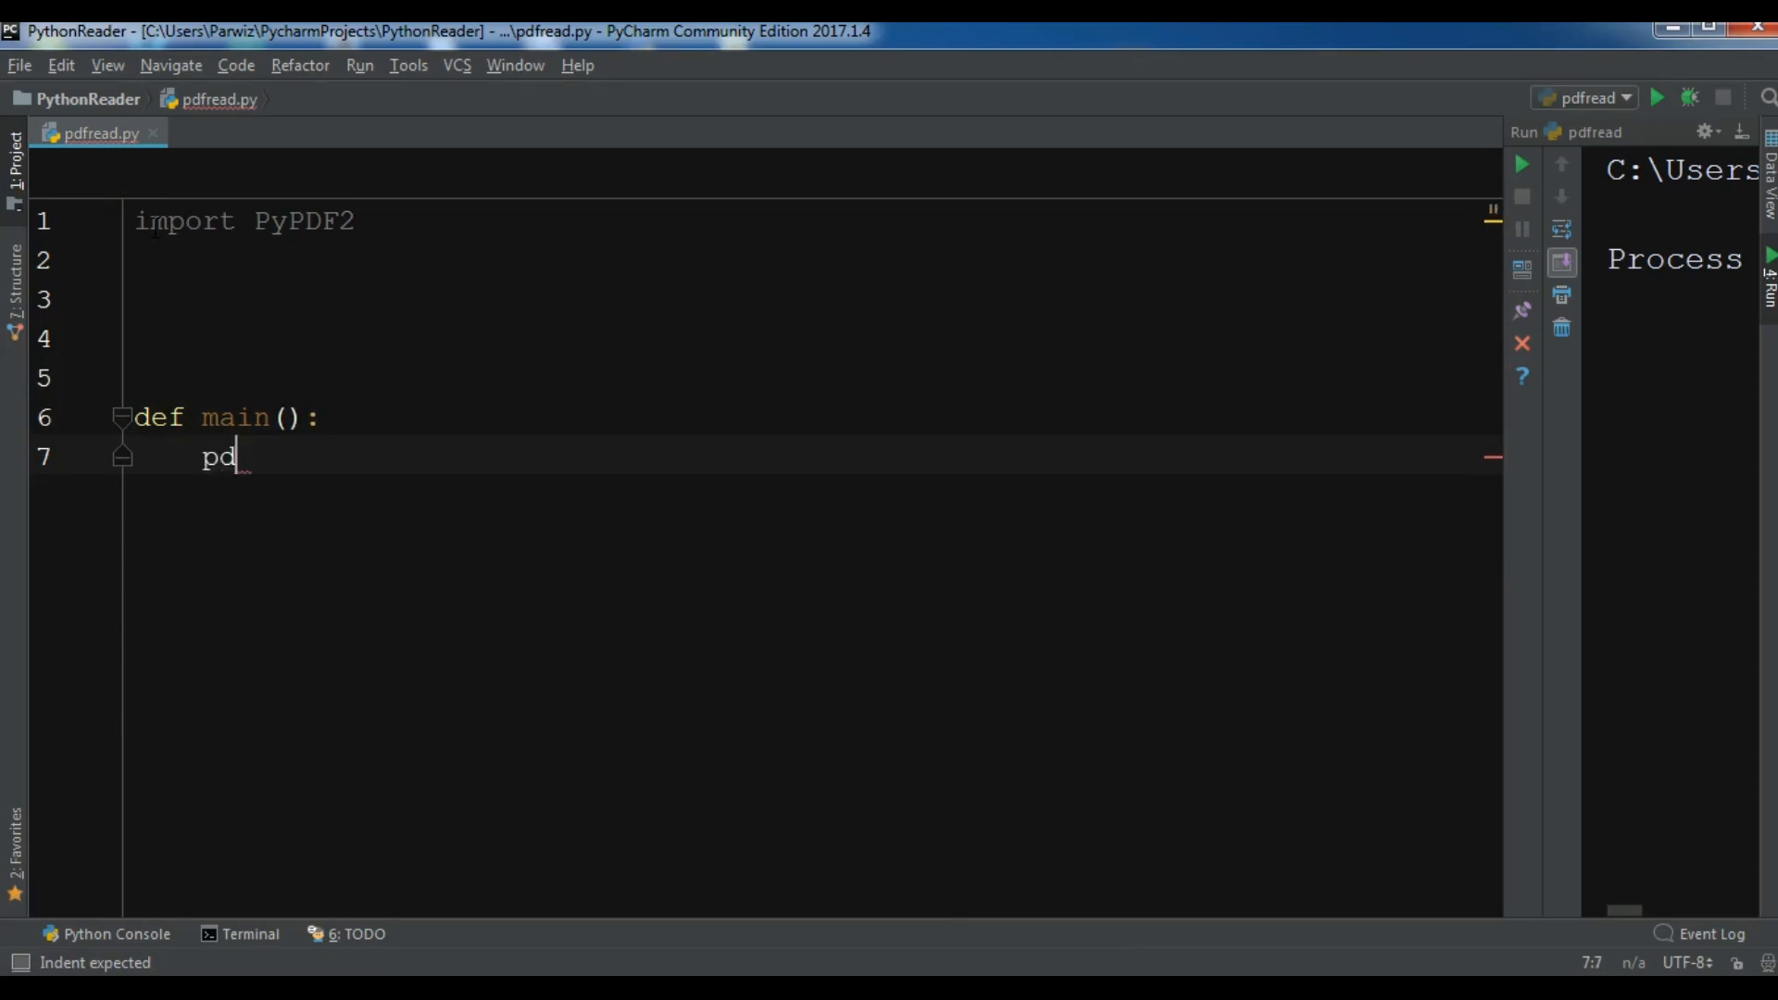
{"action": "type", "text": "fFile = \"\""}
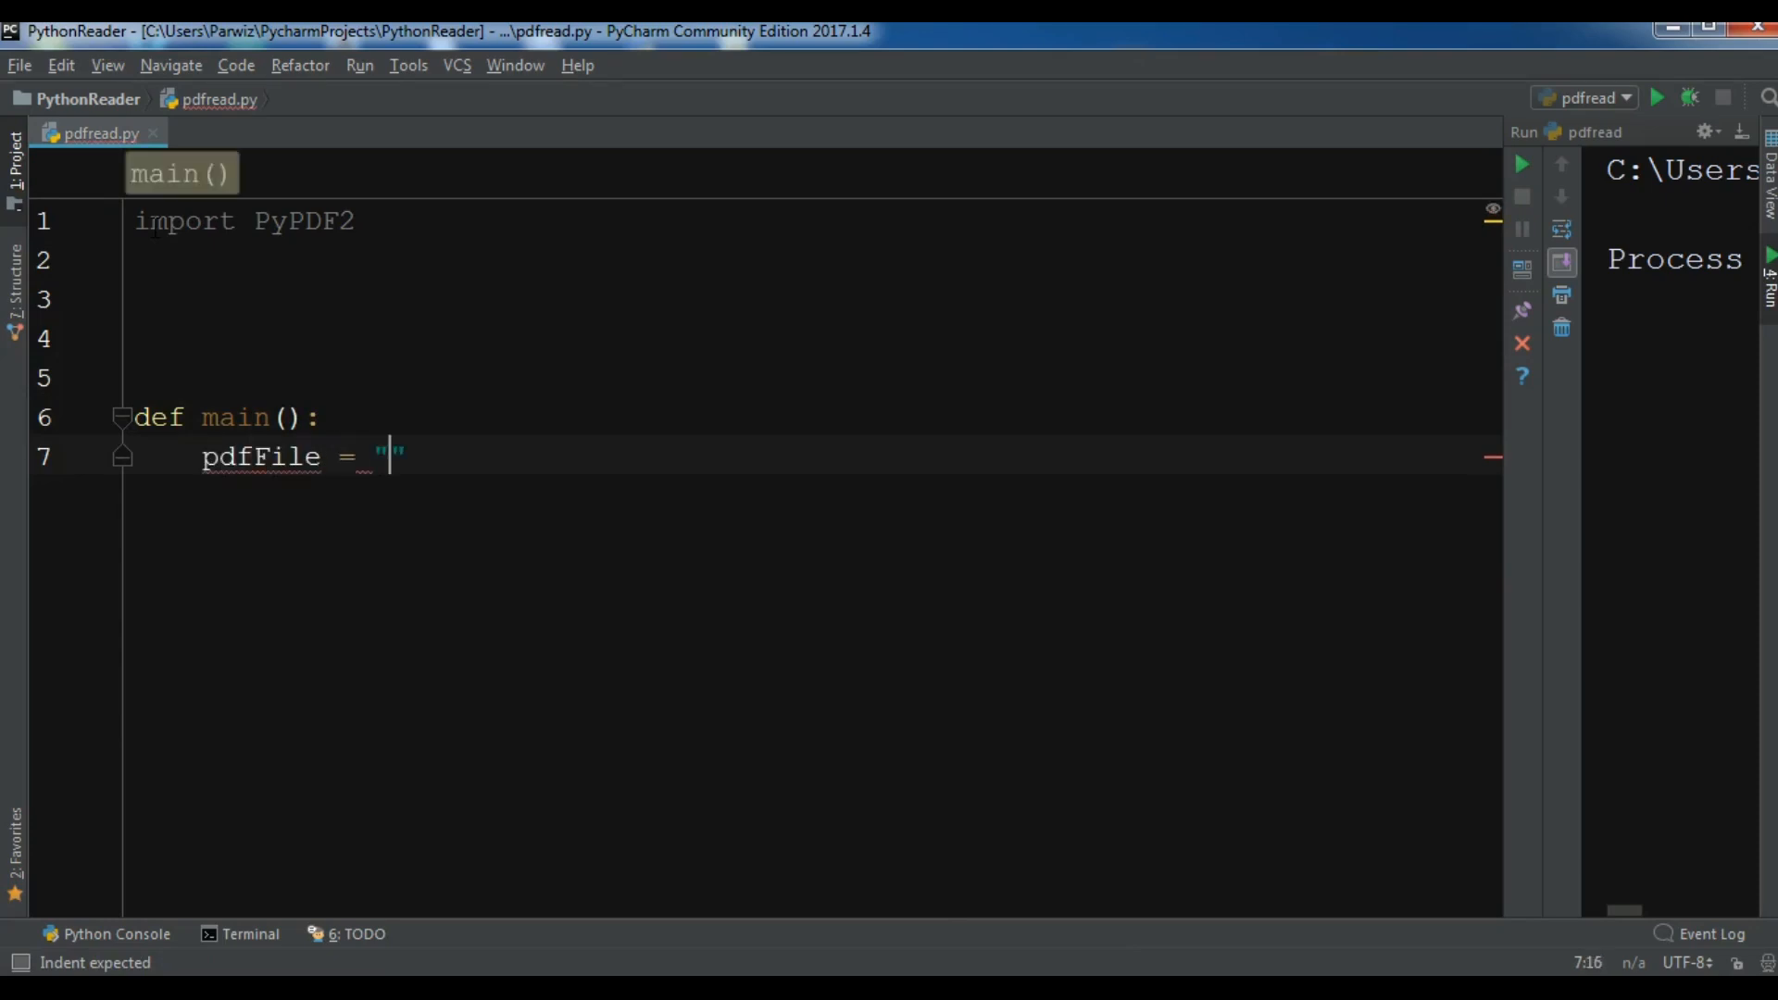
{"action": "type", "text": "F"}
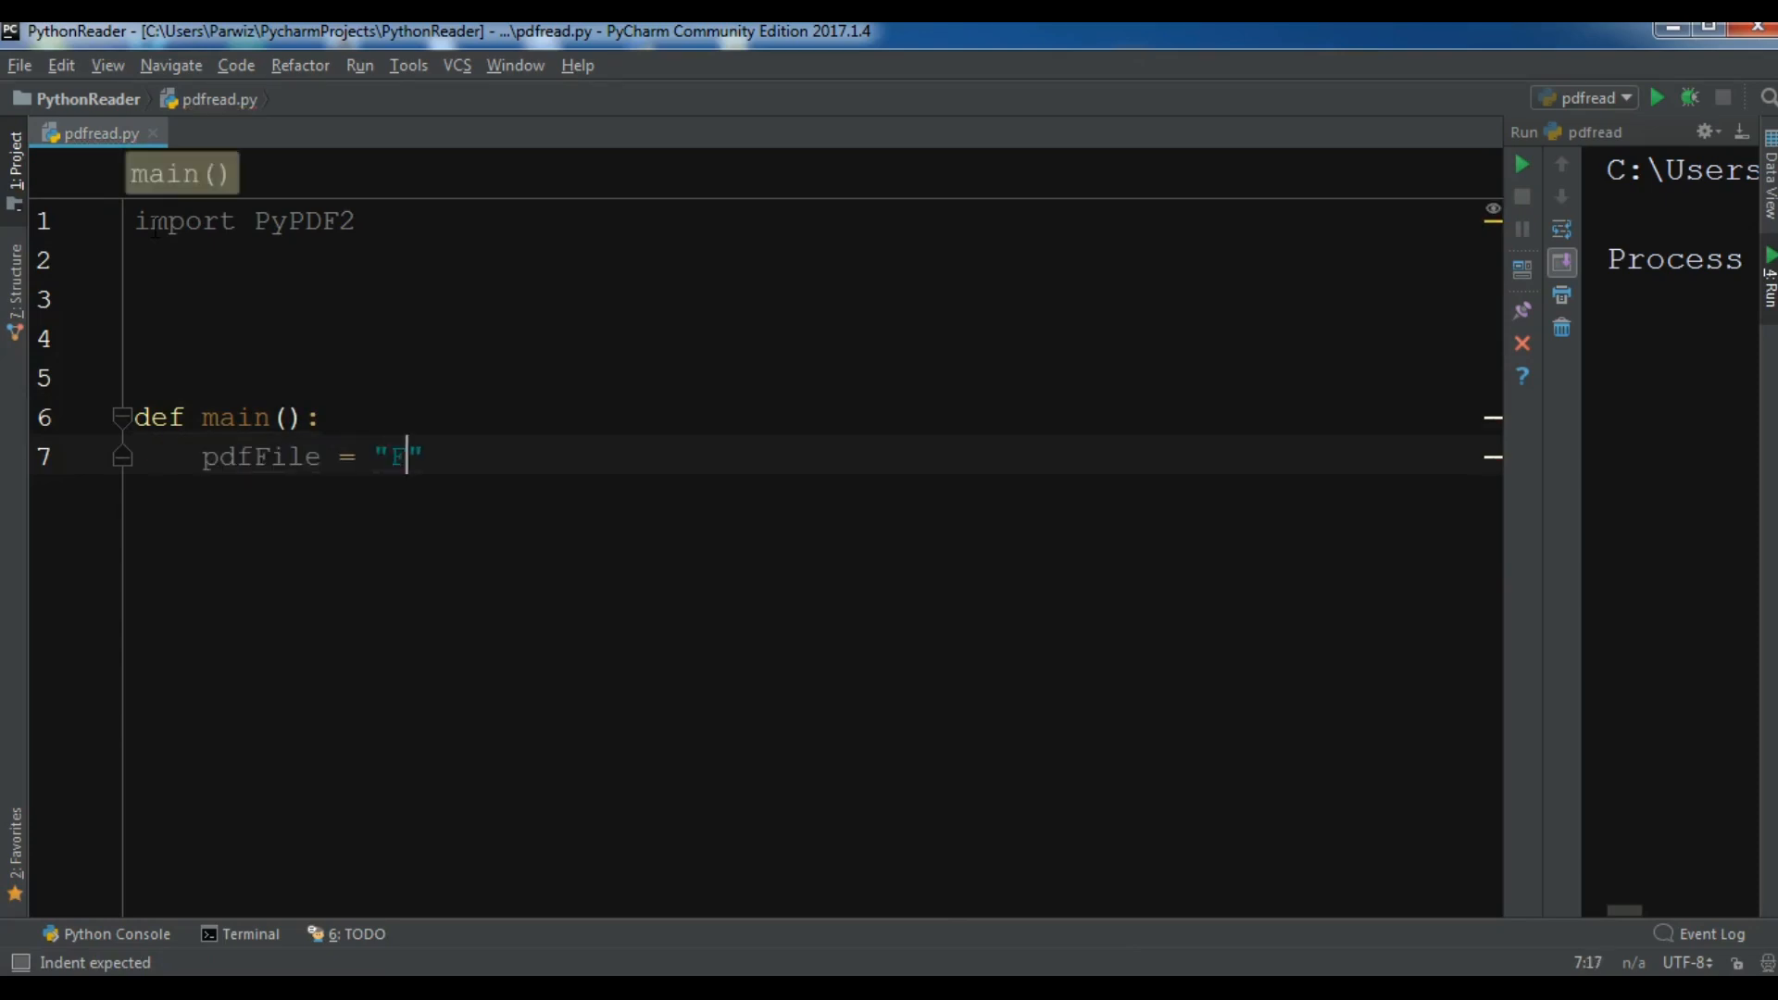
{"action": "type", "text": "ile.pdf"}
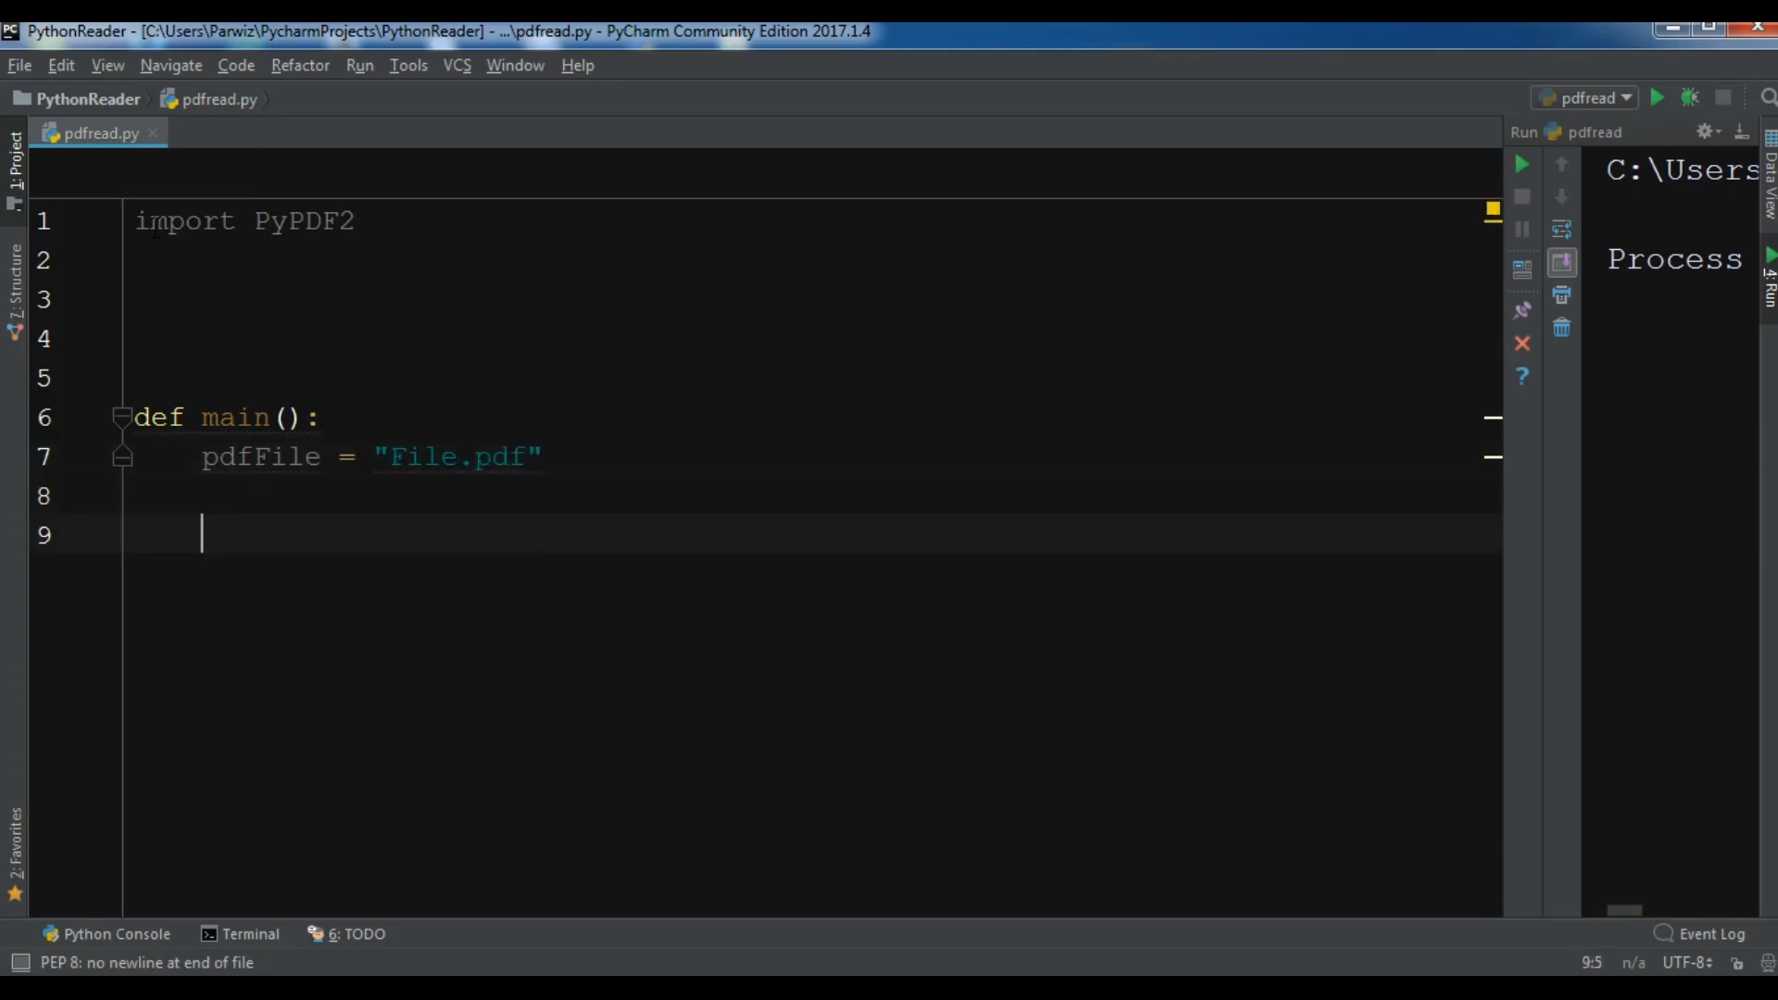
Begin pdfRead = PyPDF2.PdfFileReader using the completion suggestions.
{"action": "type", "text": "pdfRead"}
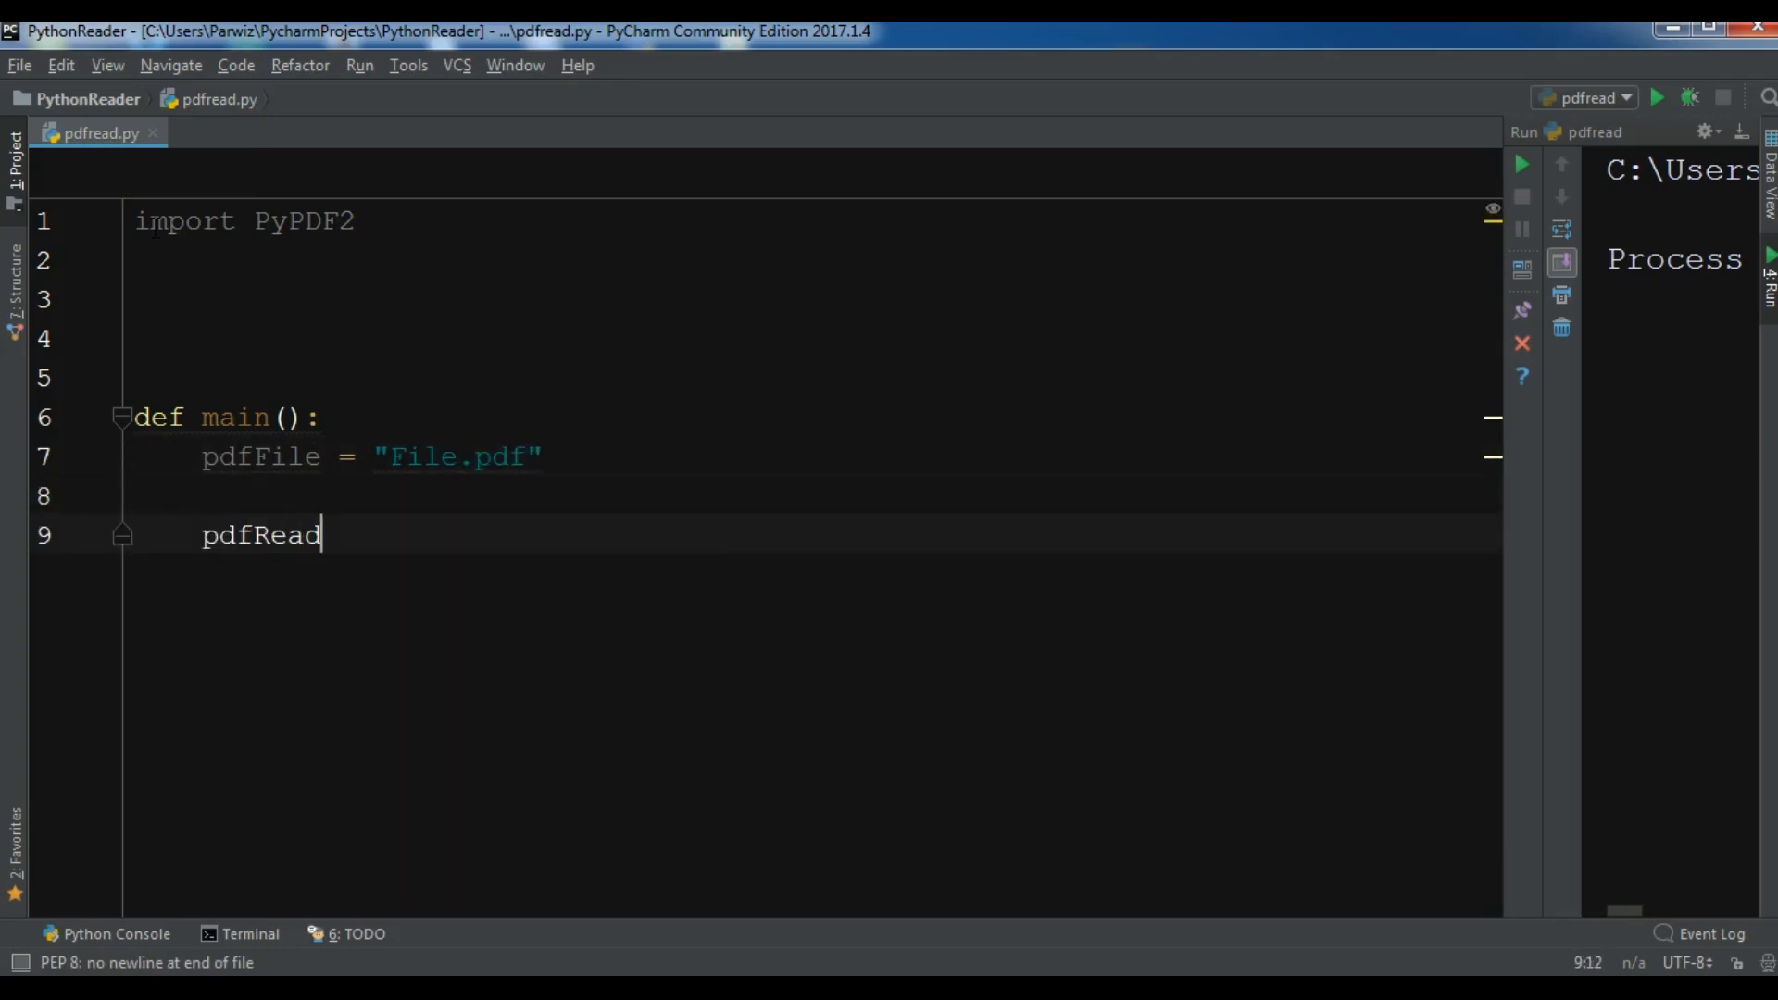
{"action": "type", "text": "= Py"}
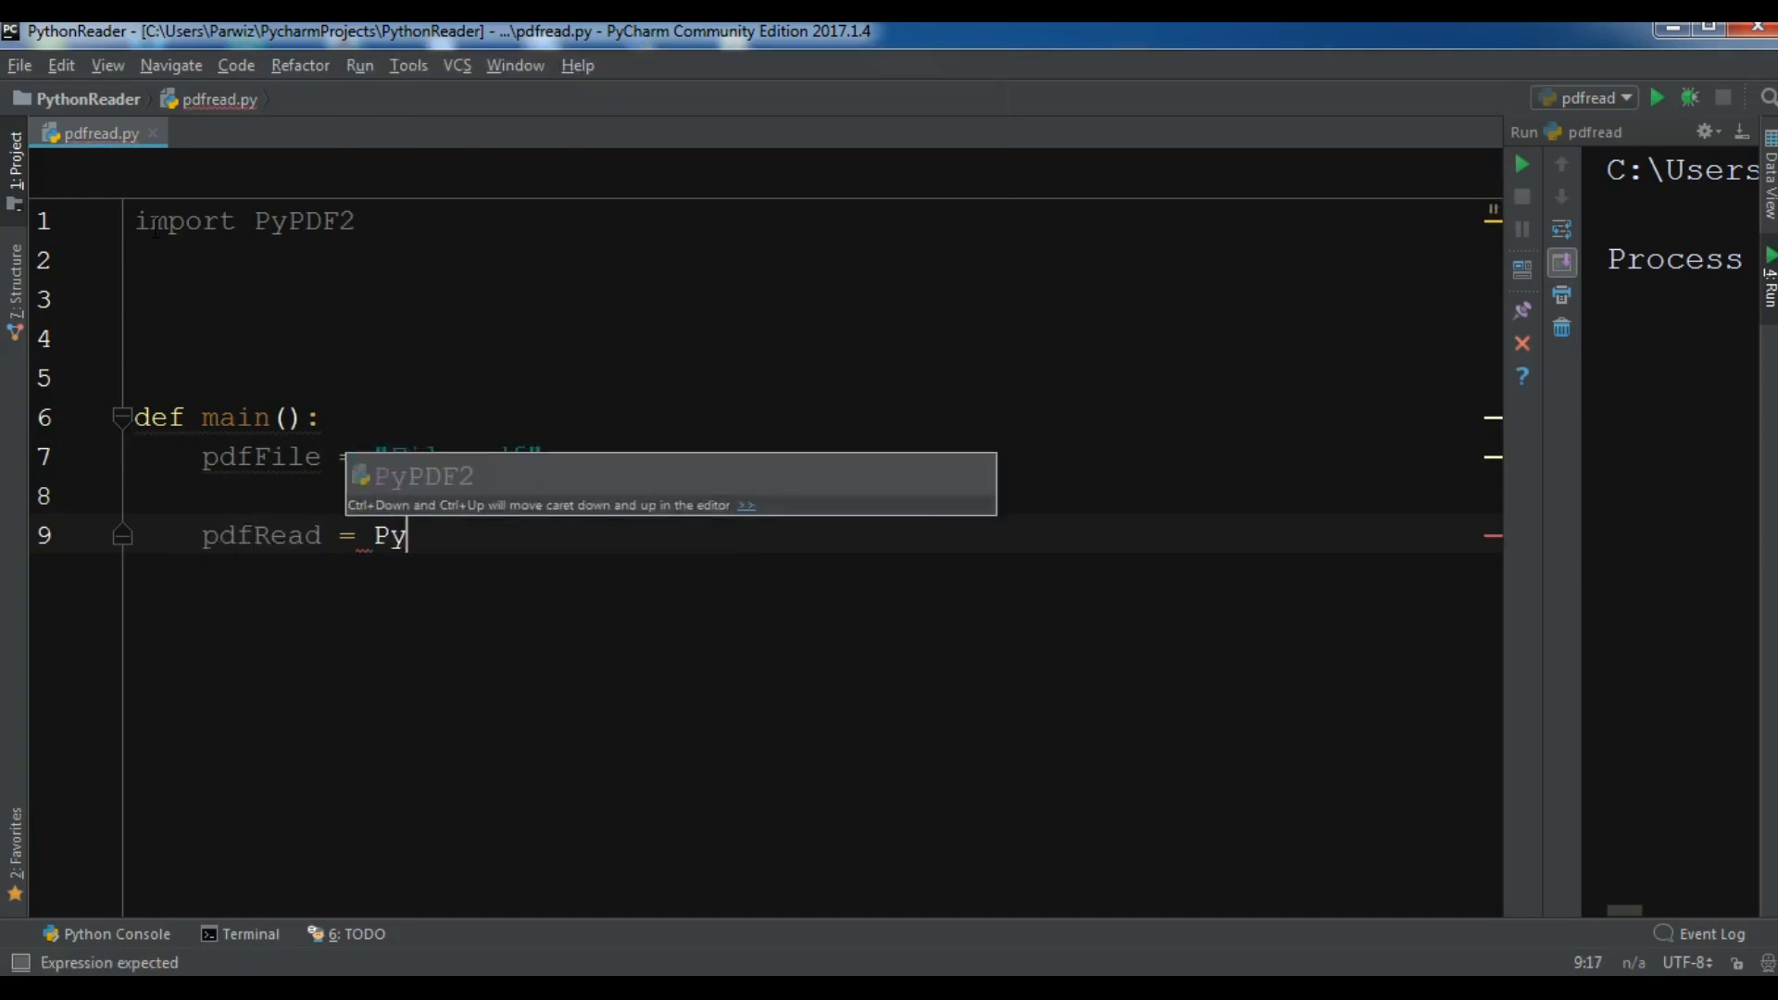
{"action": "type", "text": "PDF2.p"}
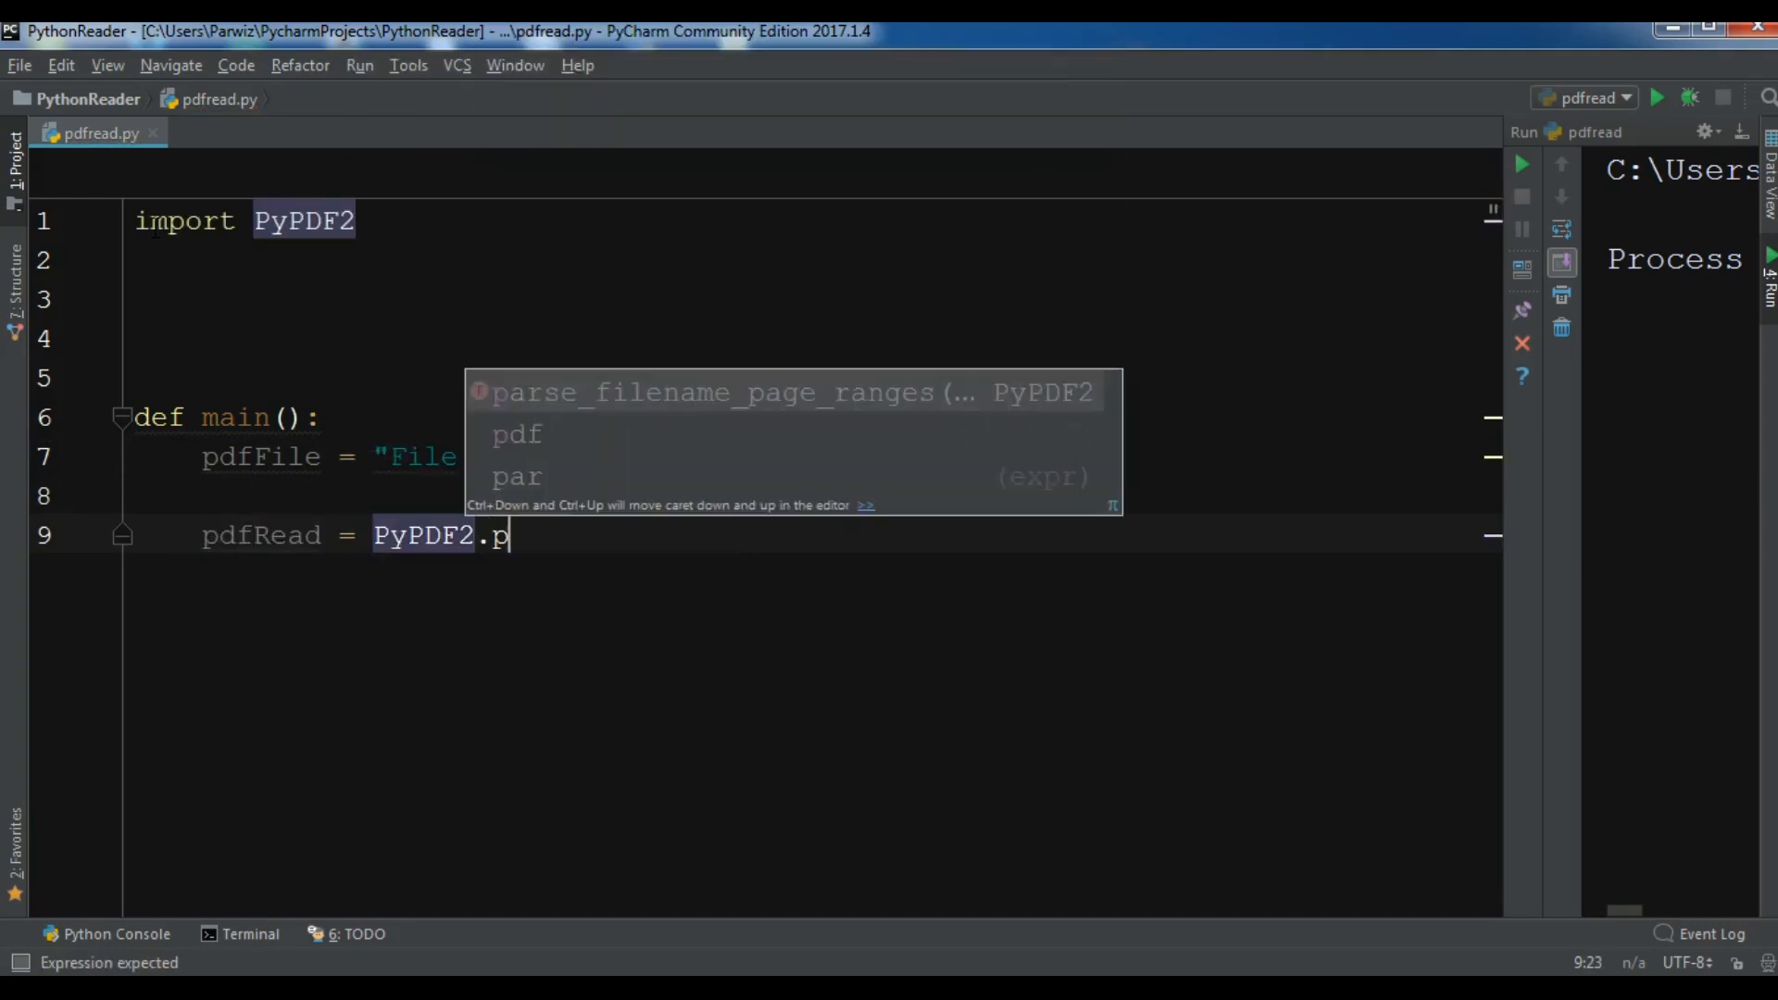
{"action": "type", "text": "d"}
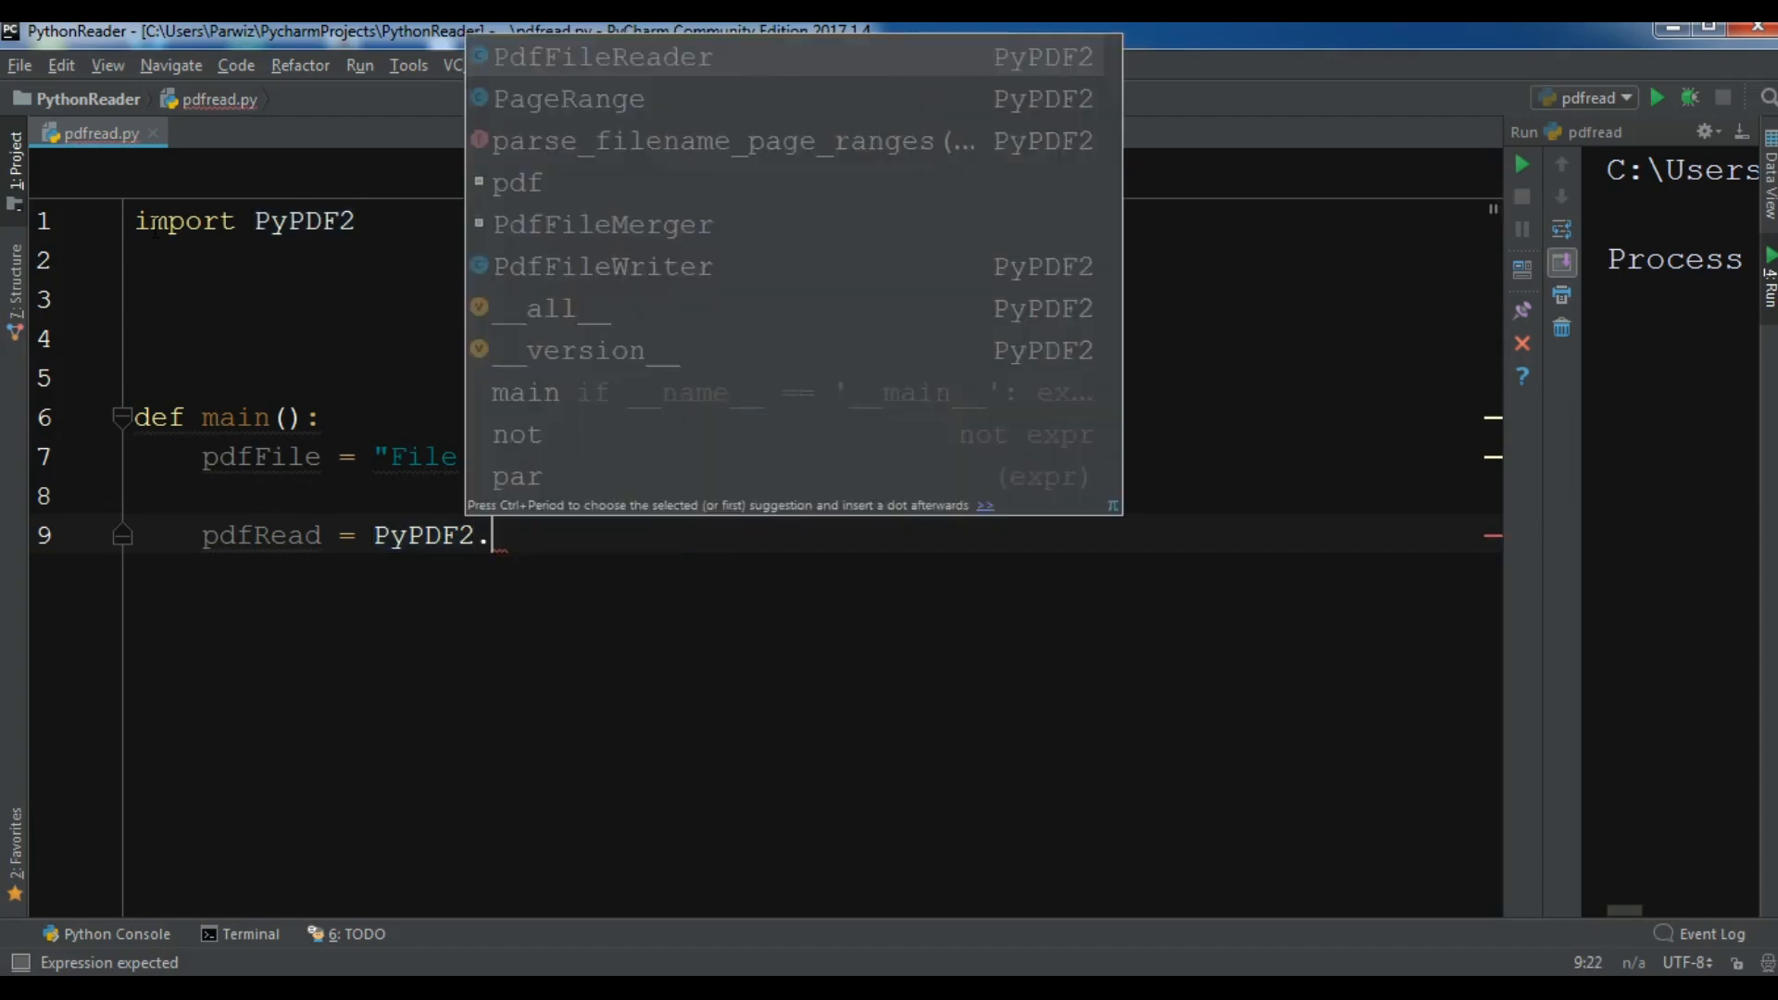
{"action": "type", "text": "P"}
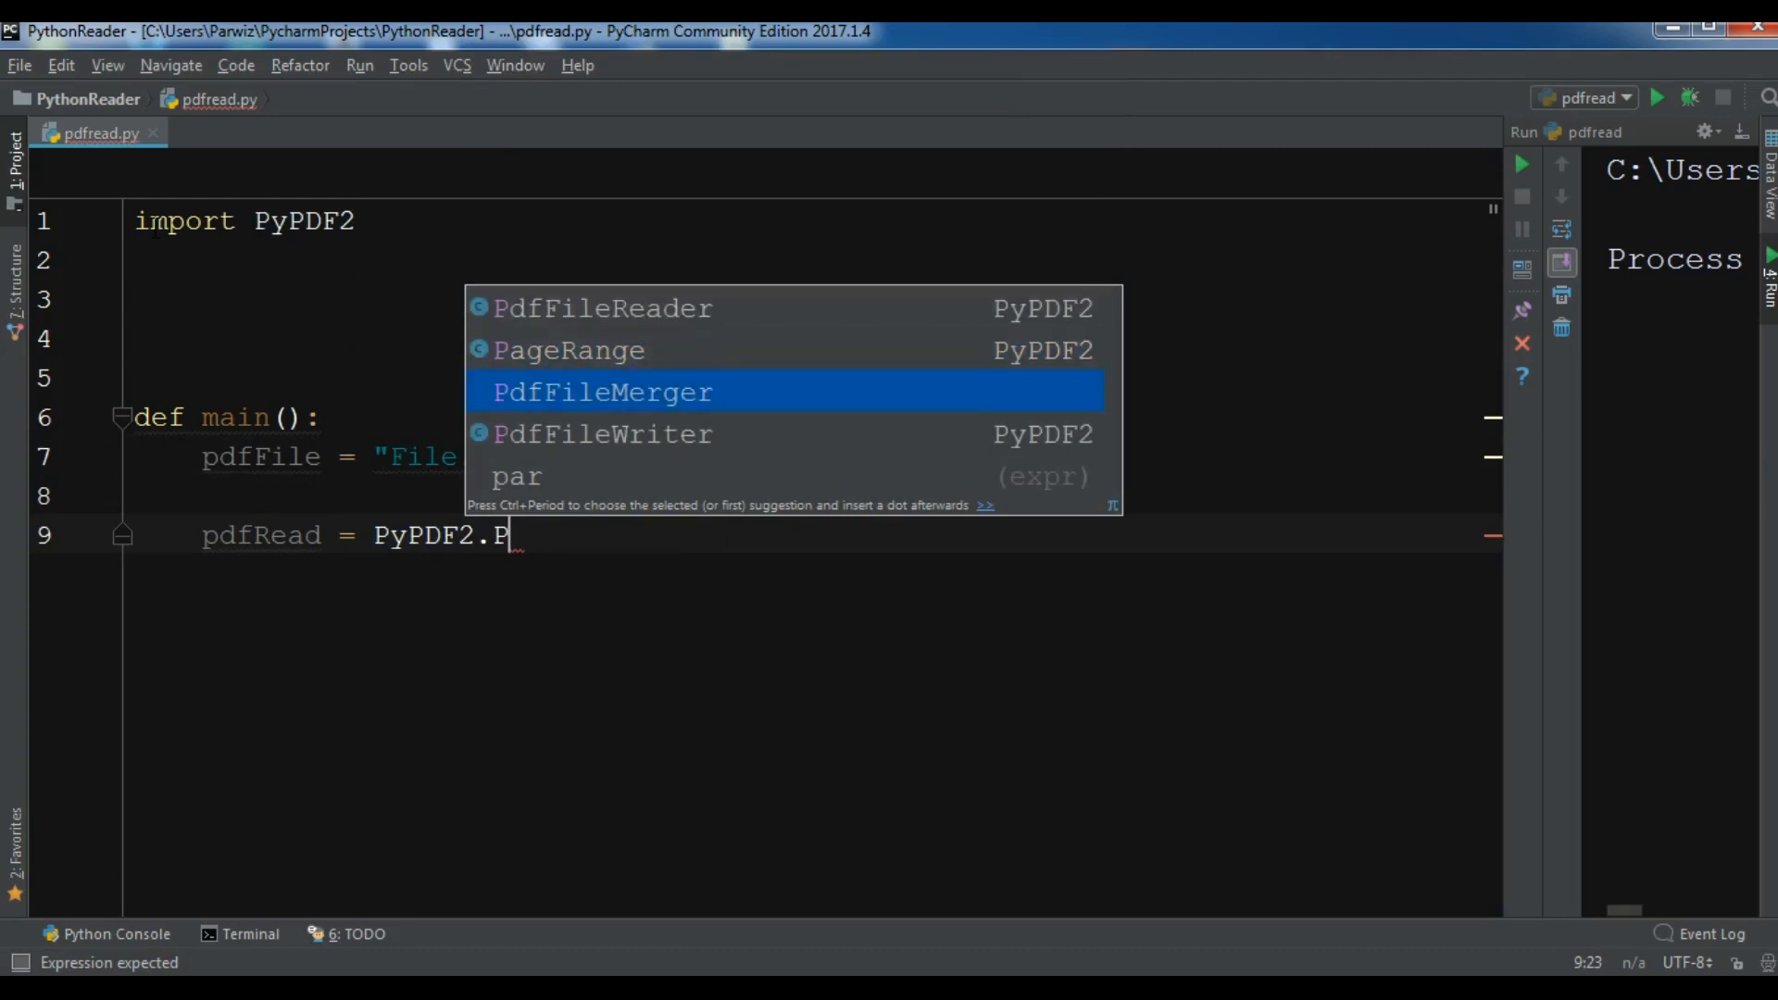
{"action": "key", "text": "down"}
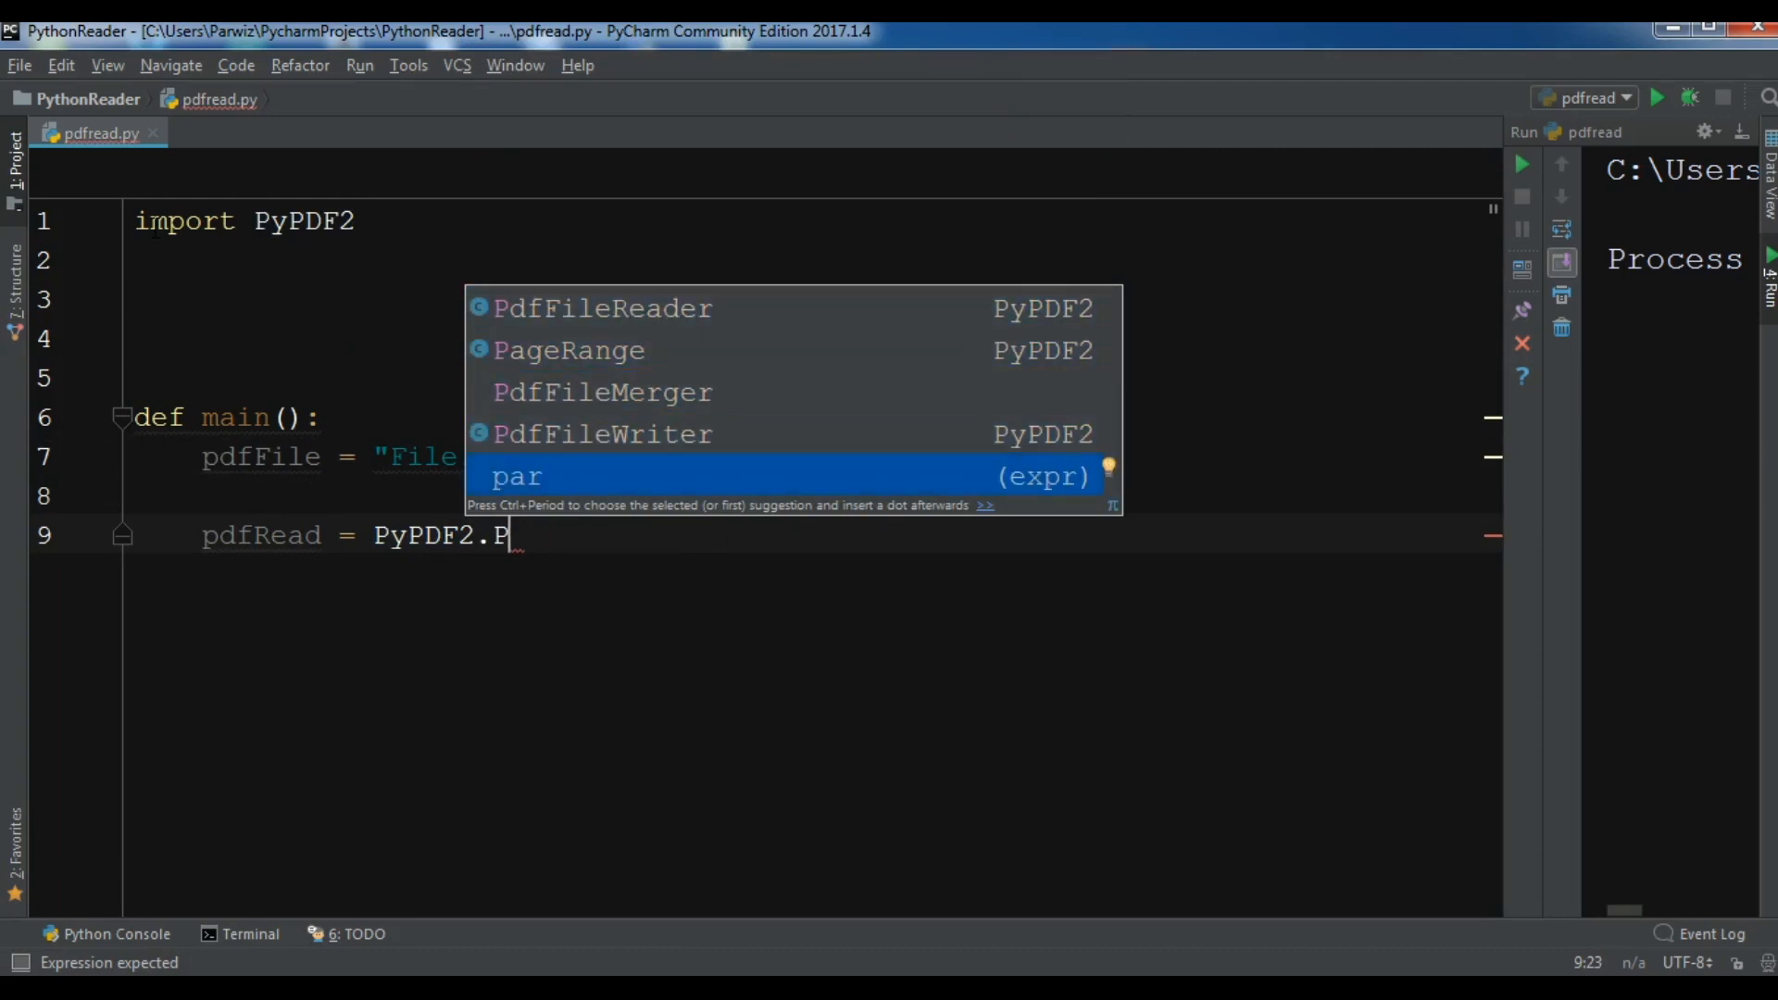
{"action": "left_click", "coordinate": [602, 308]}
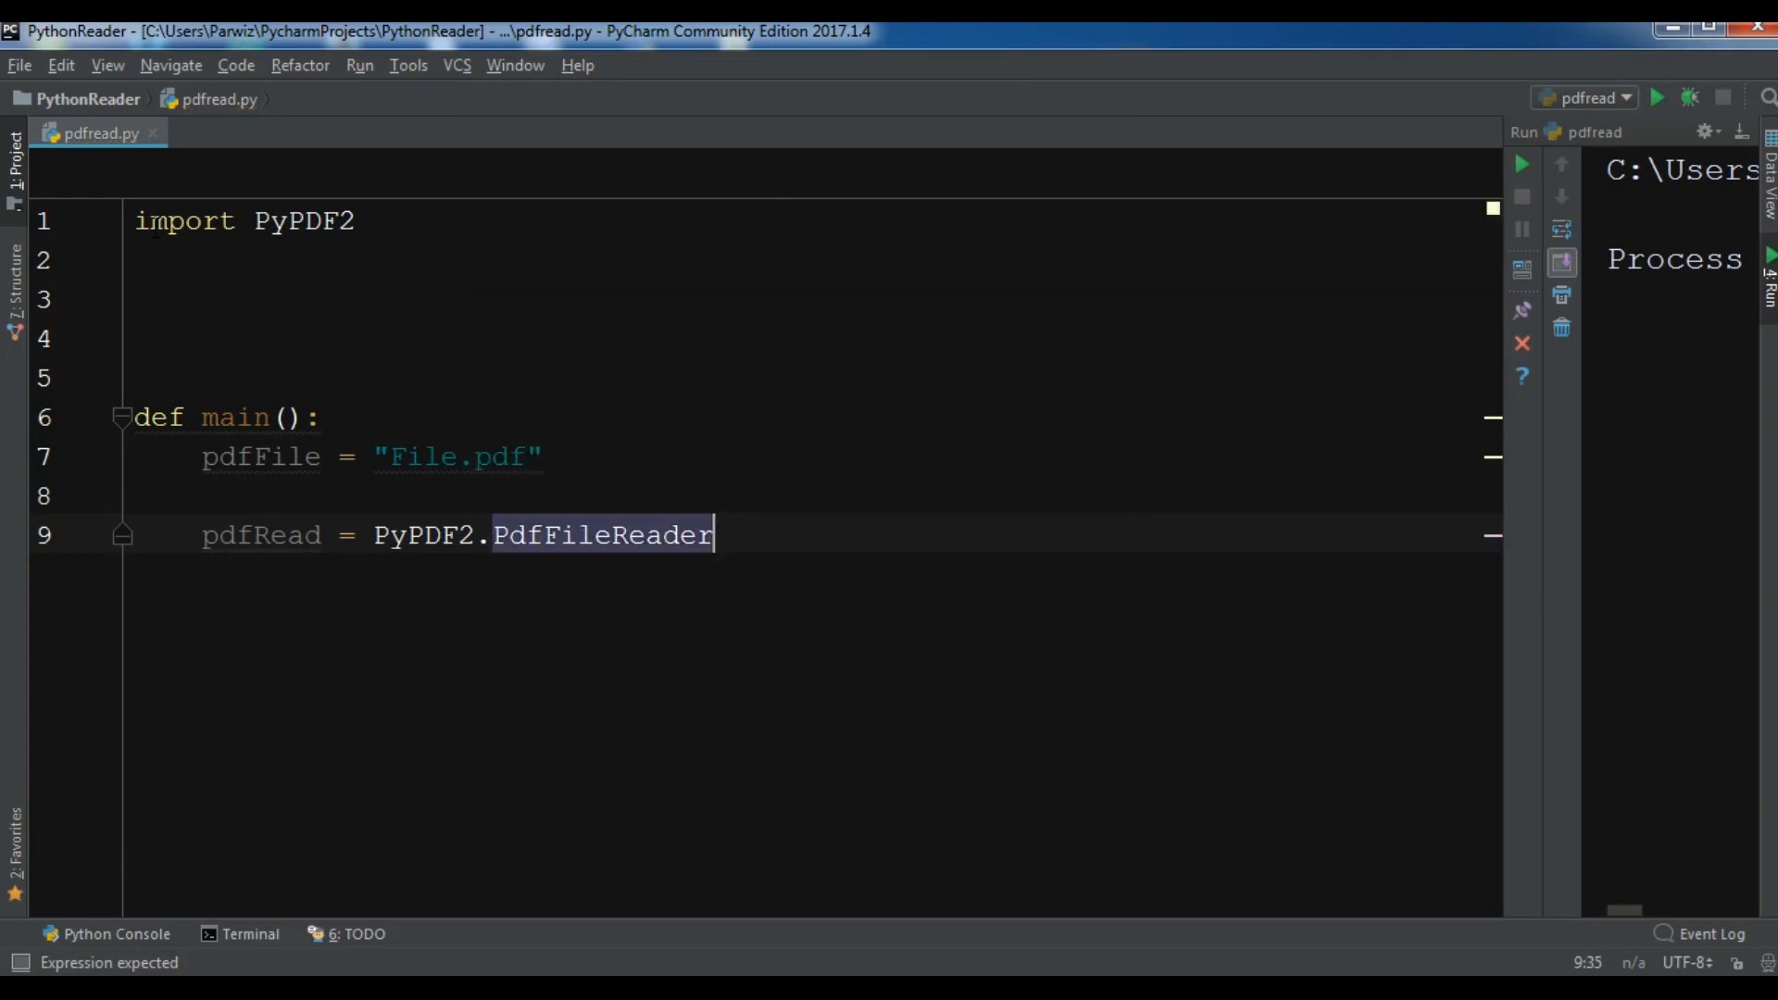
Pass pdfFile to PdfFileReader and get the first page with pdfRead.getPage(0).
{"action": "type", "text": "(pdfFile"}
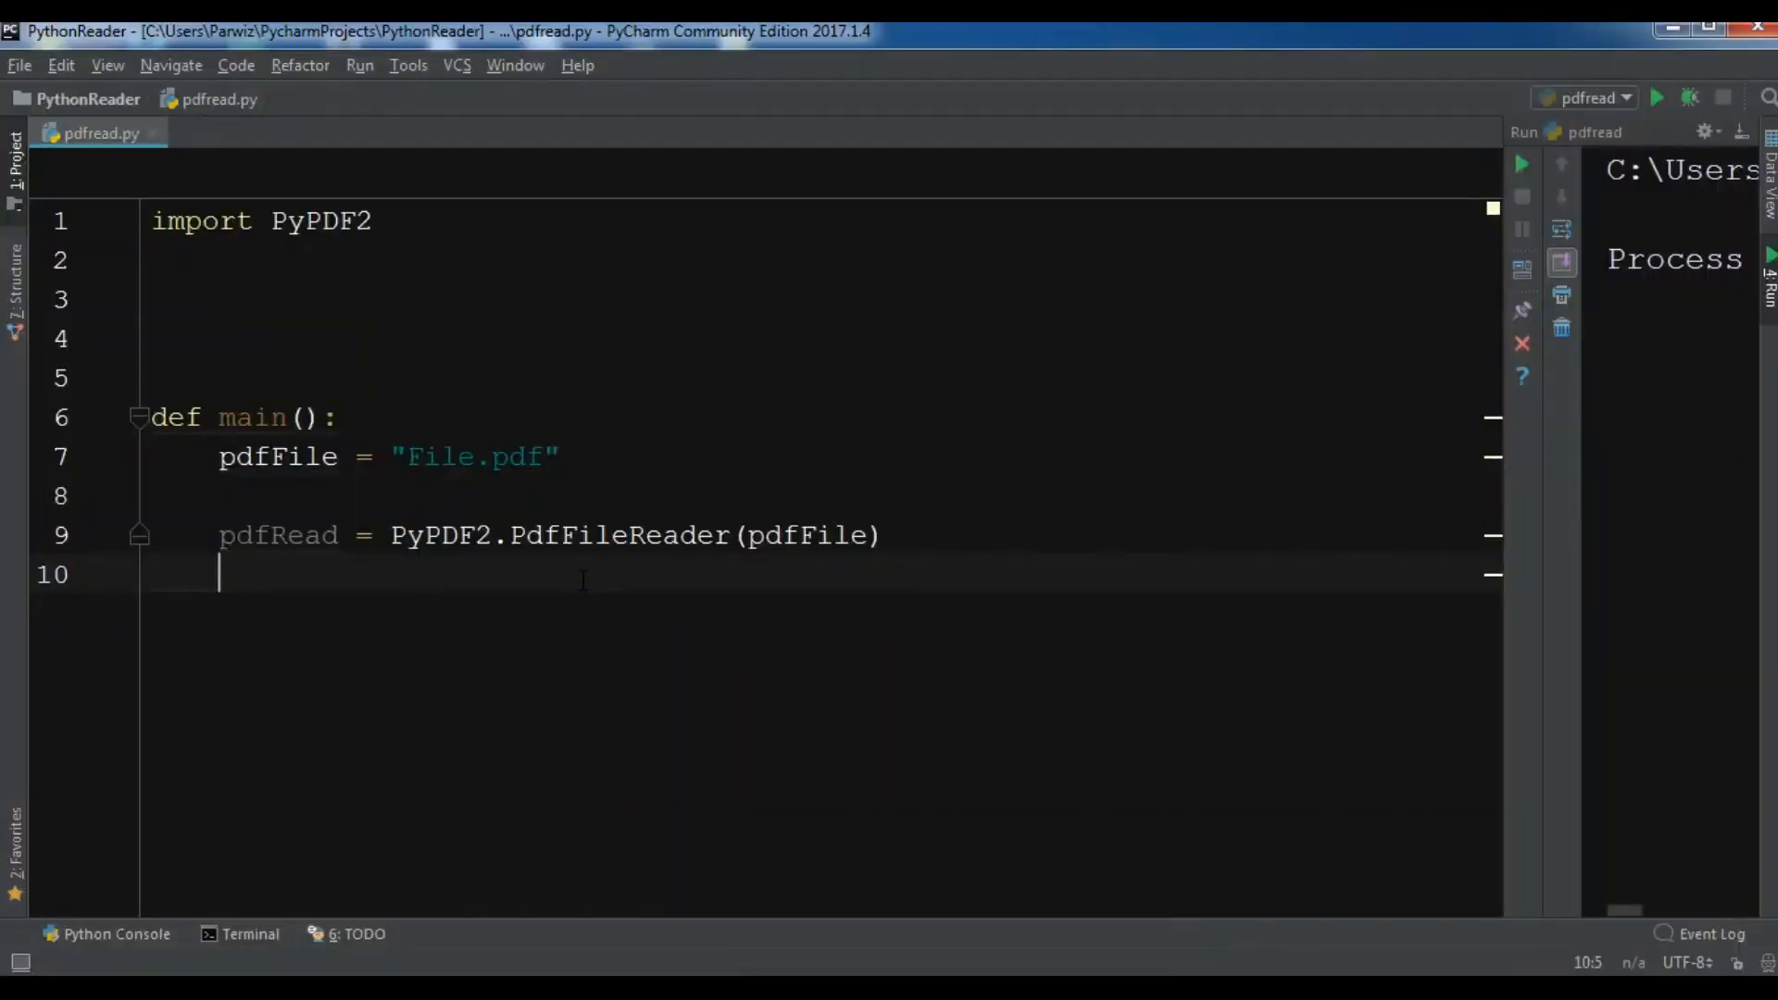
{"action": "type", "text": "page"}
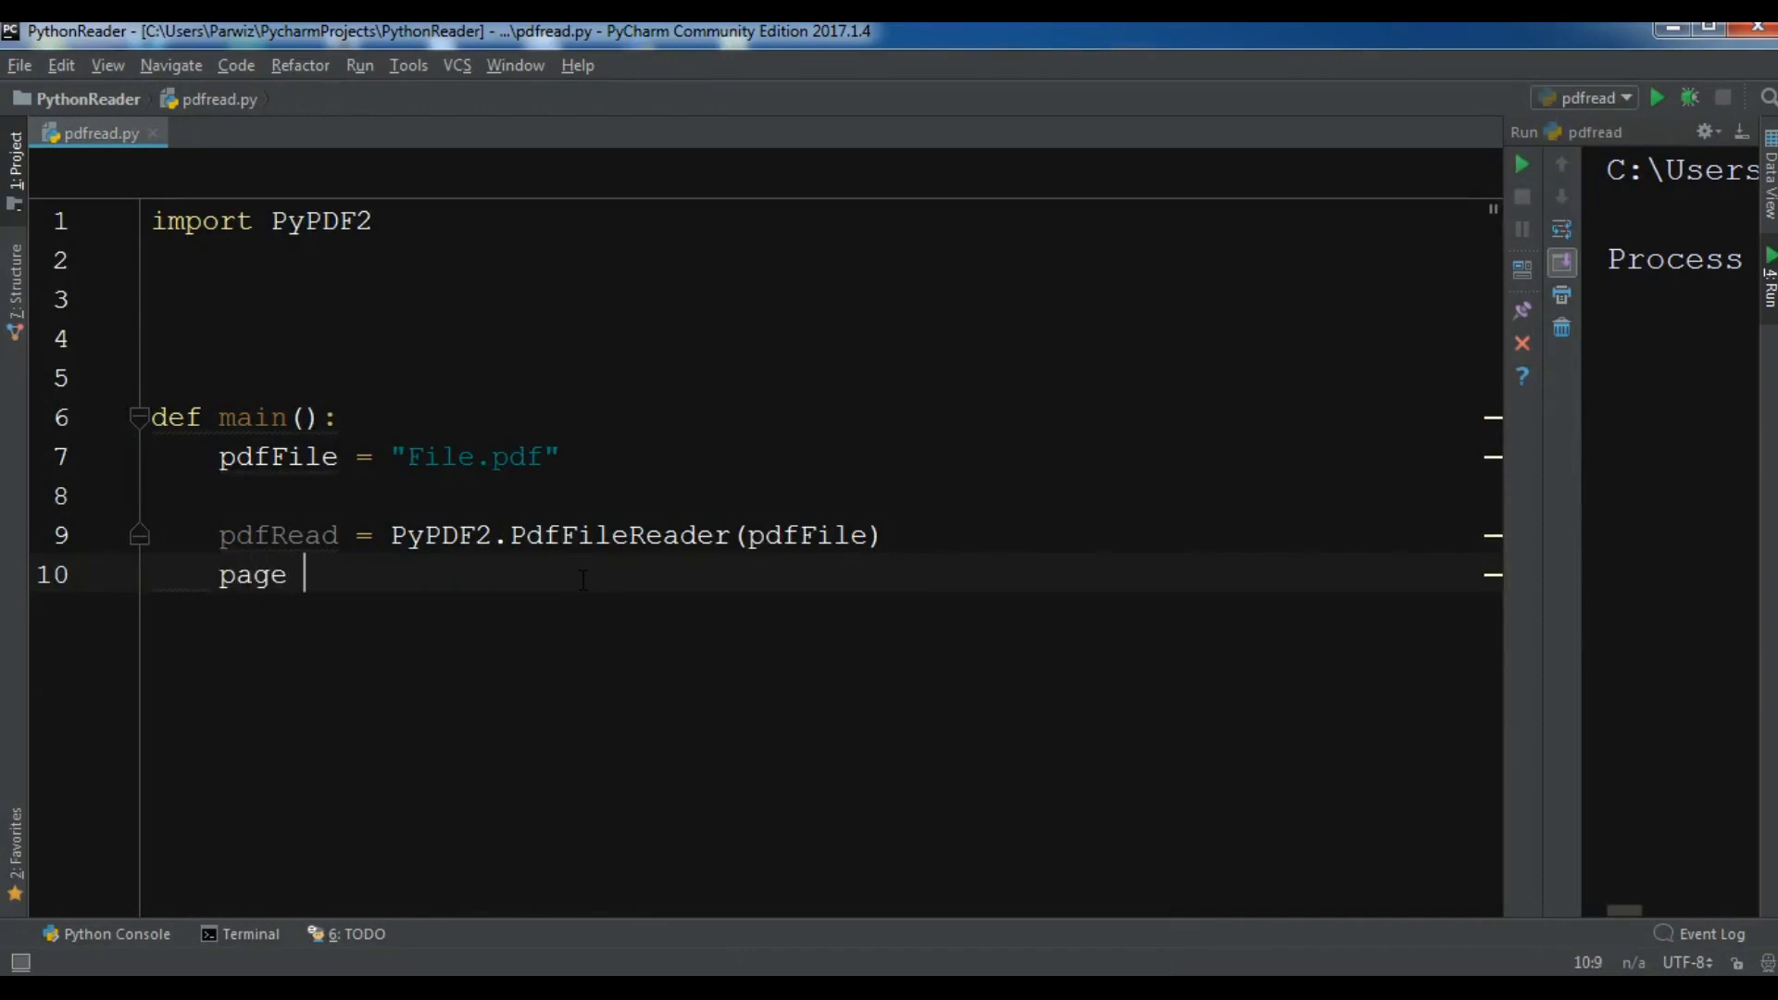
{"action": "type", "text": "= pdfRead."}
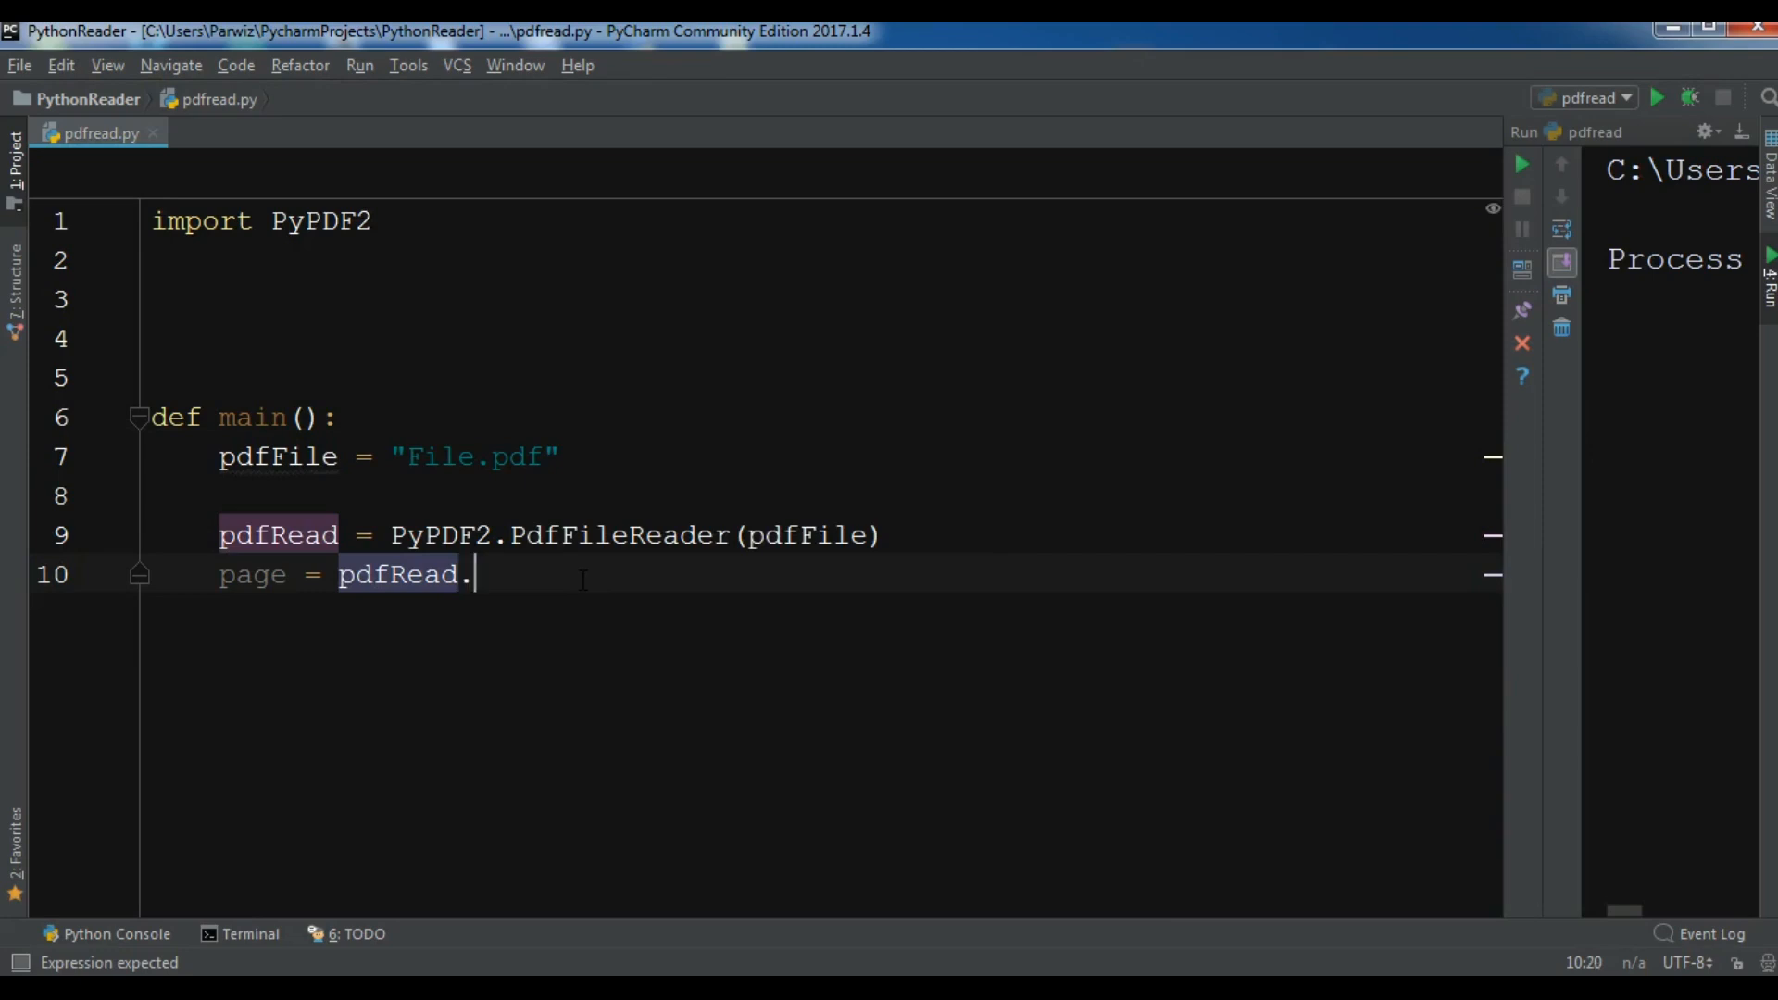
{"action": "type", "text": "getPage("}
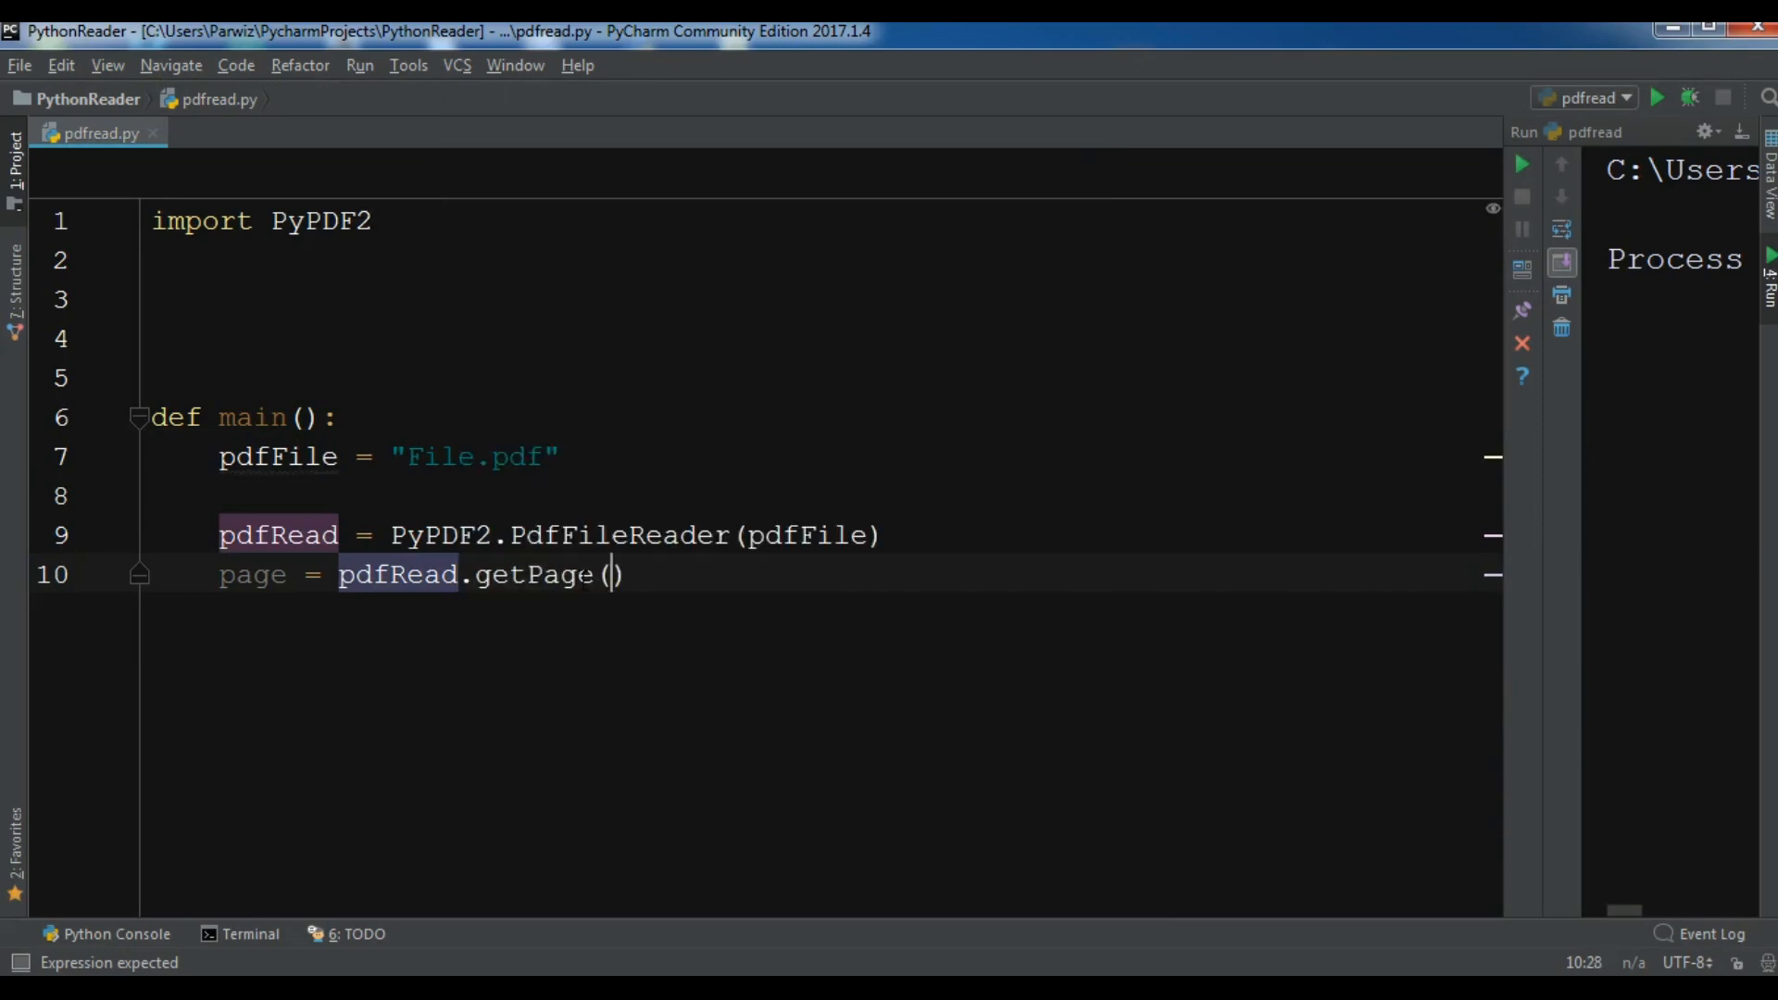
{"action": "type", "text": "0"}
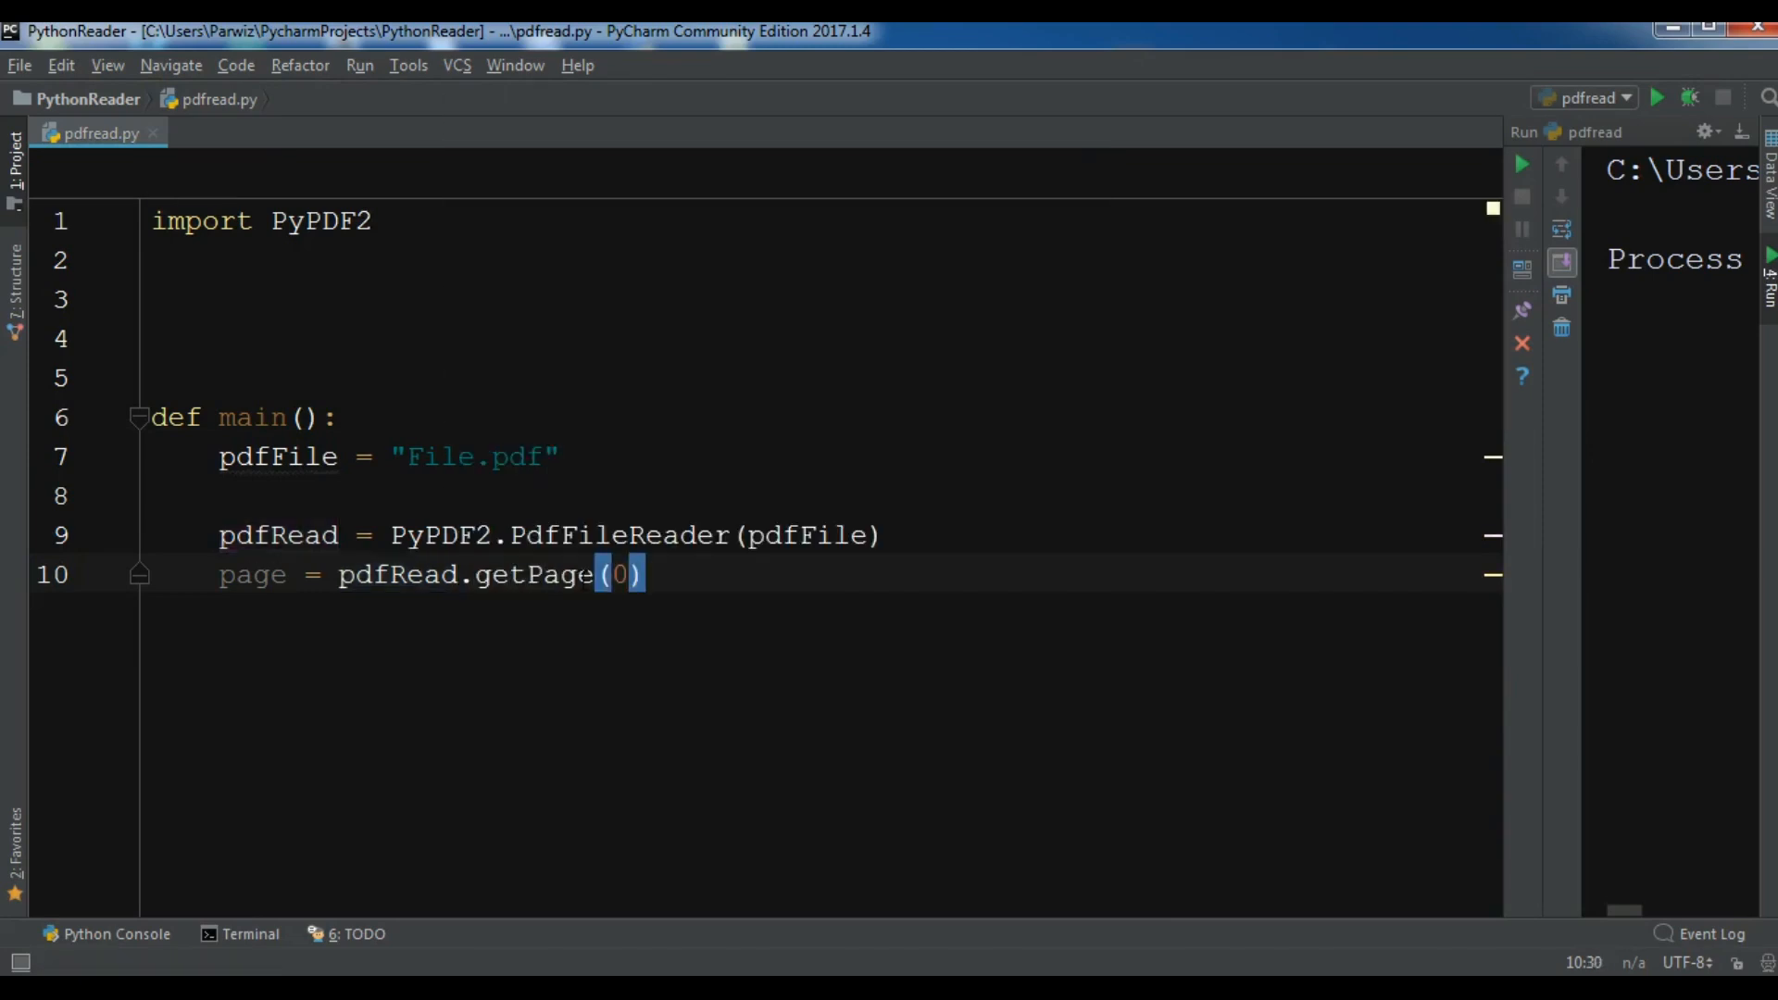
Extract the page's text into pageContent and print(pageContent).
{"action": "type", "text": "pageContent"}
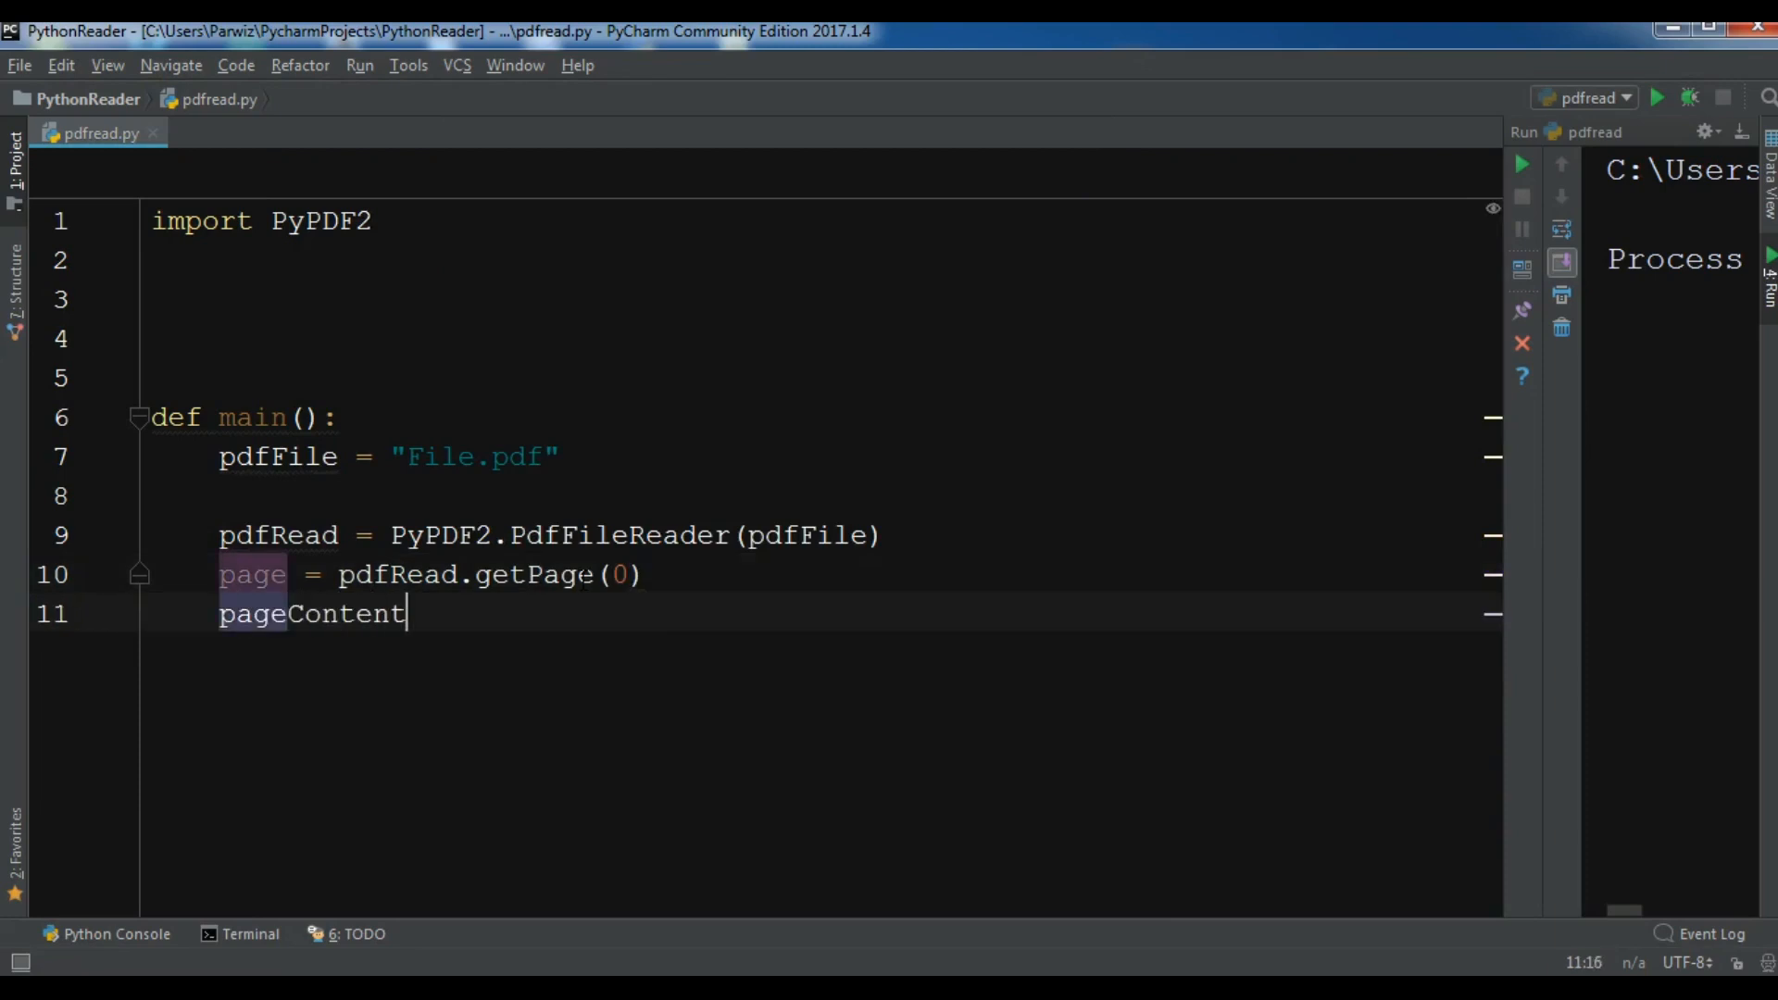
{"action": "type", "text": "= p"}
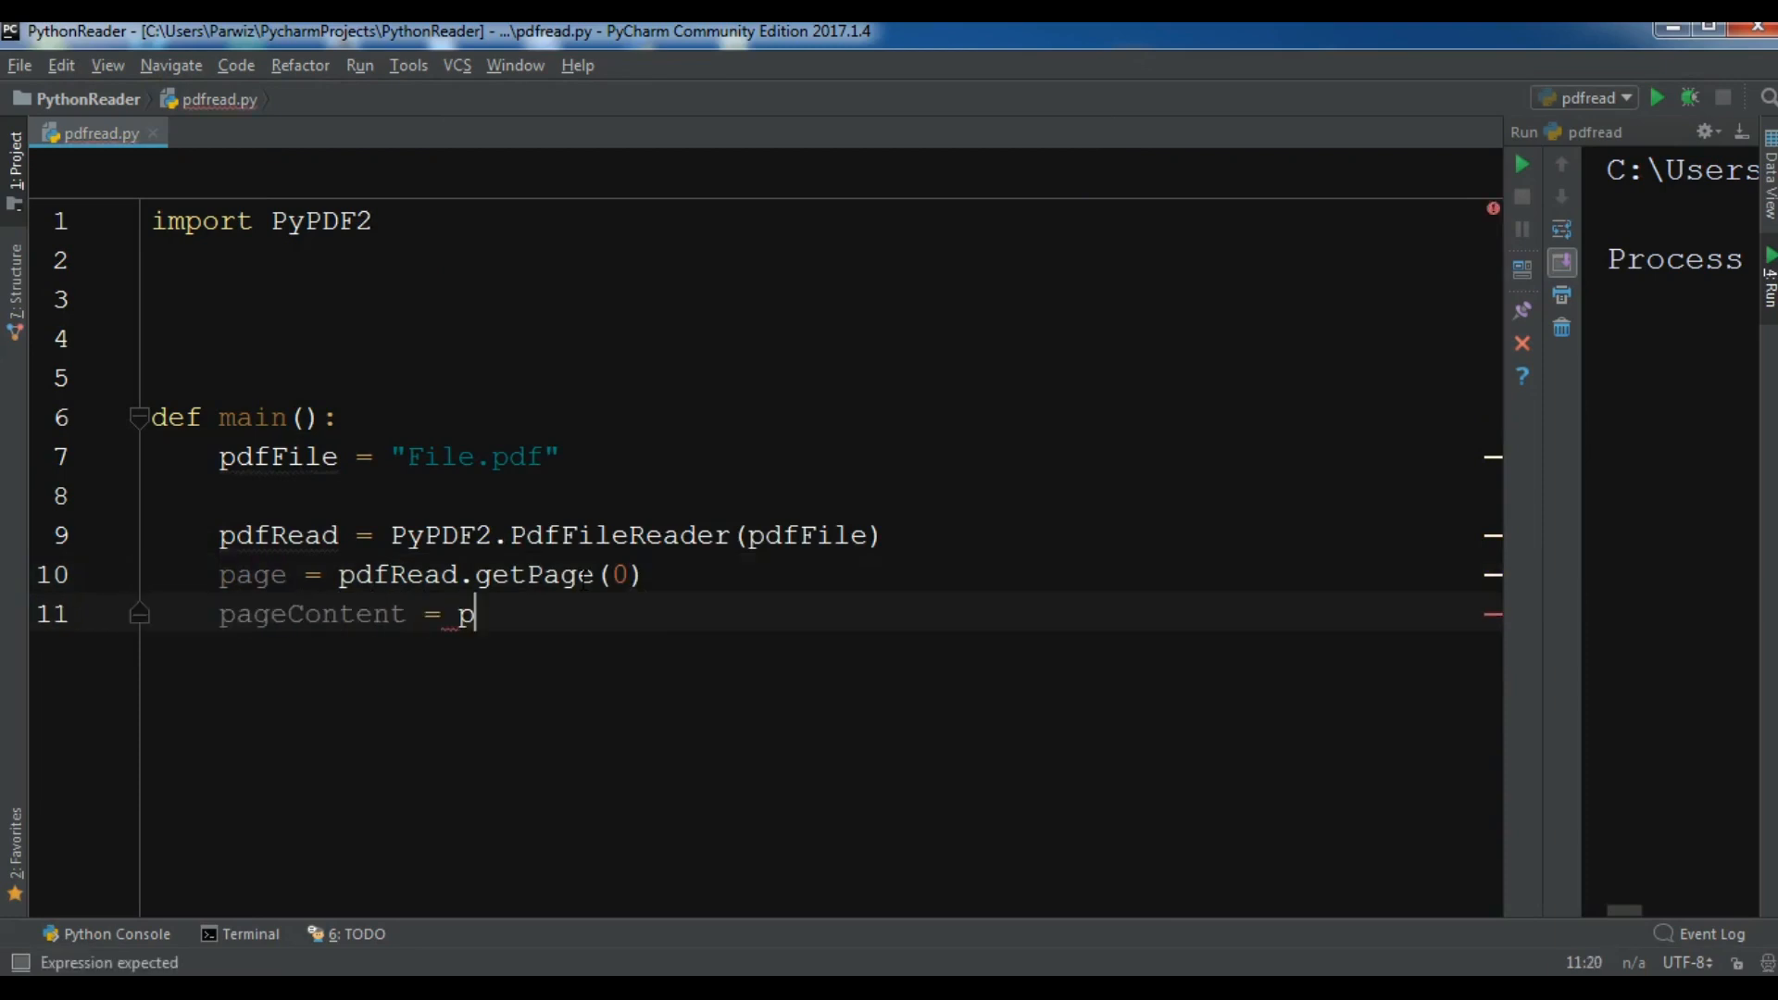
{"action": "type", "text": "age"}
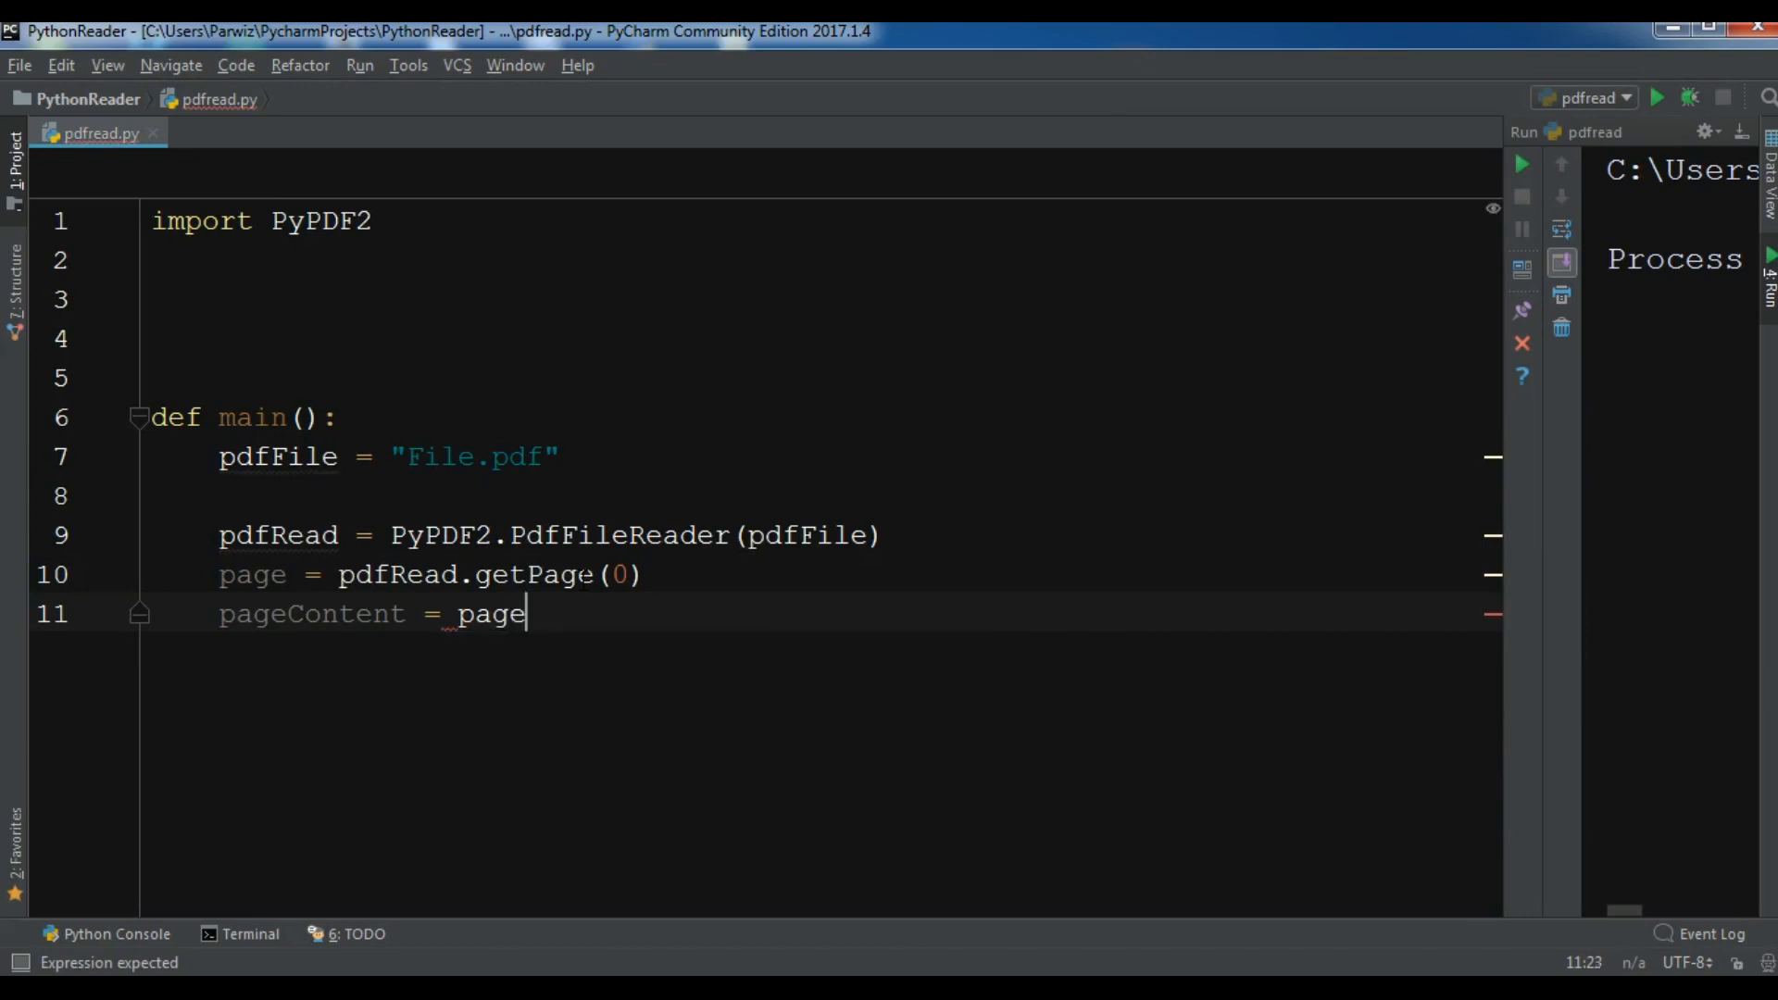
{"action": "type", "text": "."}
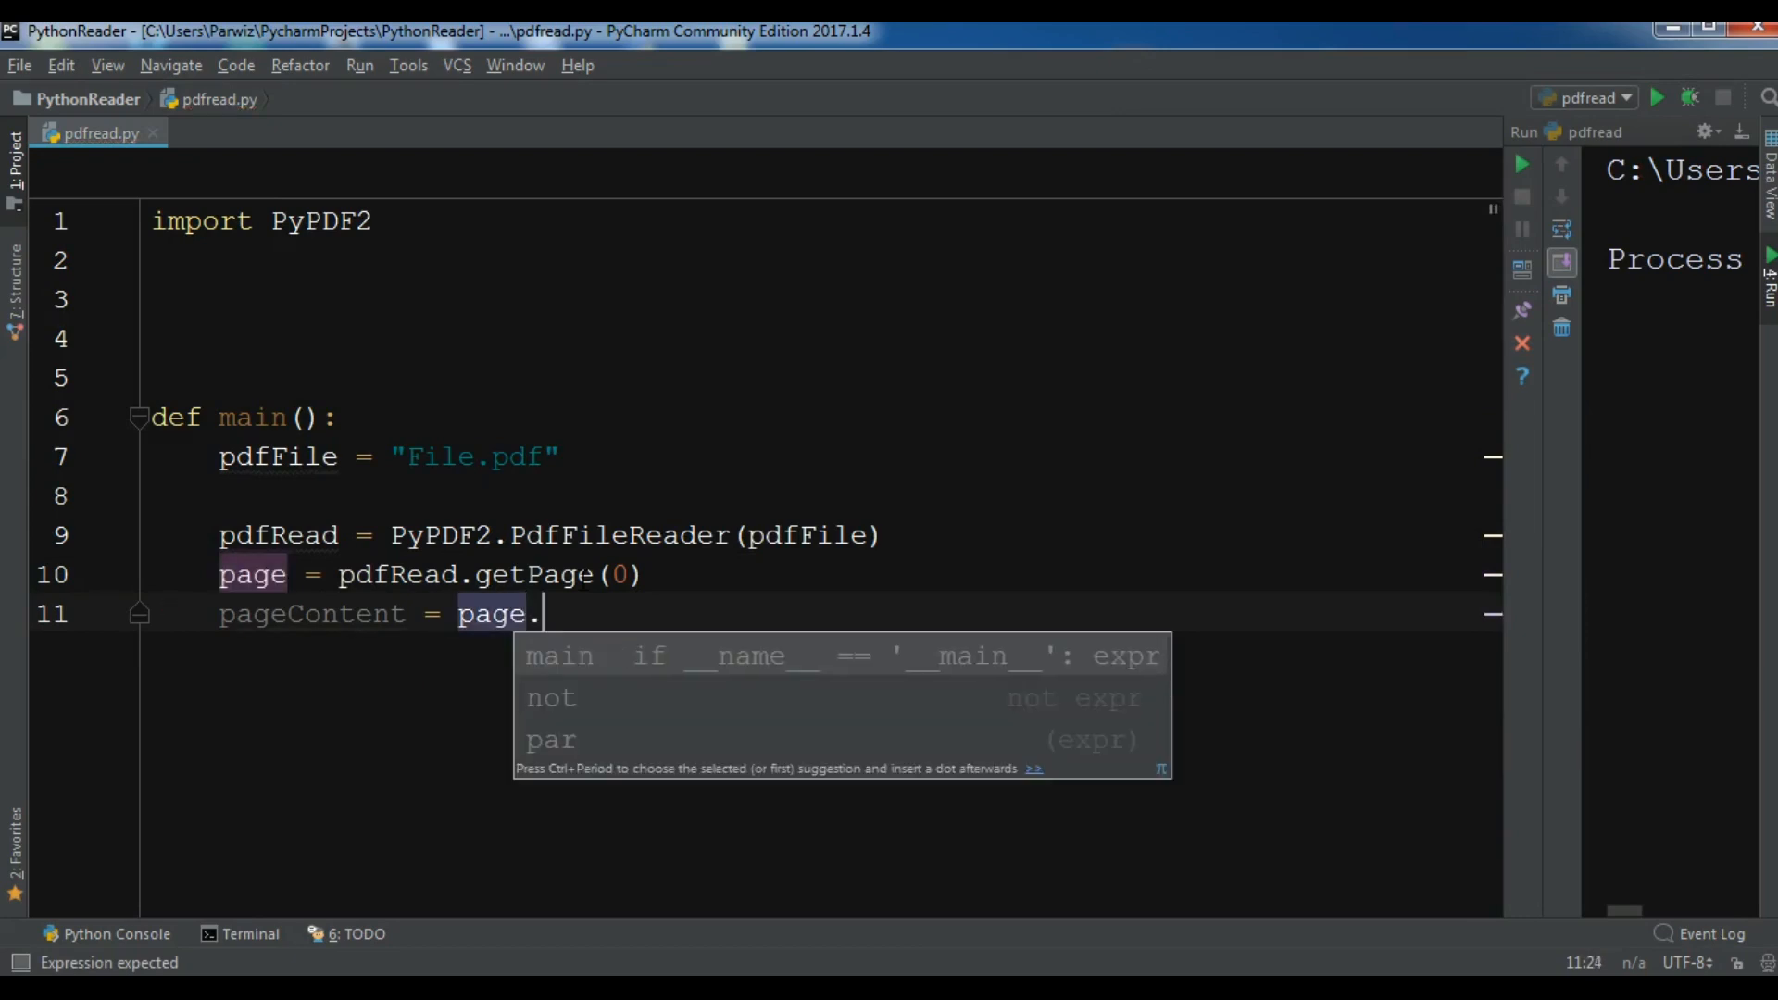
{"action": "type", "text": "extrat"}
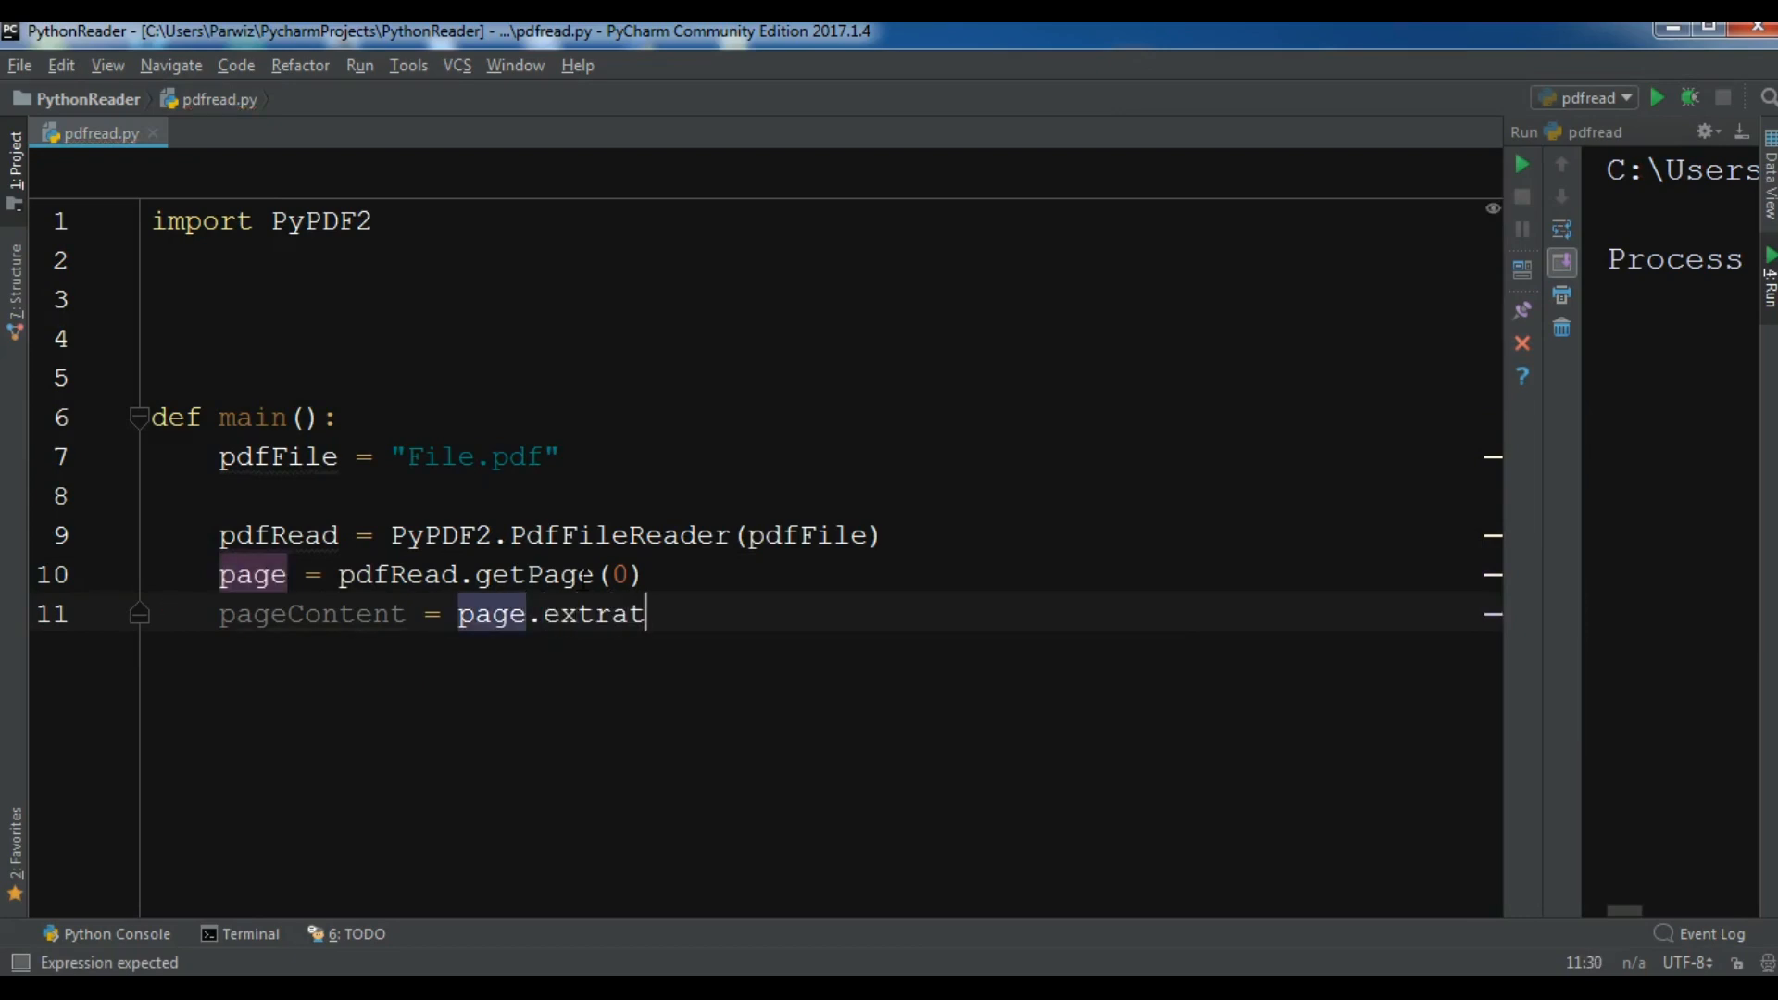
{"action": "type", "text": "x"}
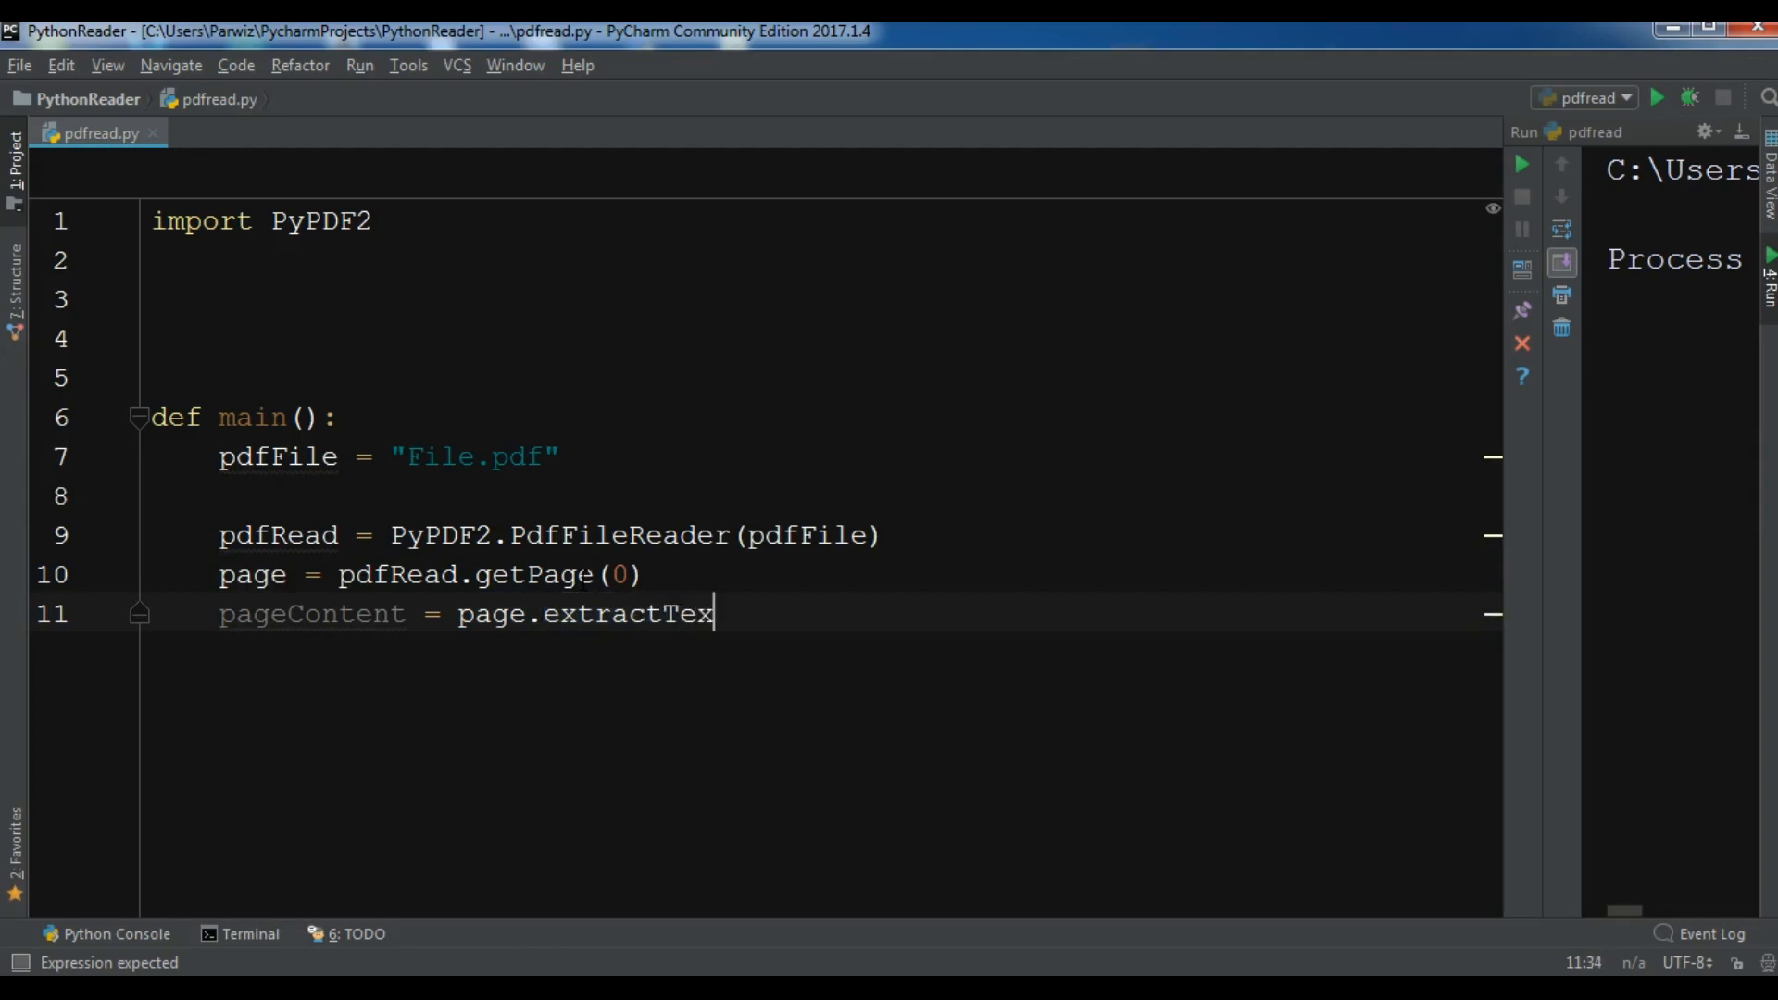
{"action": "type", "text": "t"}
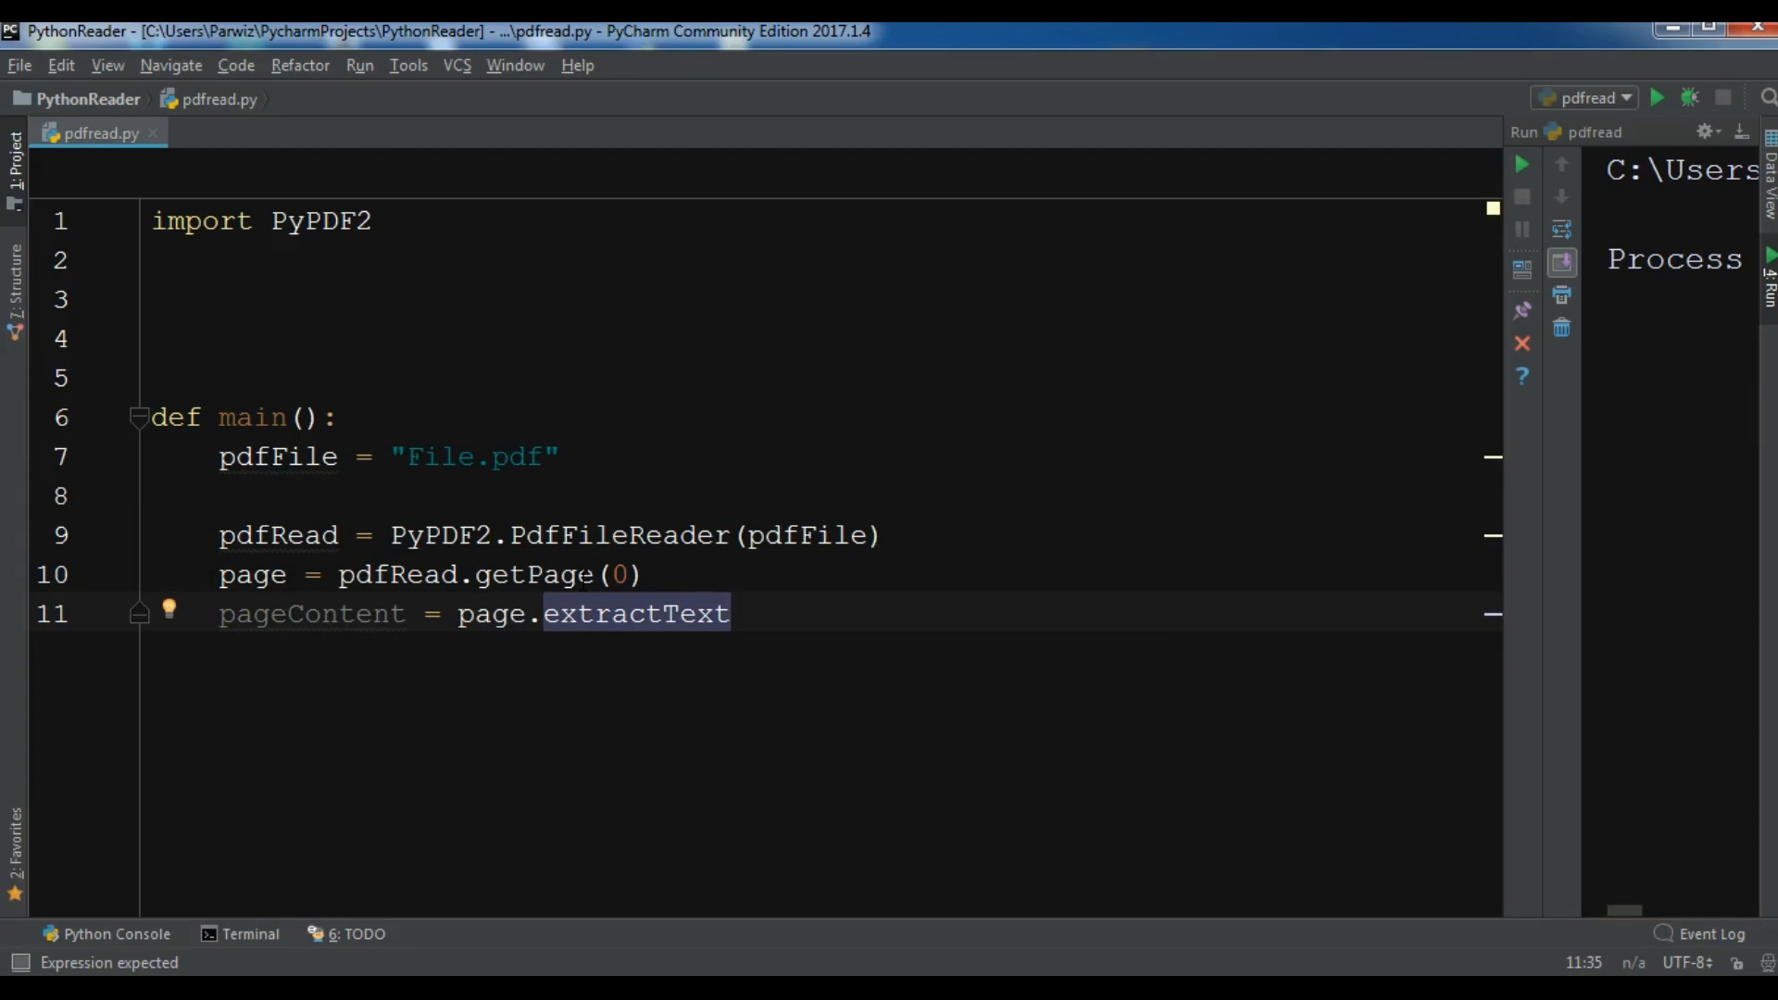
{"action": "type", "text": "()"}
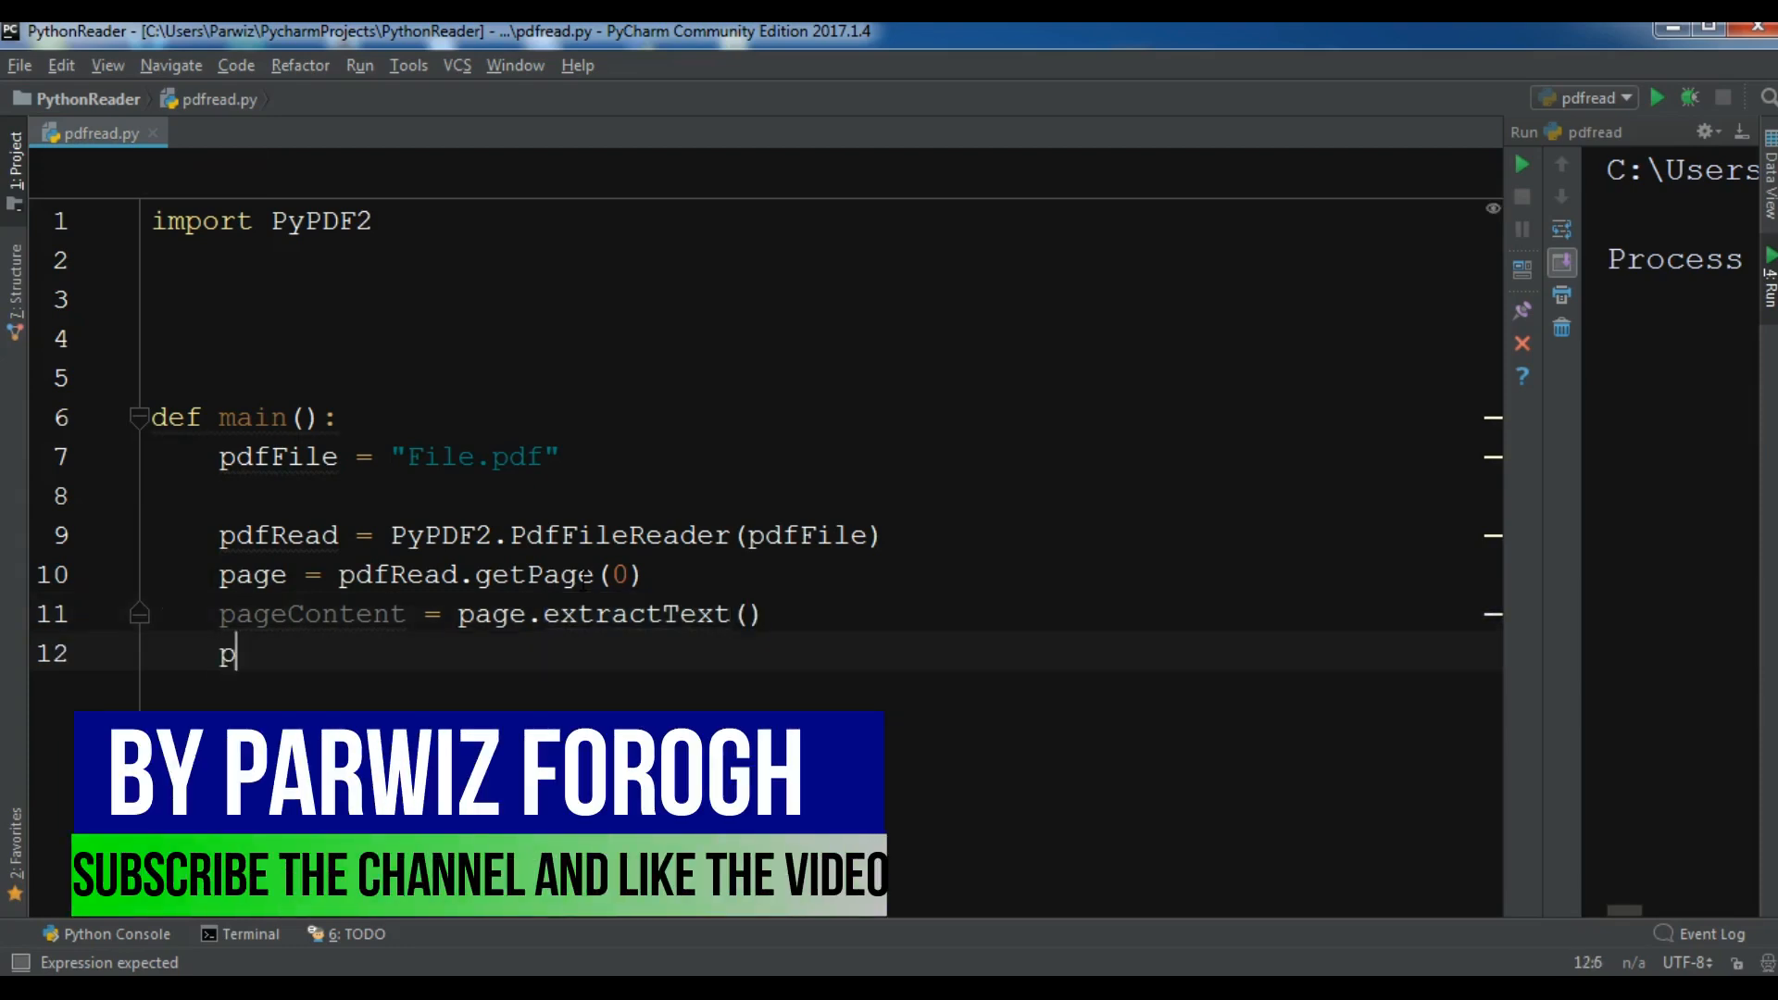
{"action": "type", "text": "rint(pageContent"}
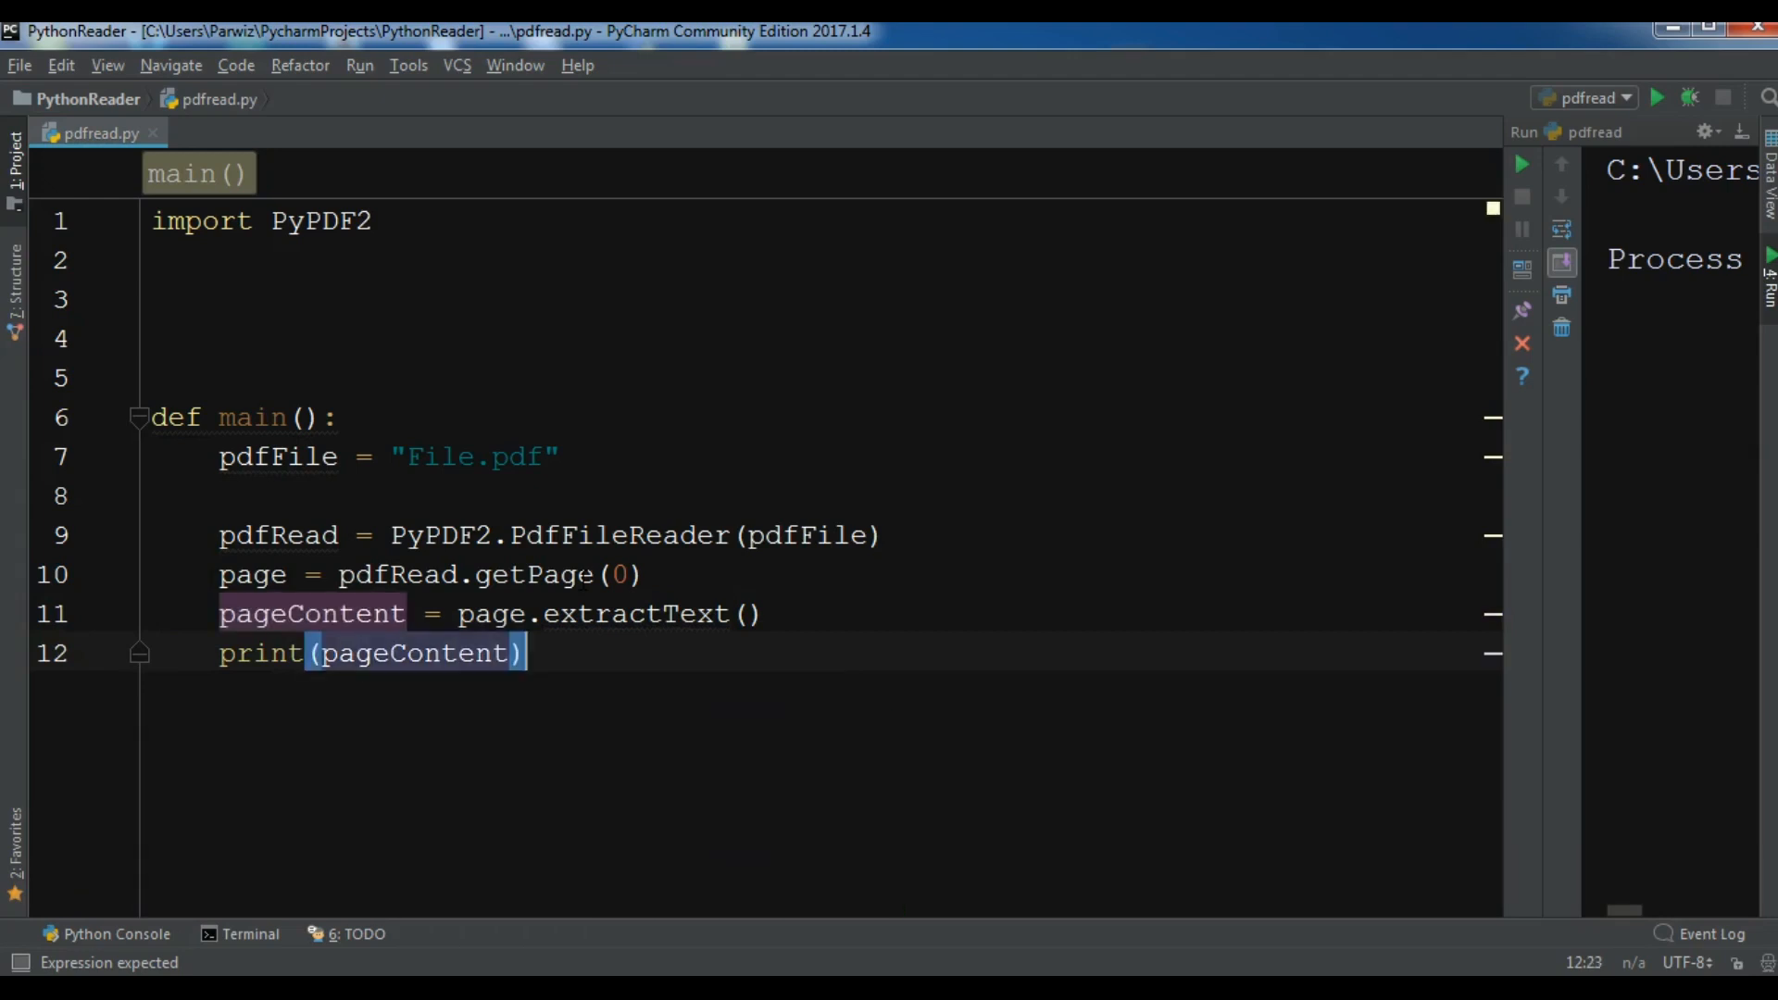
{"action": "key", "text": "enter"}
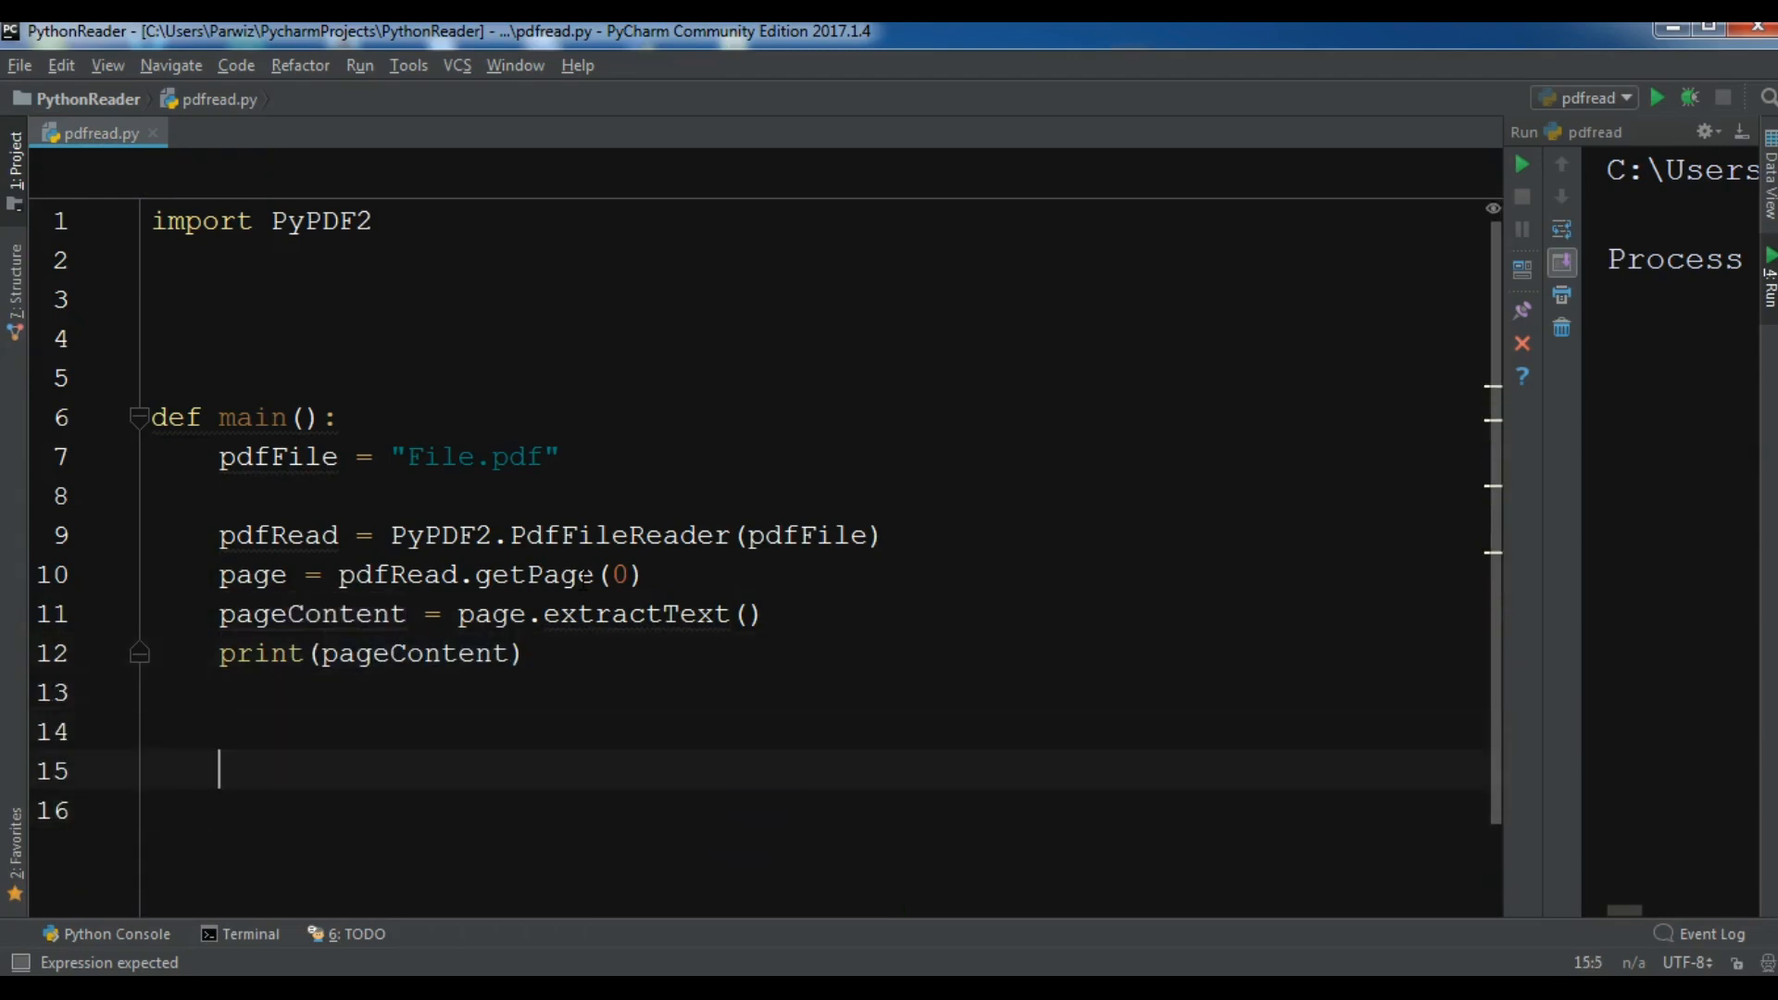
Add an if __name__ == "__main__": guard that calls main().
{"action": "type", "text": "i"}
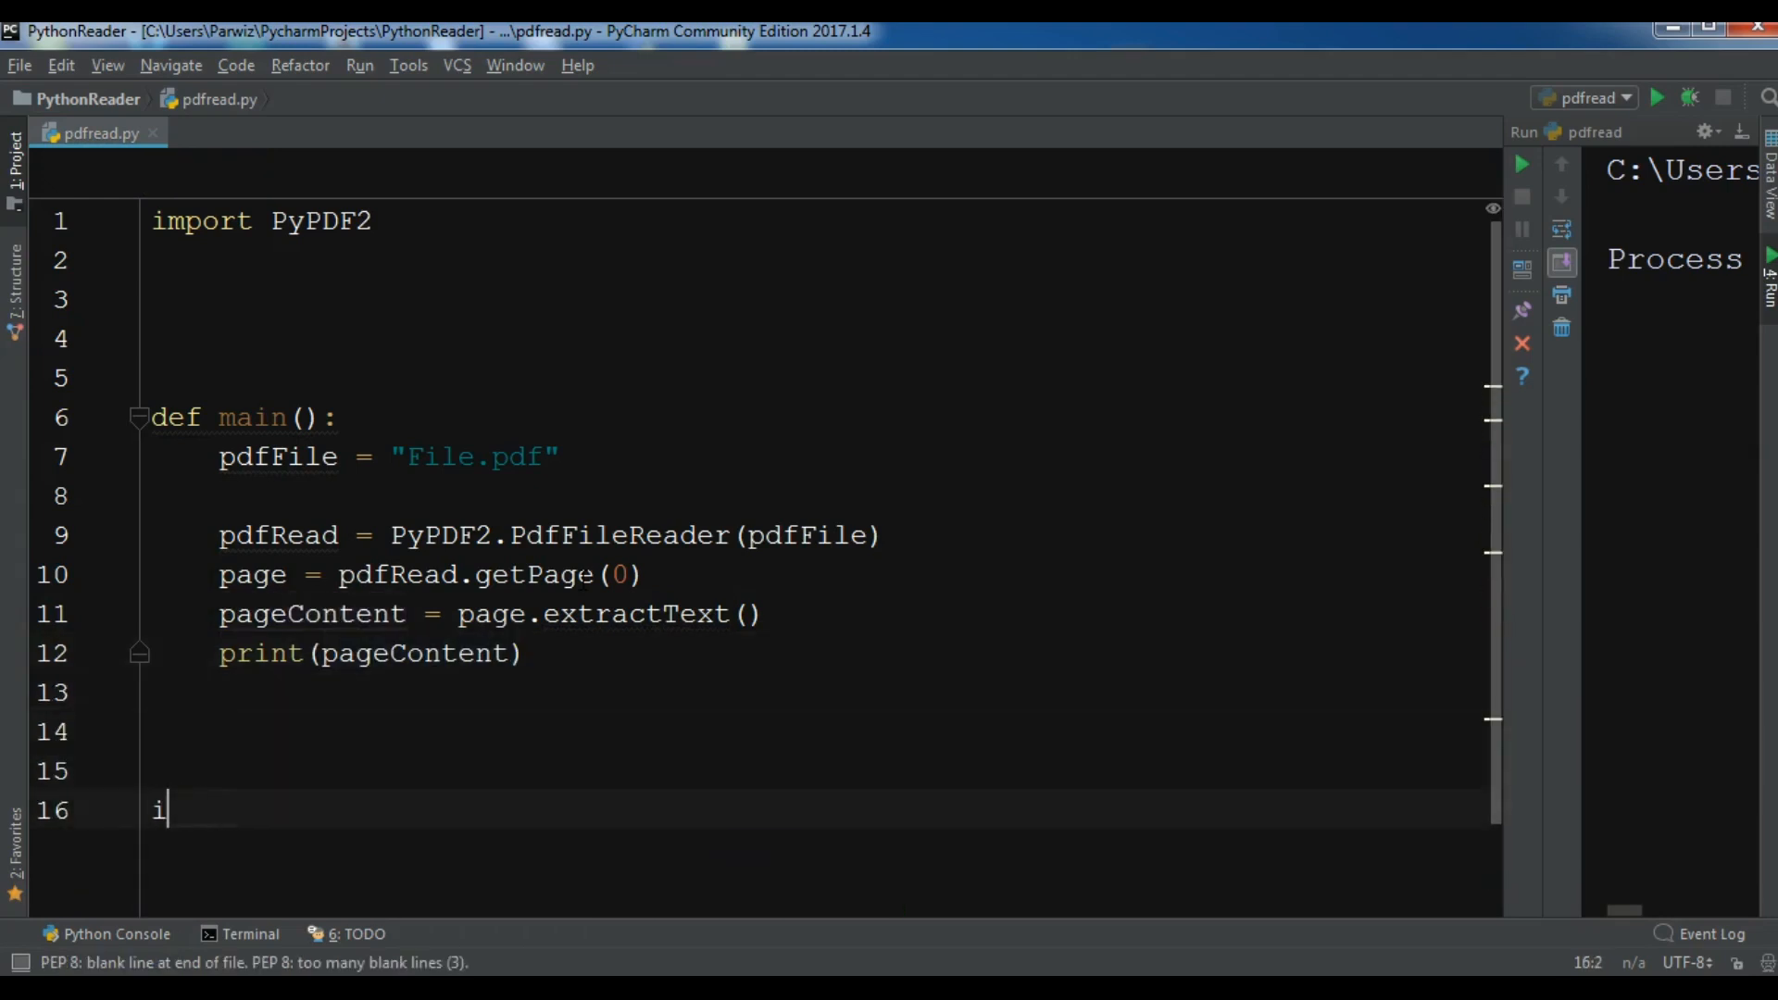
{"action": "type", "text": "f __name__ == \"__"}
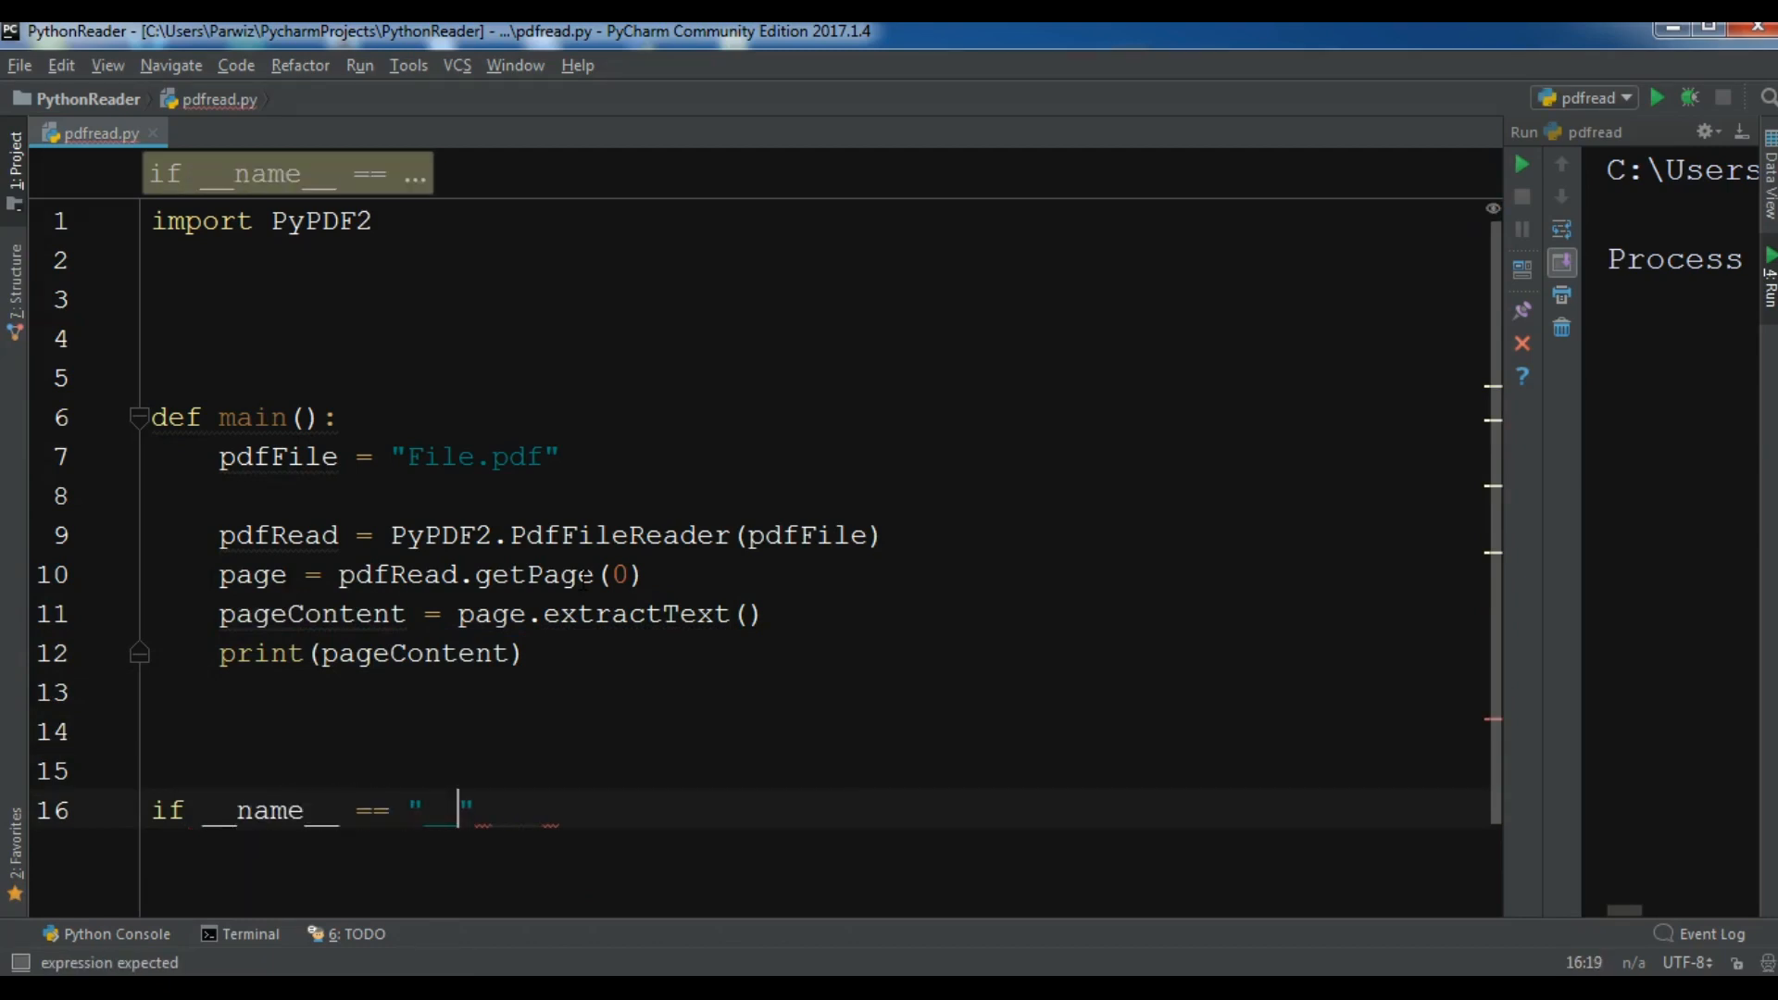
{"action": "type", "text": "__main__"}
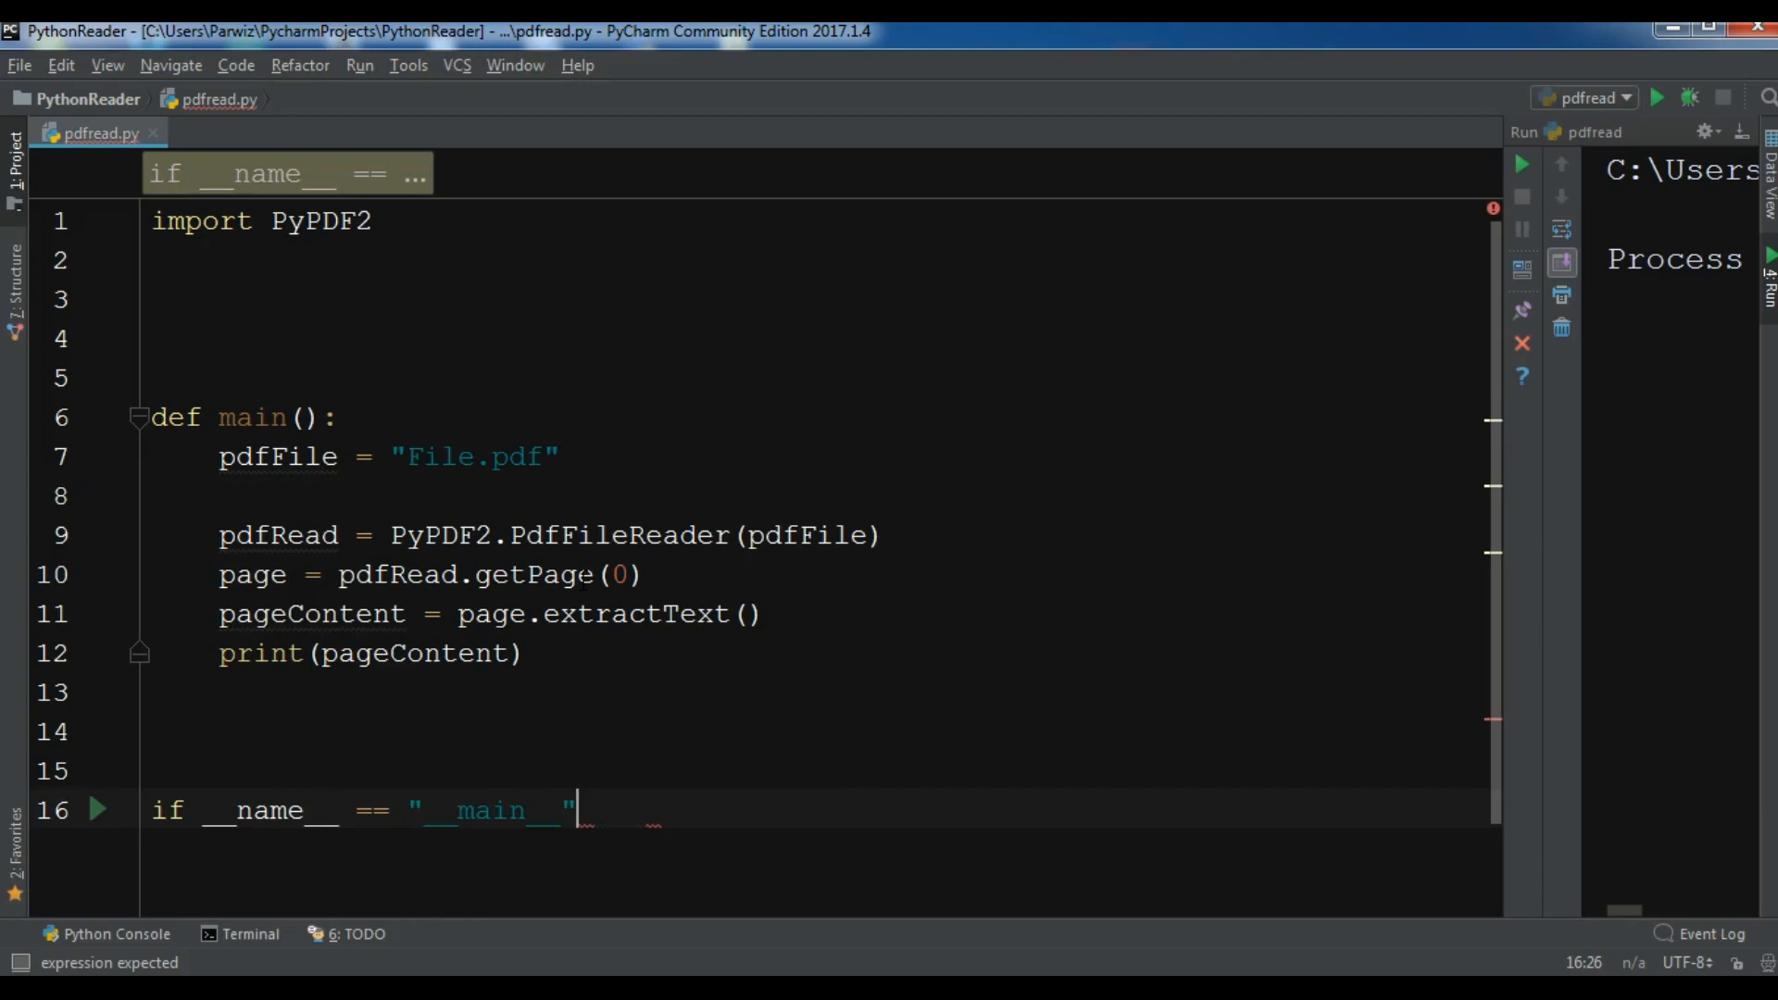
{"action": "type", "text": ":"}
{"action": "type", "text": "main()"}
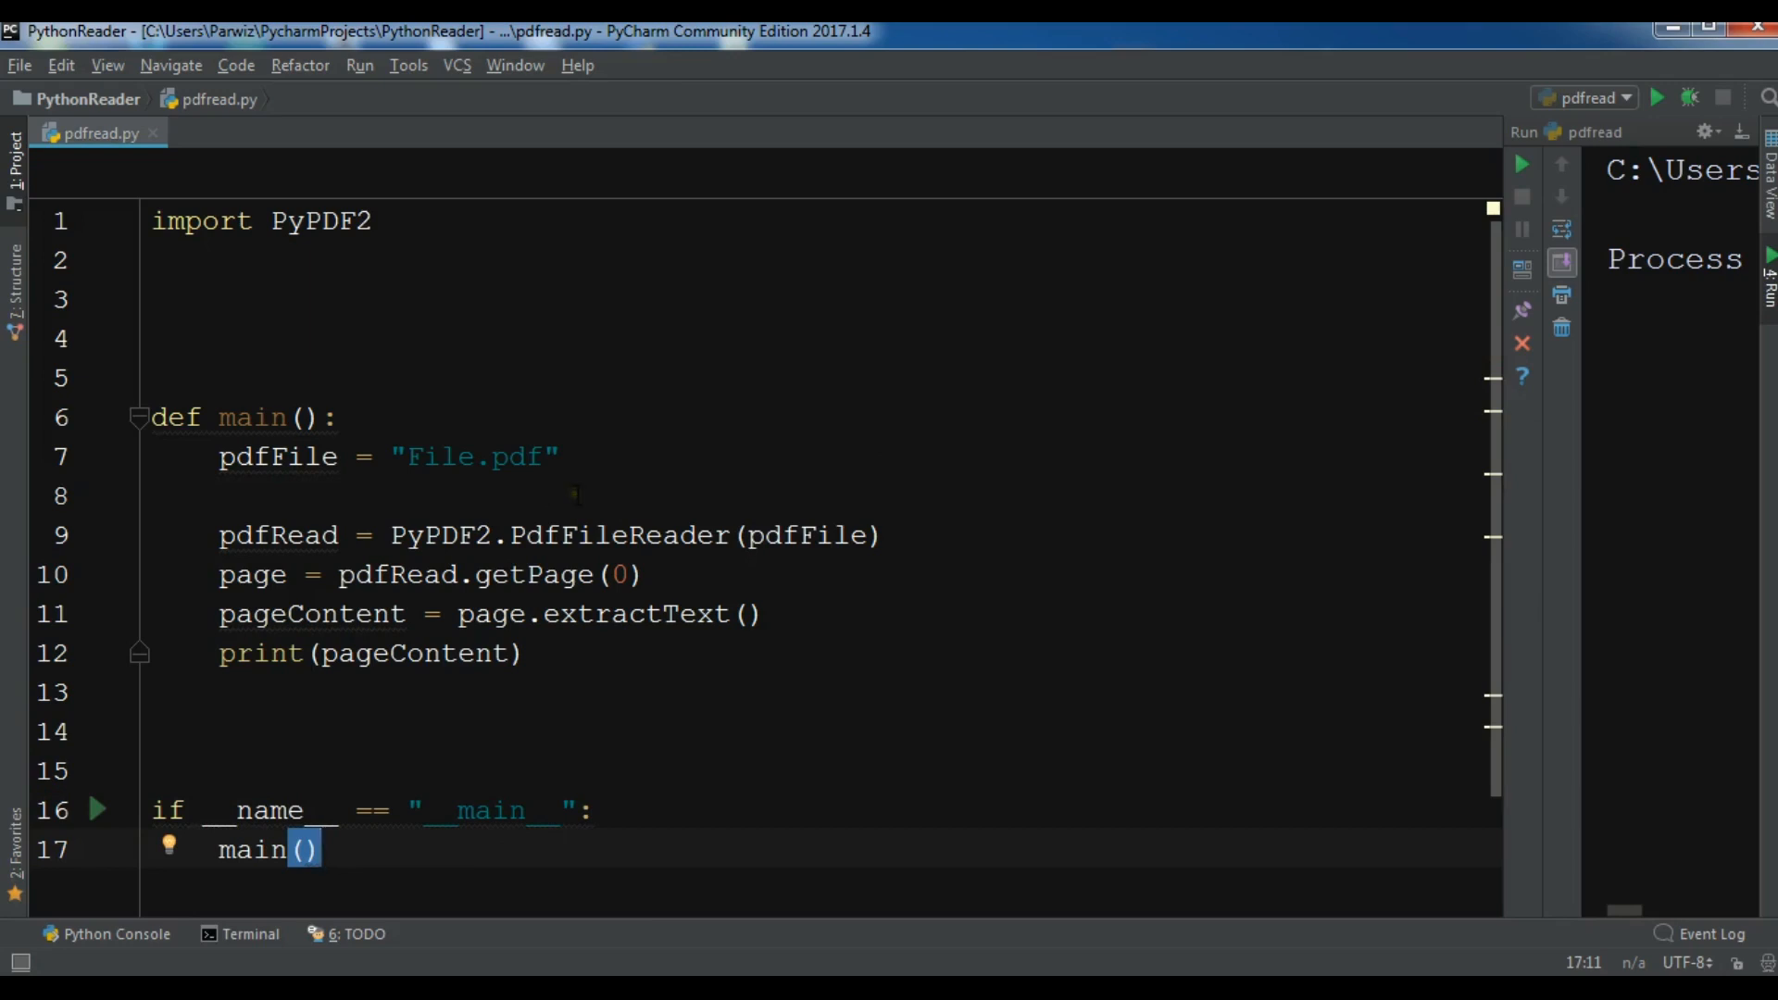
{"action": "mouse_move", "coordinate": [651, 295]}
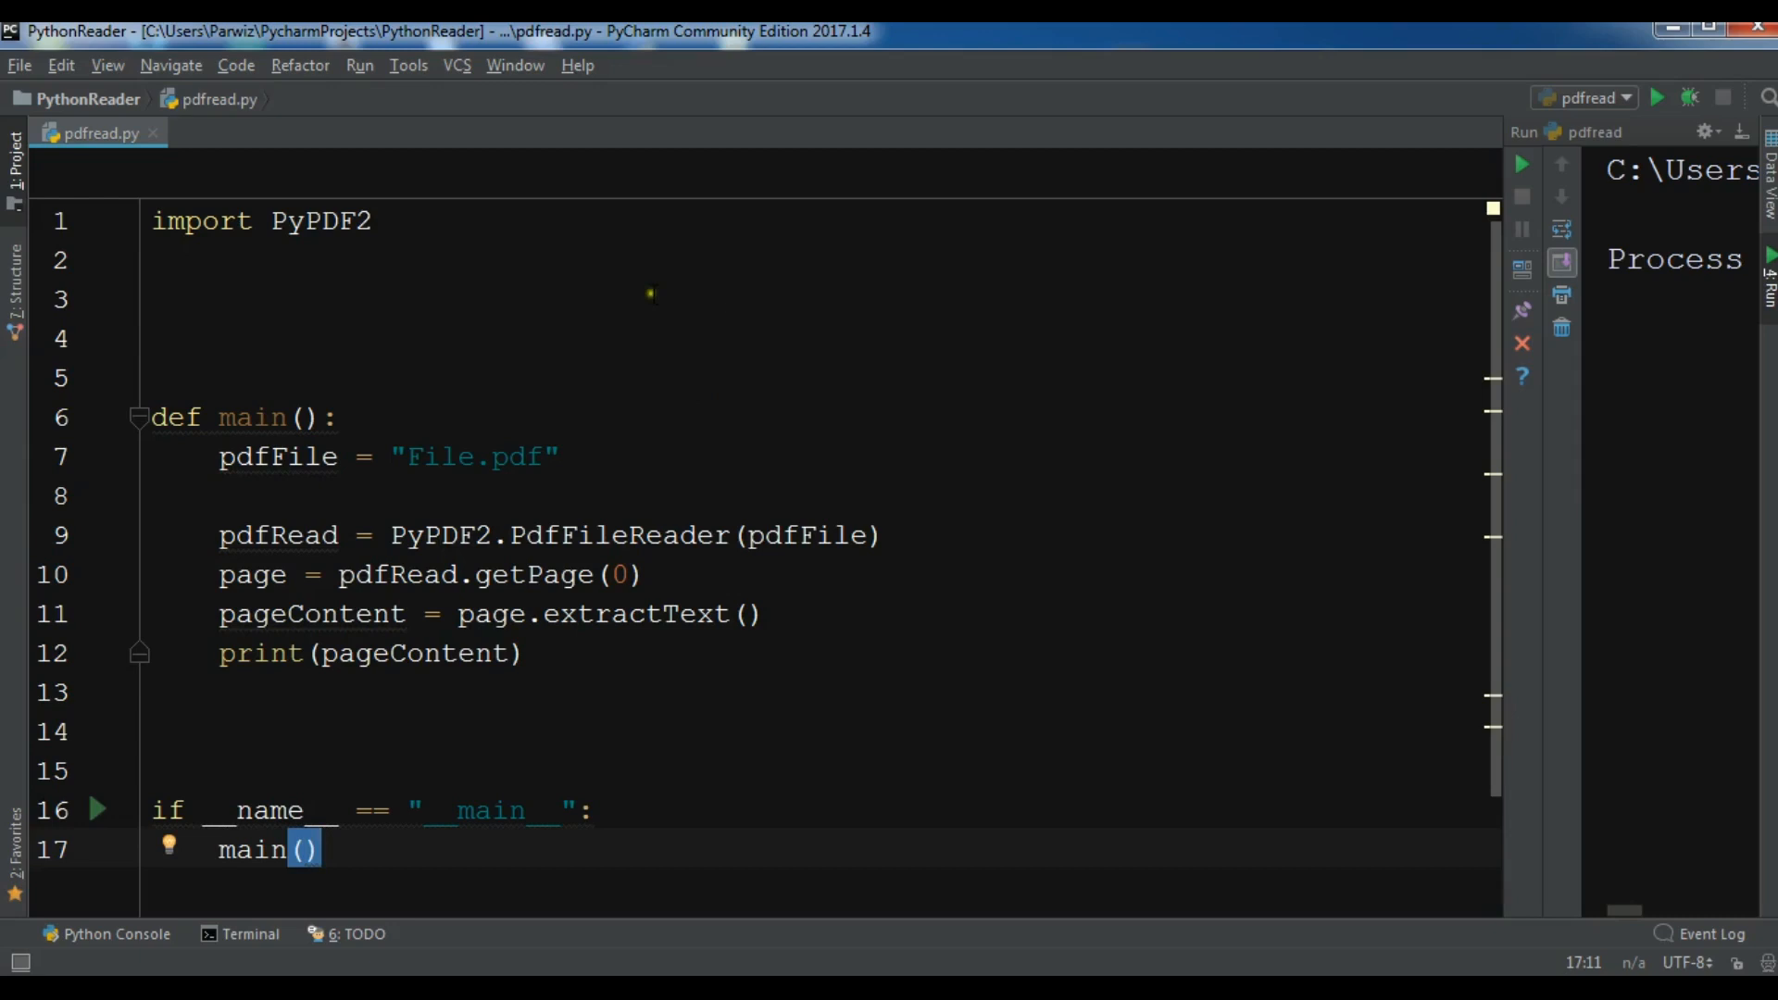
{"action": "left_click", "coordinate": [158, 298]}
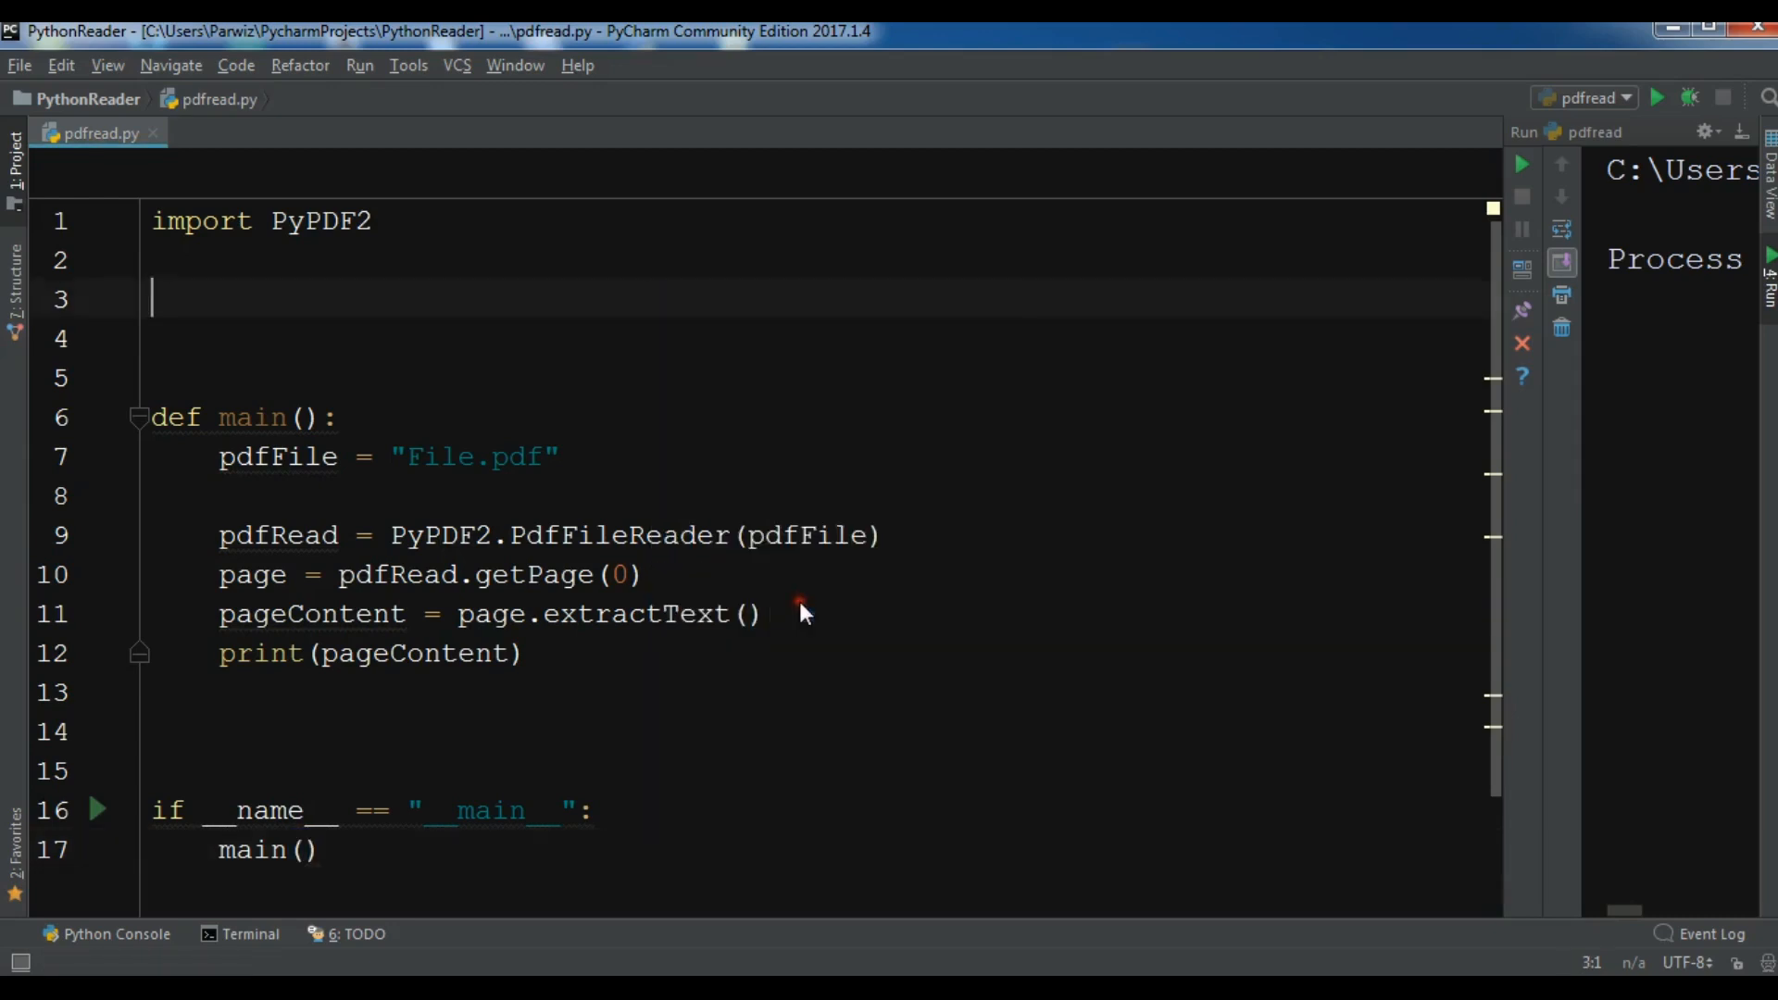
Run pdfread from the toolbar to print the Hello World lines.
{"action": "left_click", "coordinate": [1656, 97]}
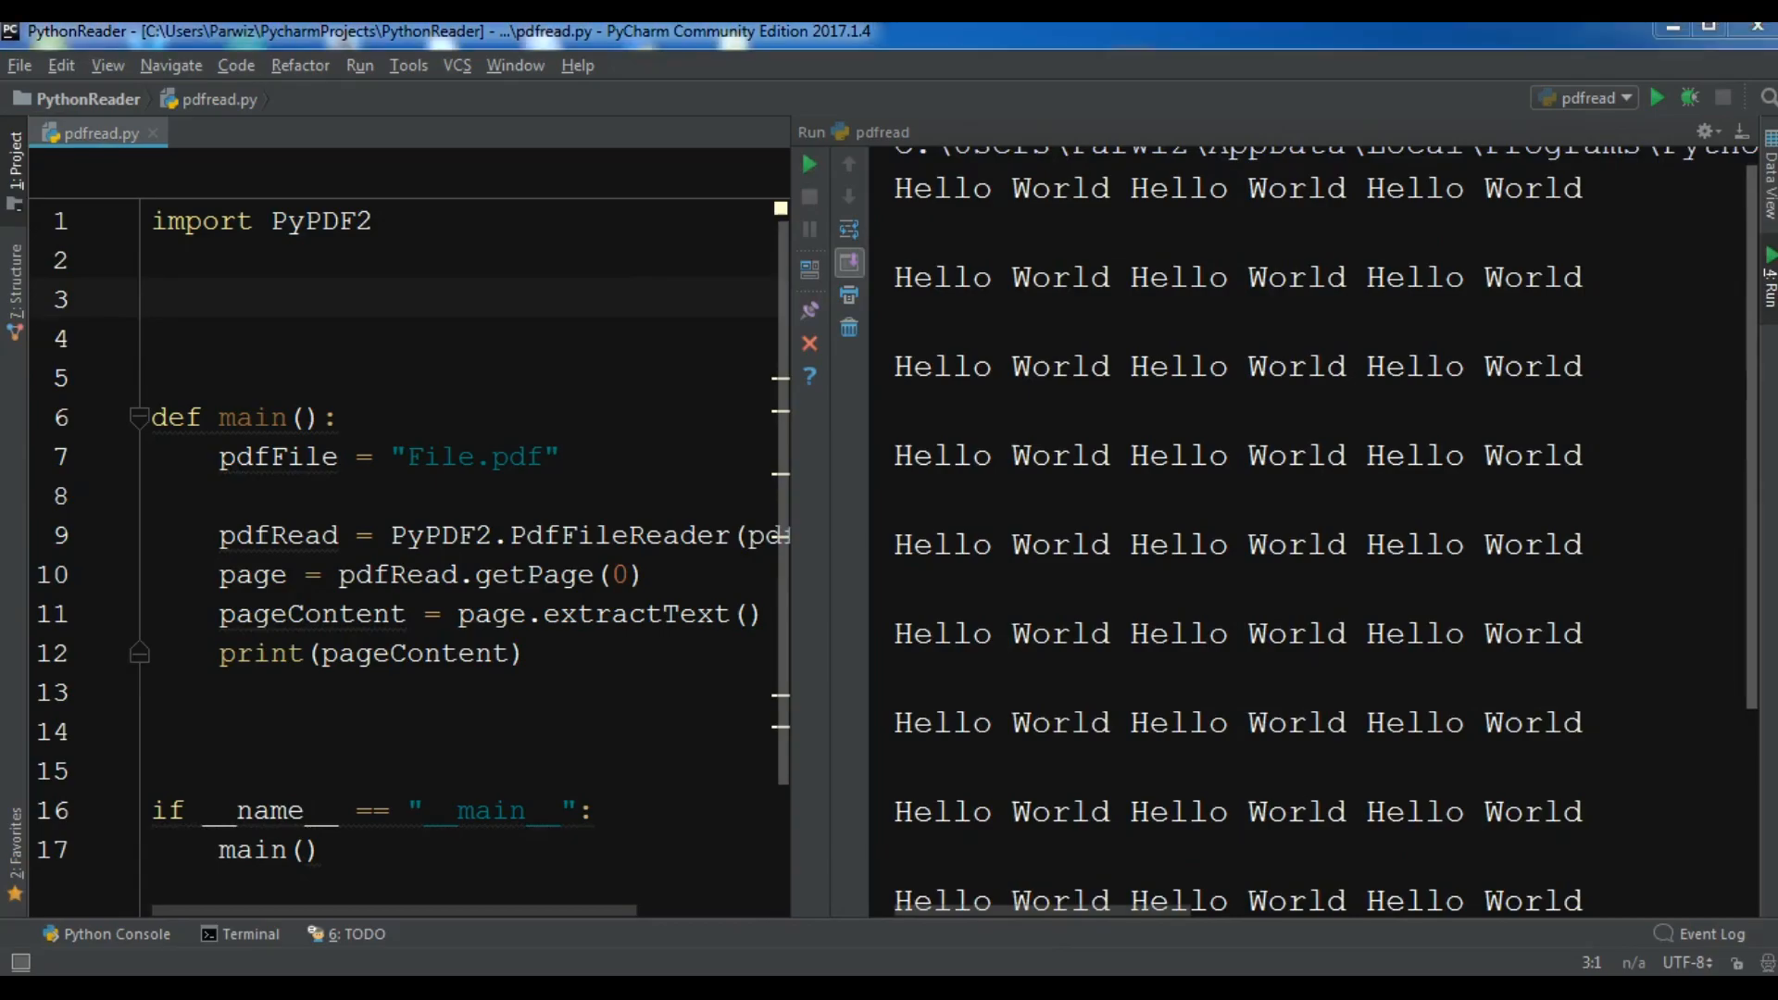
{"action": "mouse_move", "coordinate": [855, 541]}
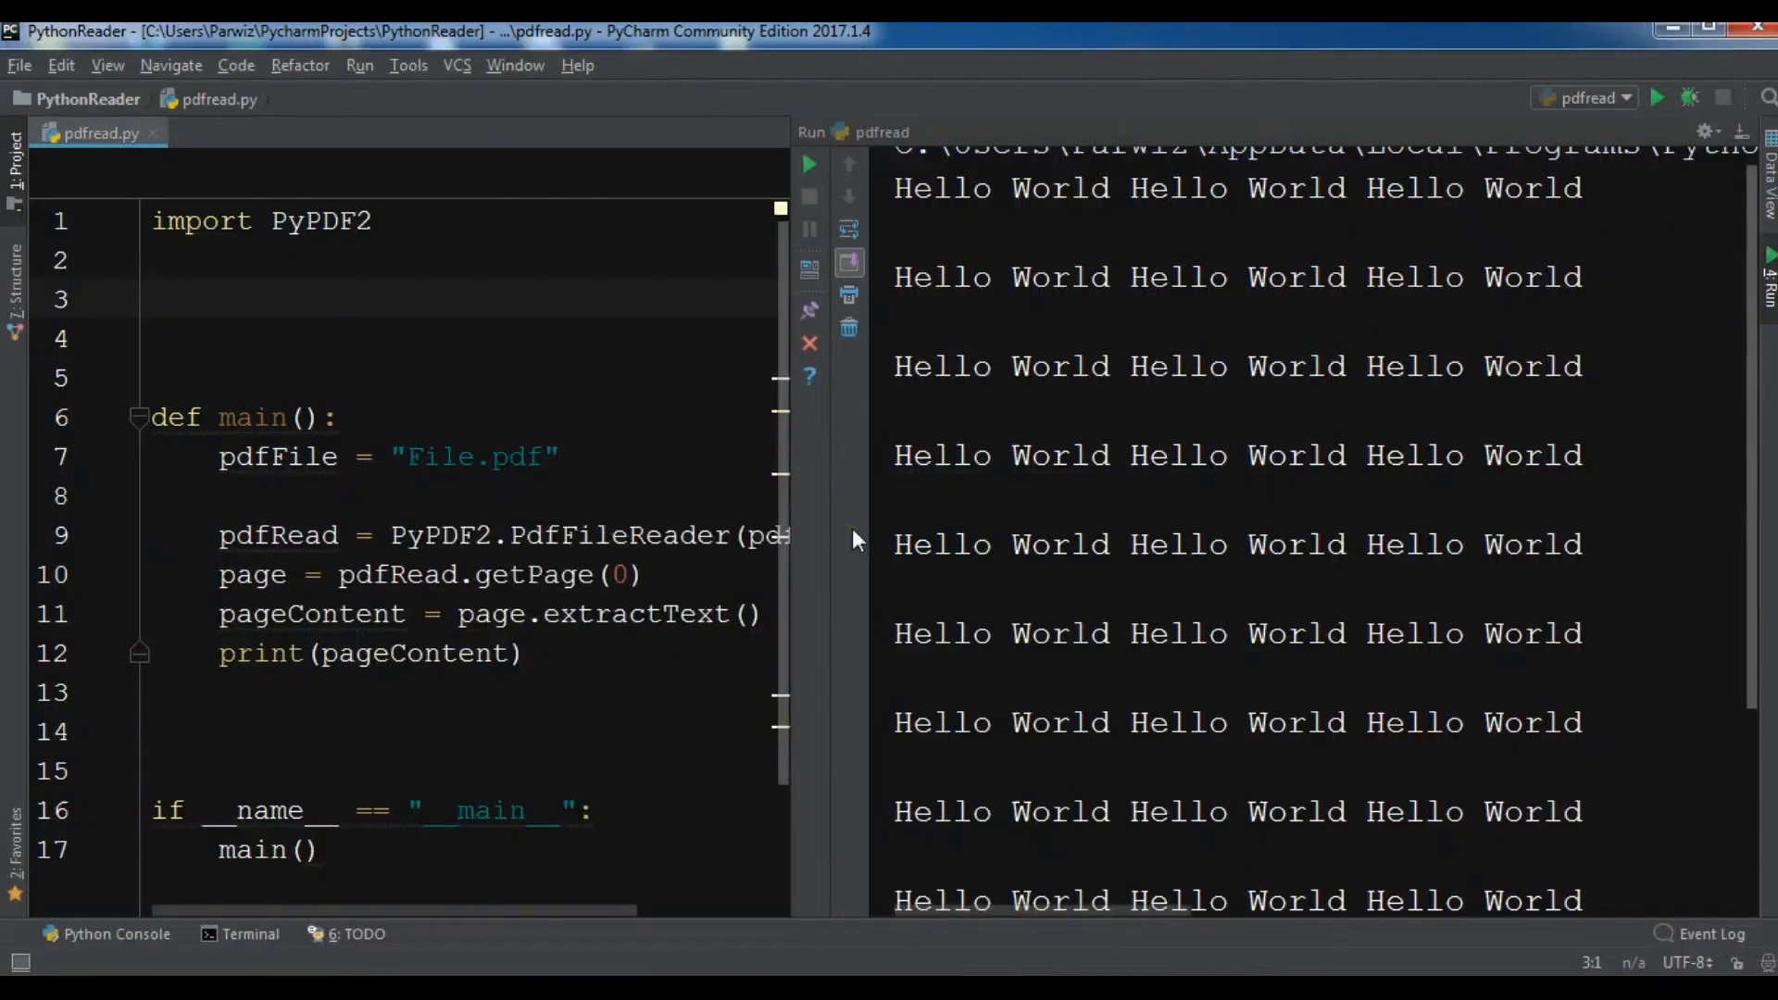